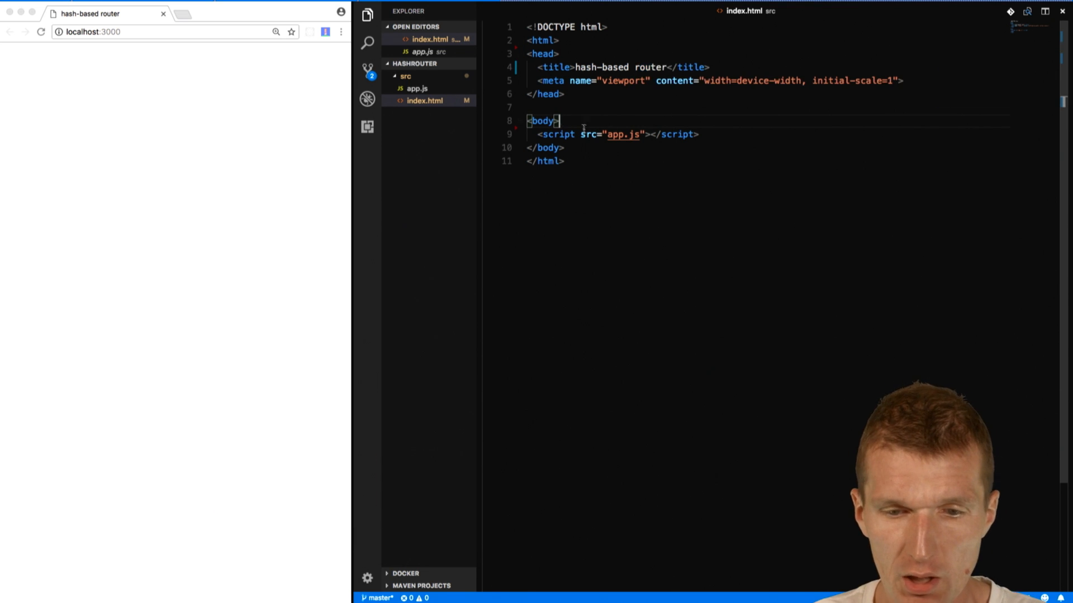
Add a login link pointing to #login in the index.html body.
left_click(415, 89)
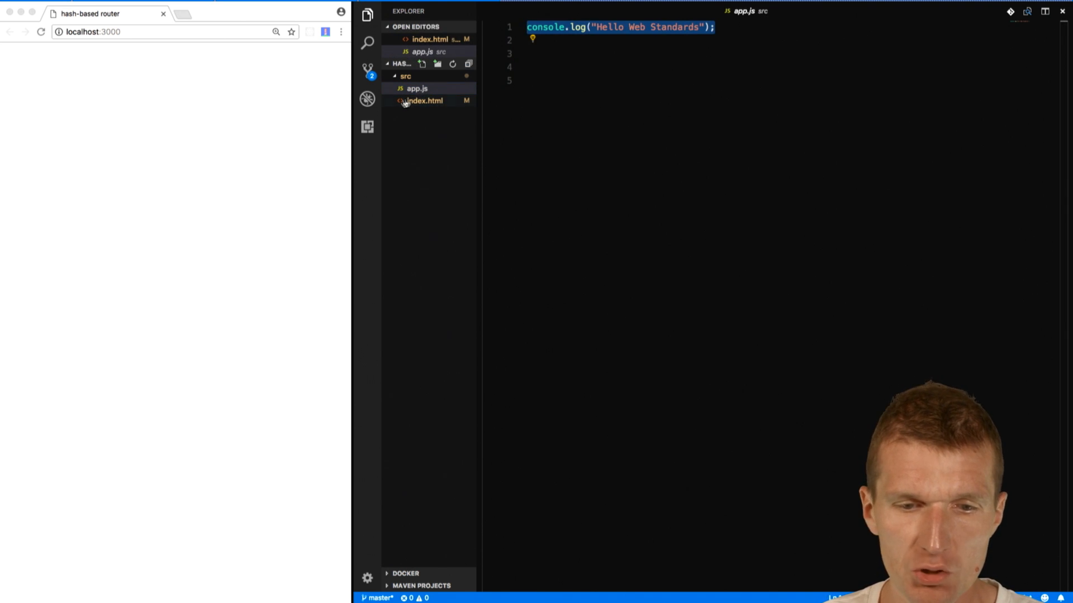
left_click(422, 100)
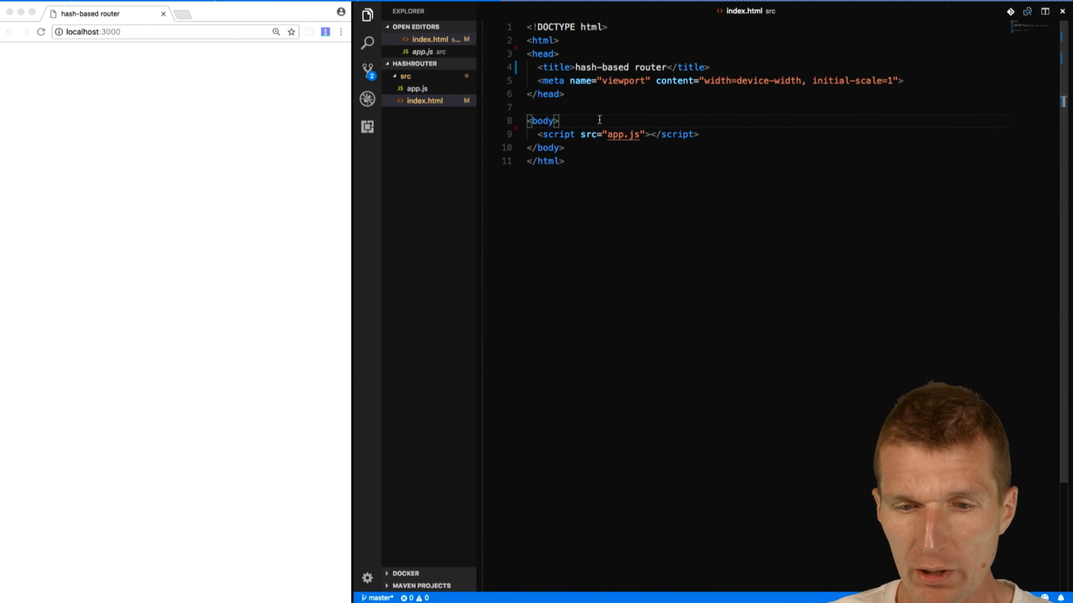
type("<h")
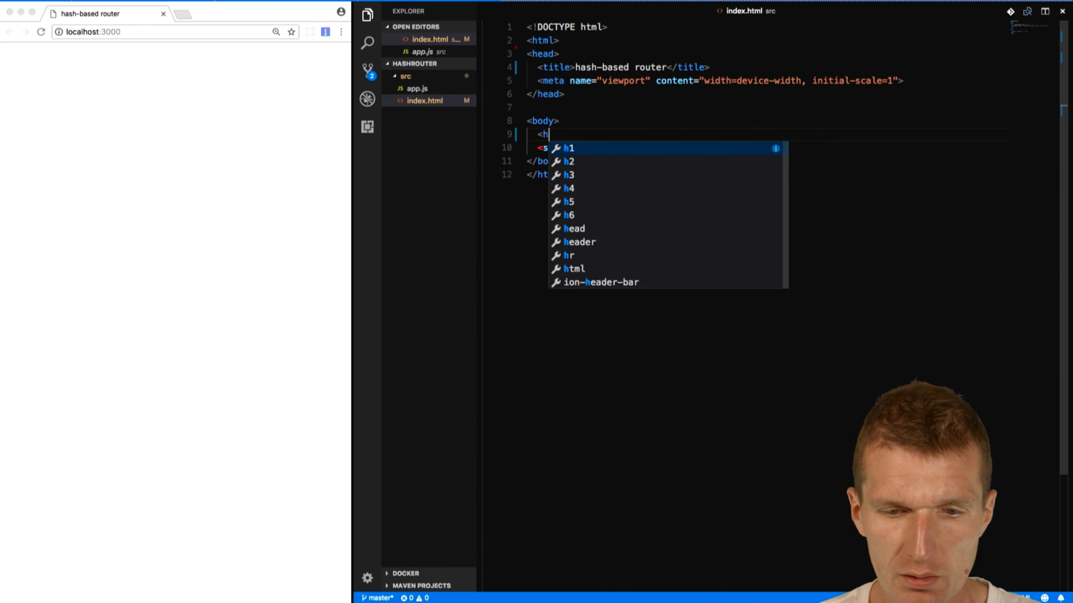
type("<a href=\"#login\"<")
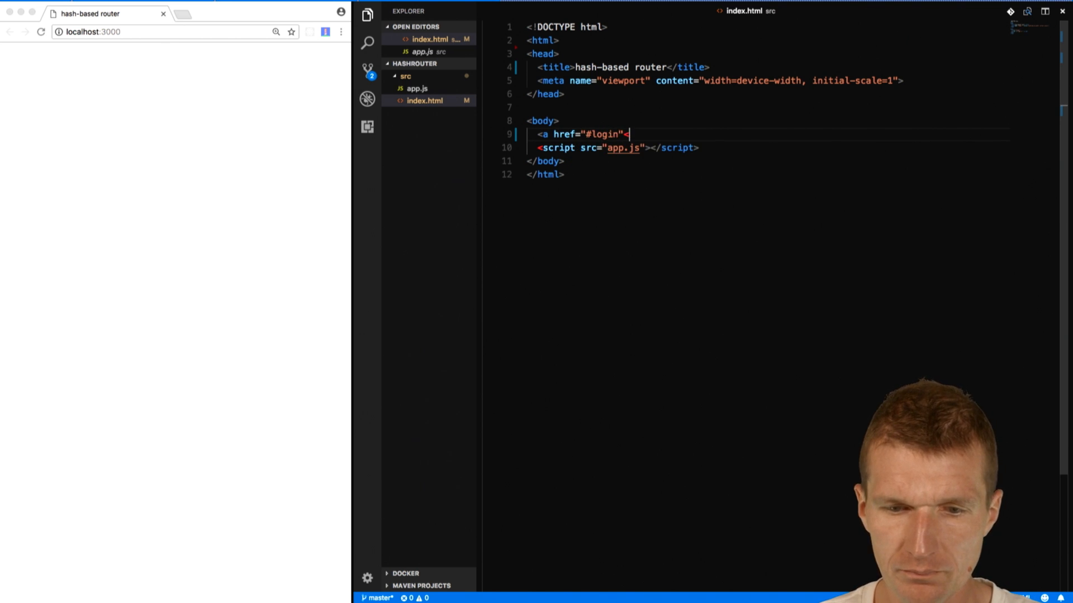
type(">login</a>")
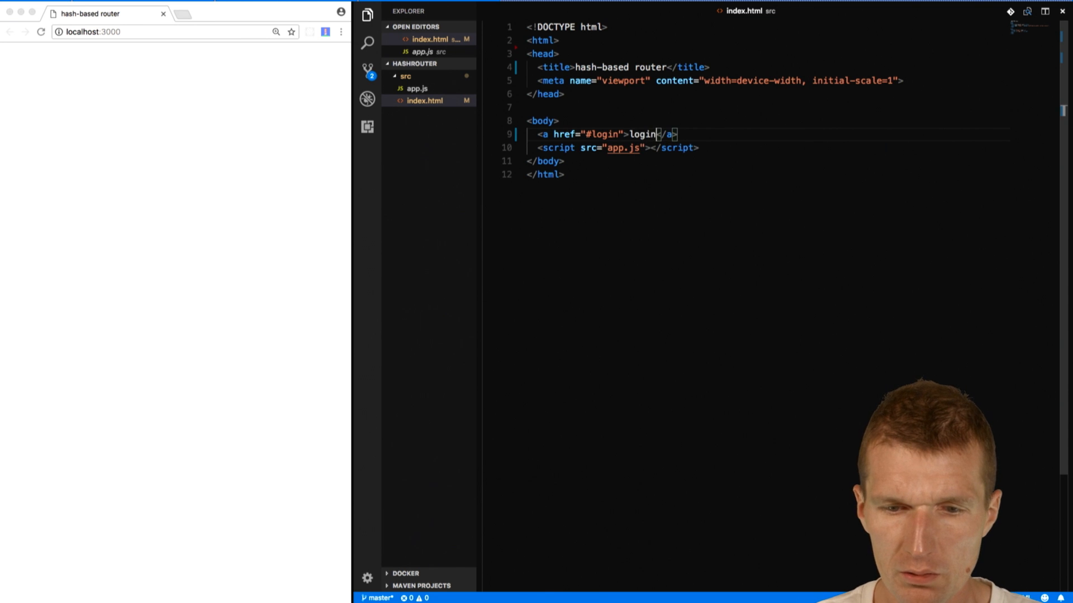
key("enter")
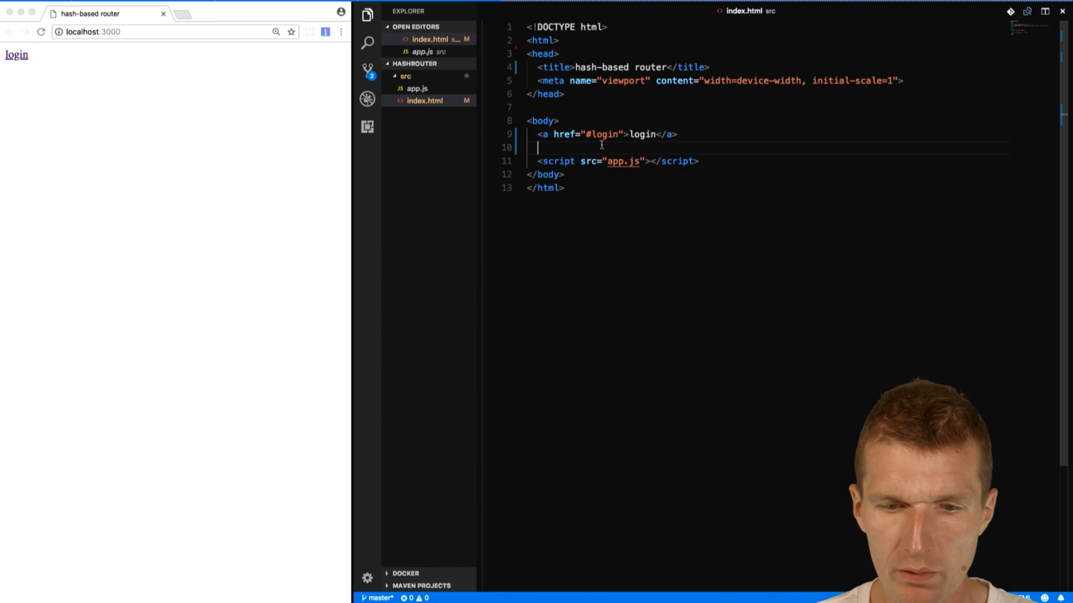
Add a logout link to #logout and a section with id 'slot'.
type("ahref")
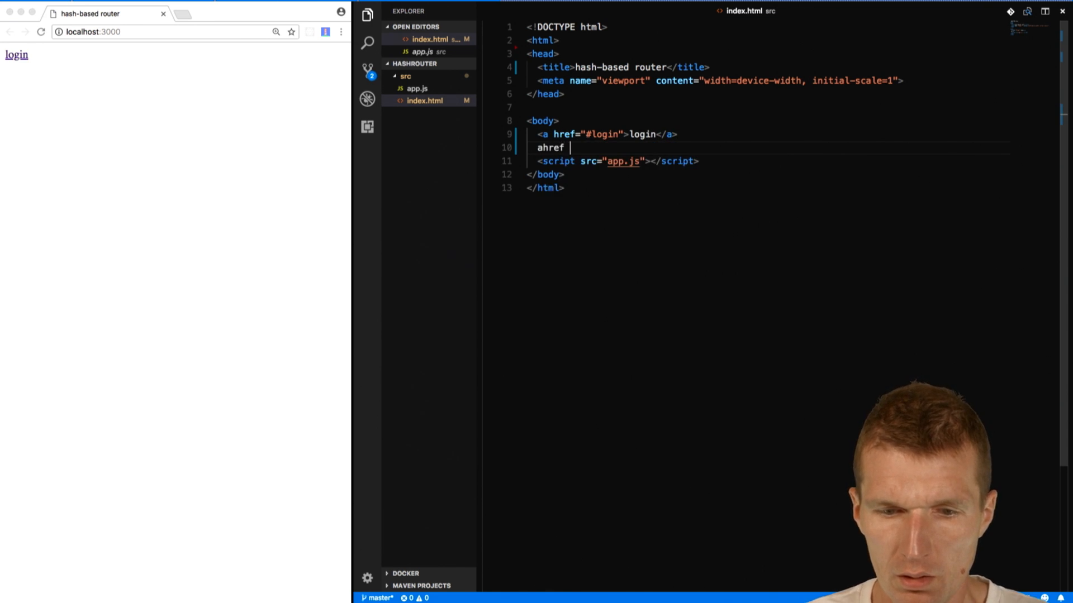
key("Backspace")
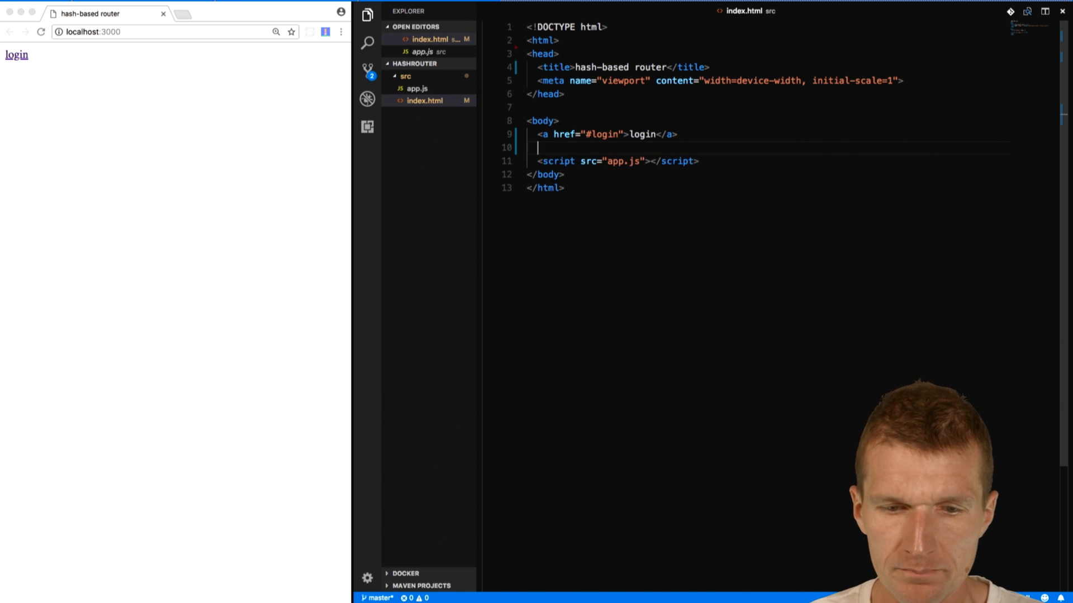
type("< ahr")
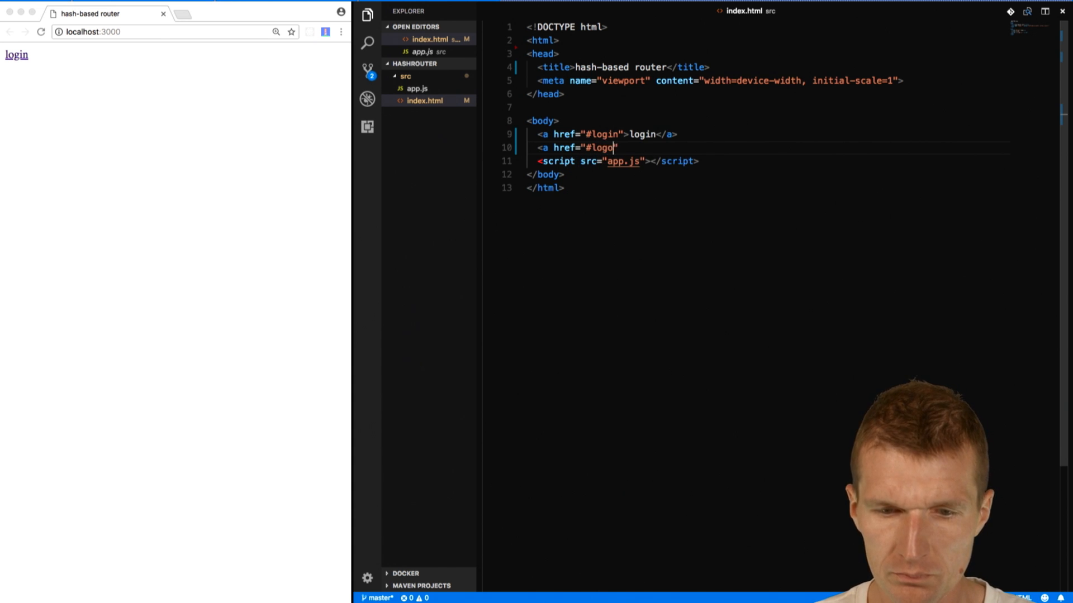
type("ut\">lo")
type("<")
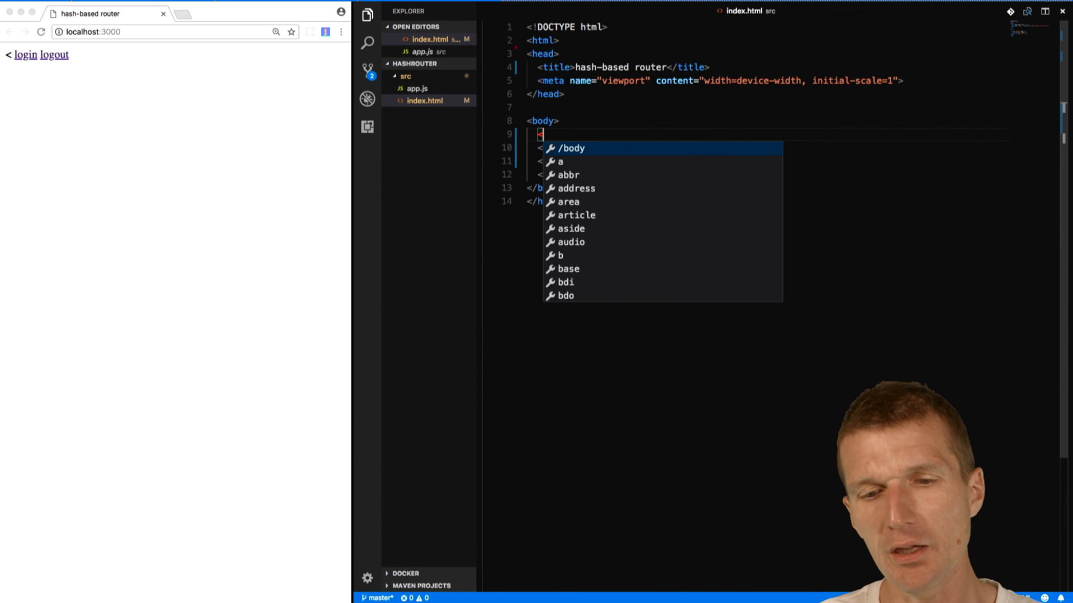
type("section")
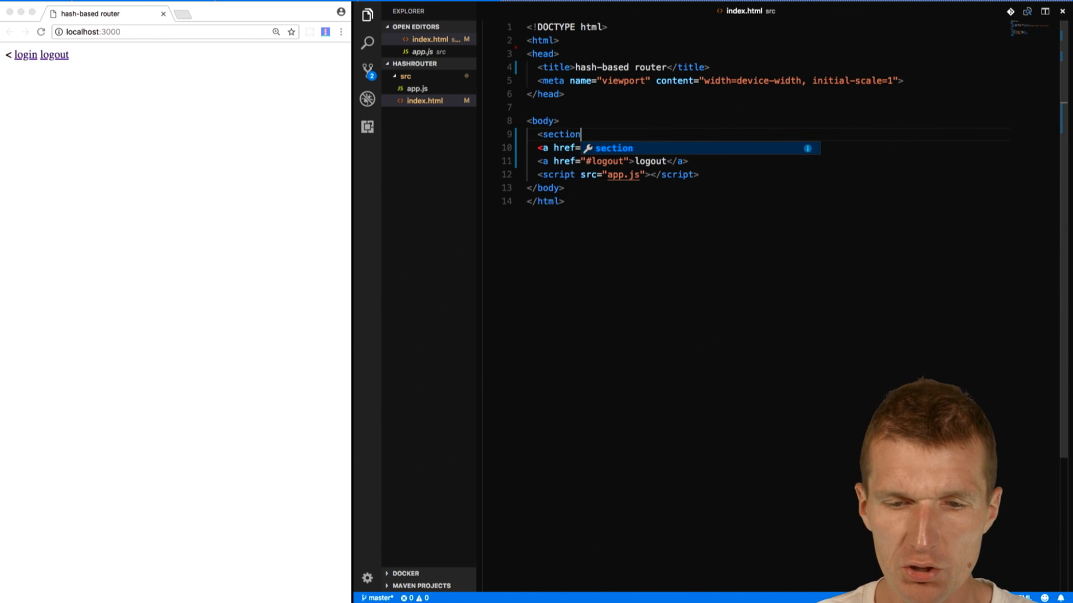
type("id=\"slot\">...</section>")
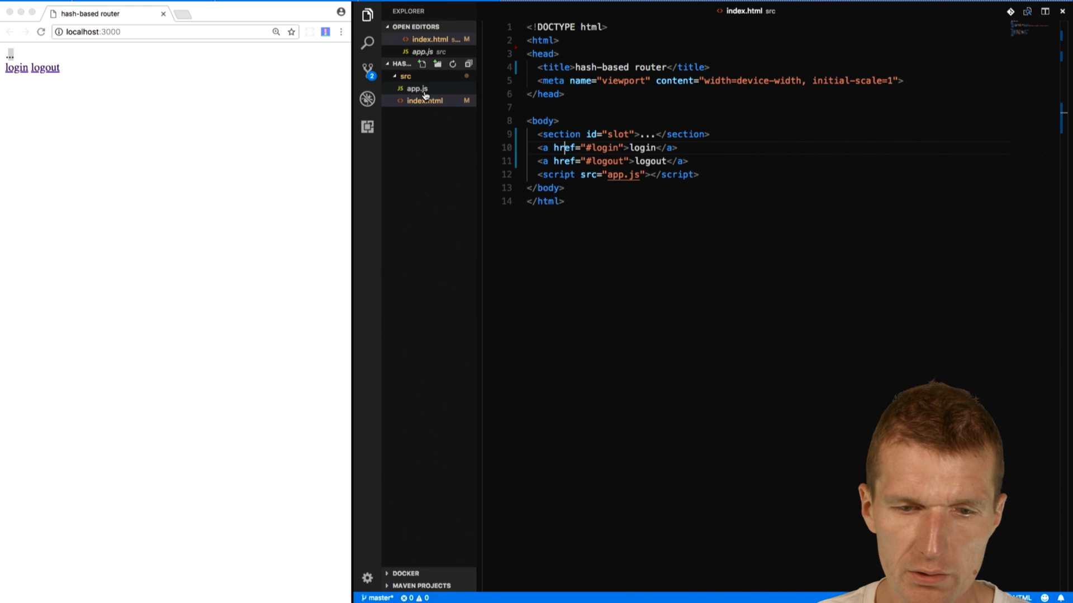
Create an IndexView class whose constructor passes hashchange events to this.onRouteChange.
left_click(417, 89)
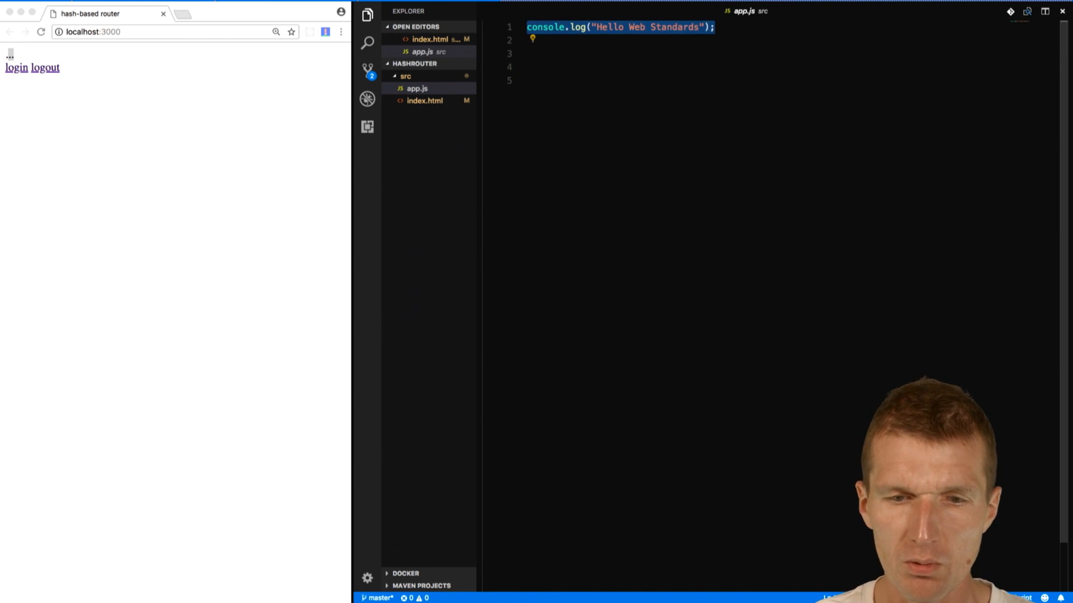
type("class Ind")
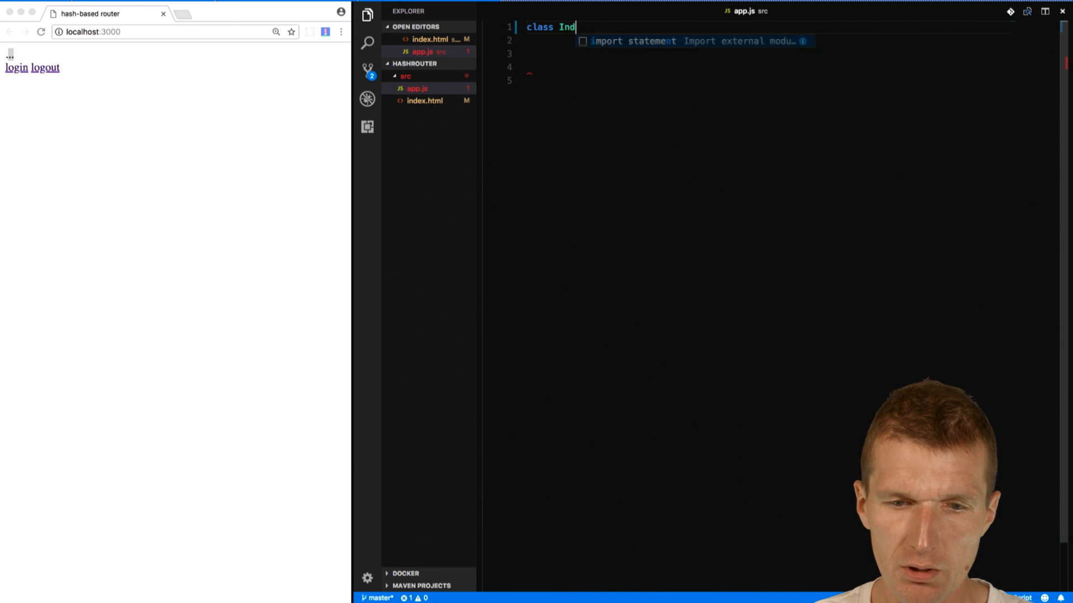
type("exView { }")
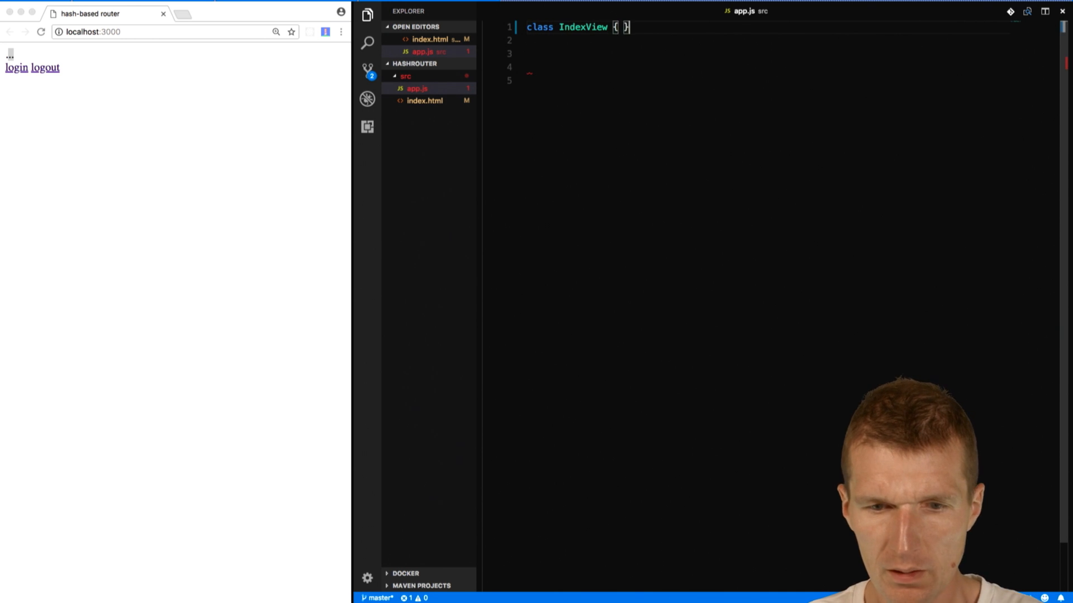
type("constrcu")
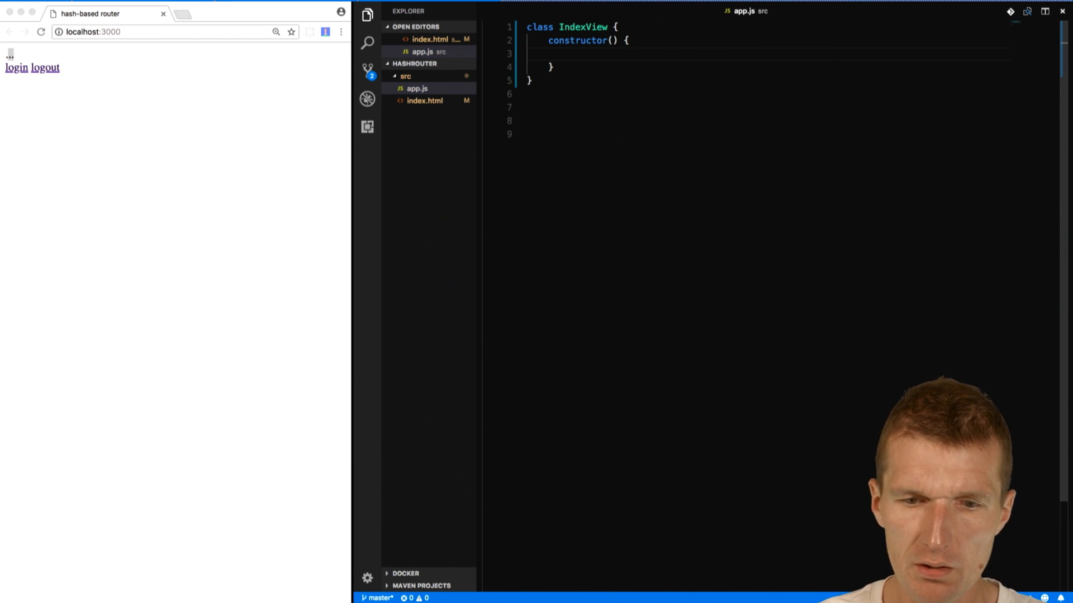
type("window")
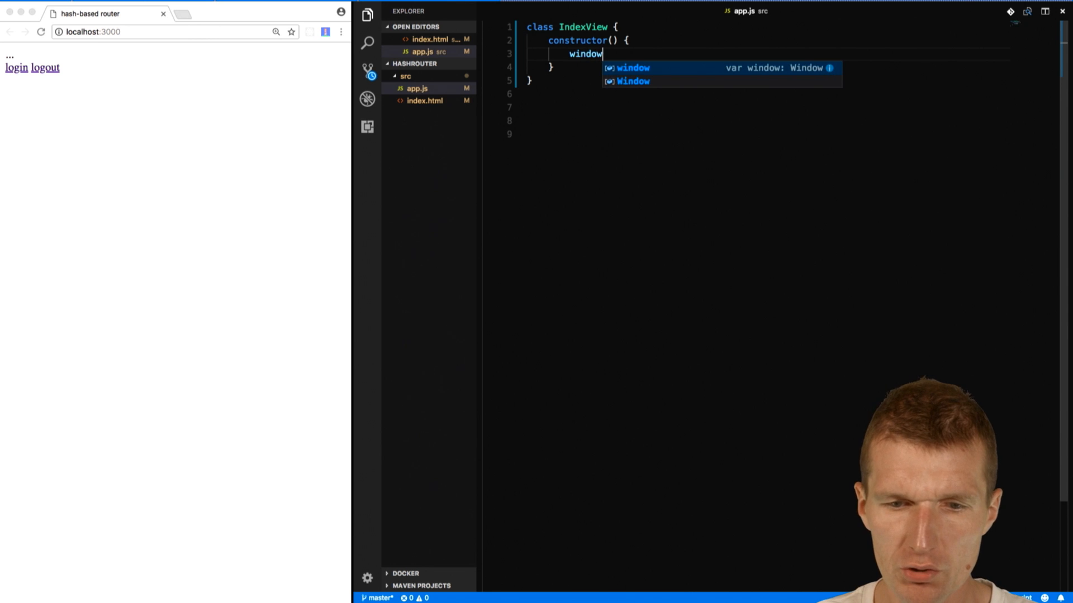
type(".addEventListener")
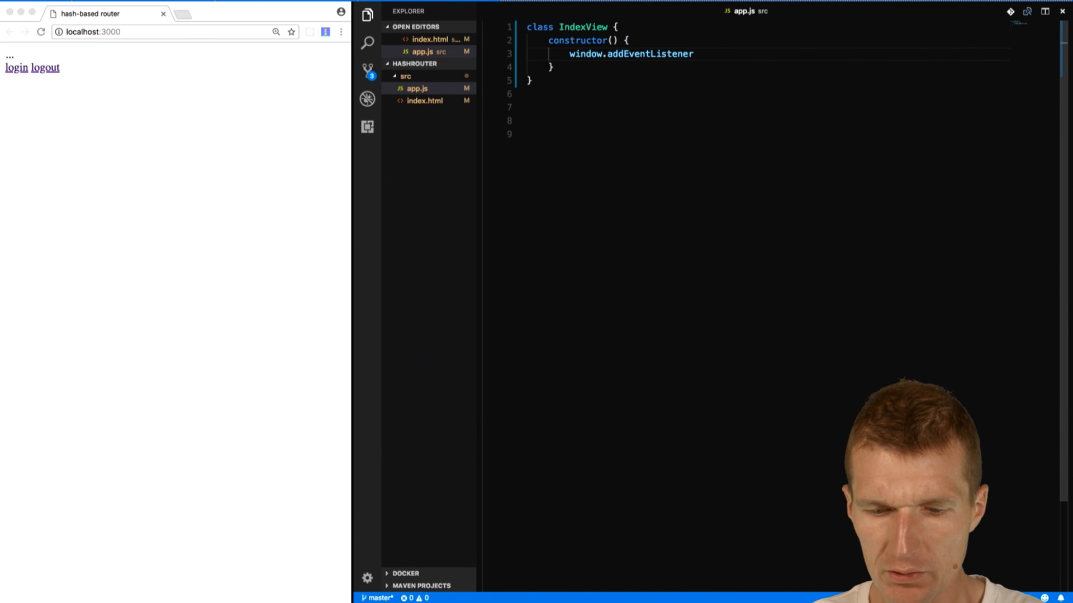
type("(\"\")")
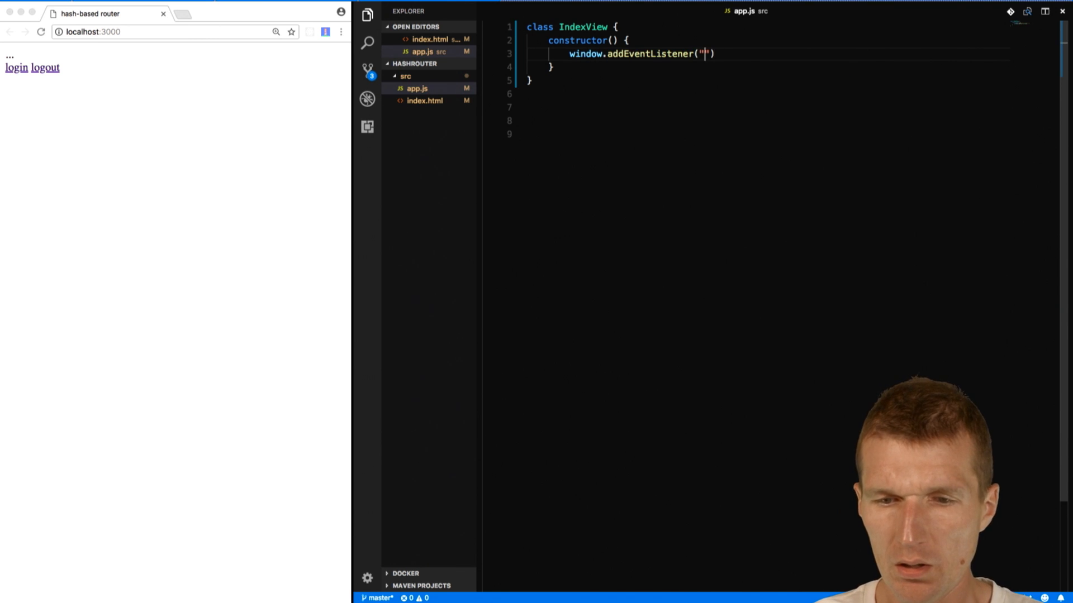
type("hashchja")
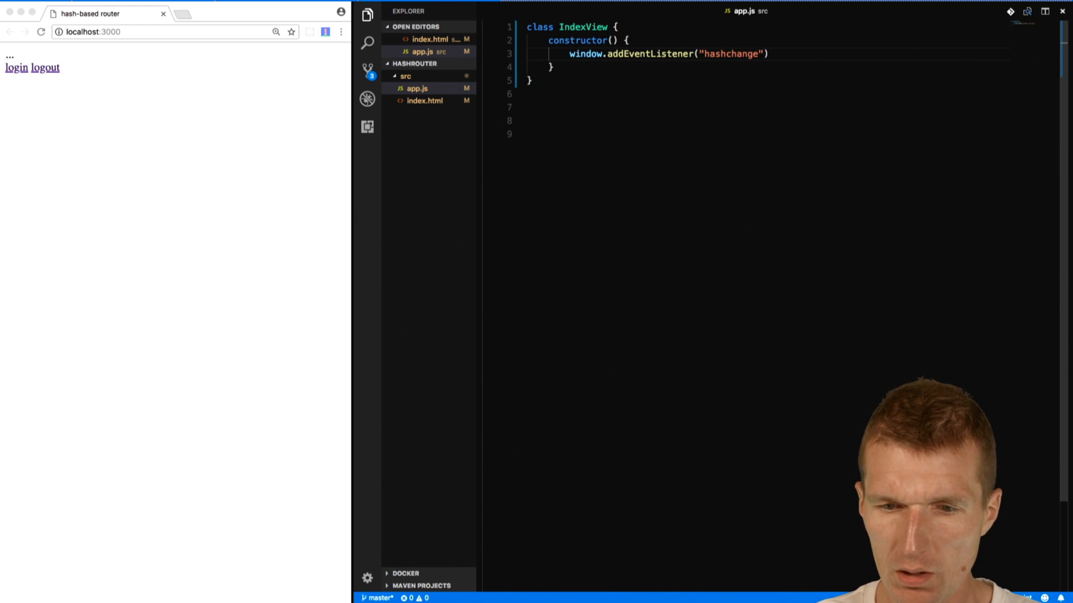
type(",")
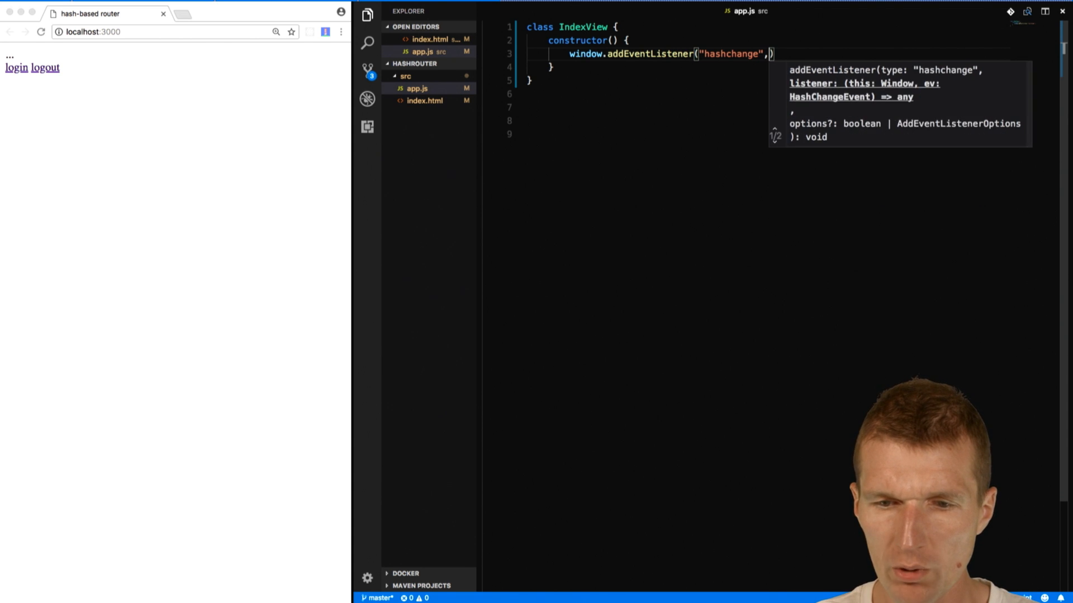
type("e=>")
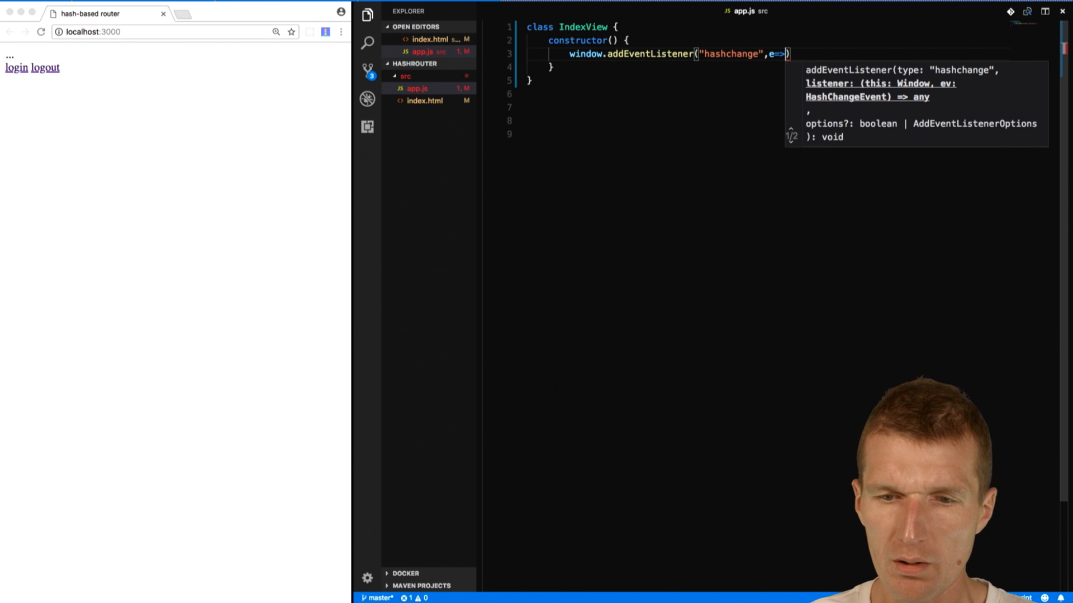
type("onRou")
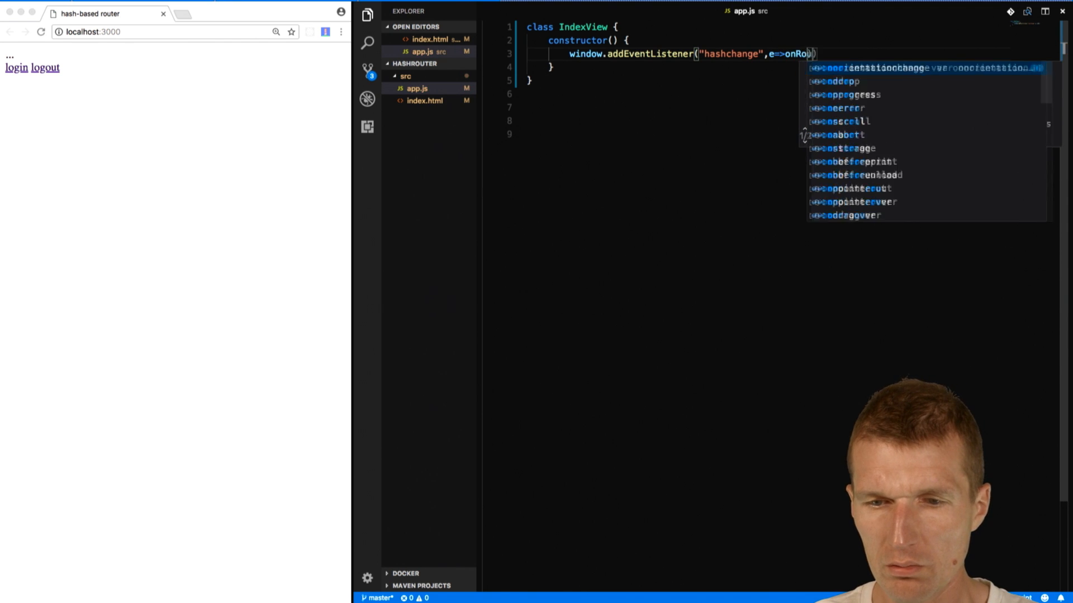
type("ute(e")
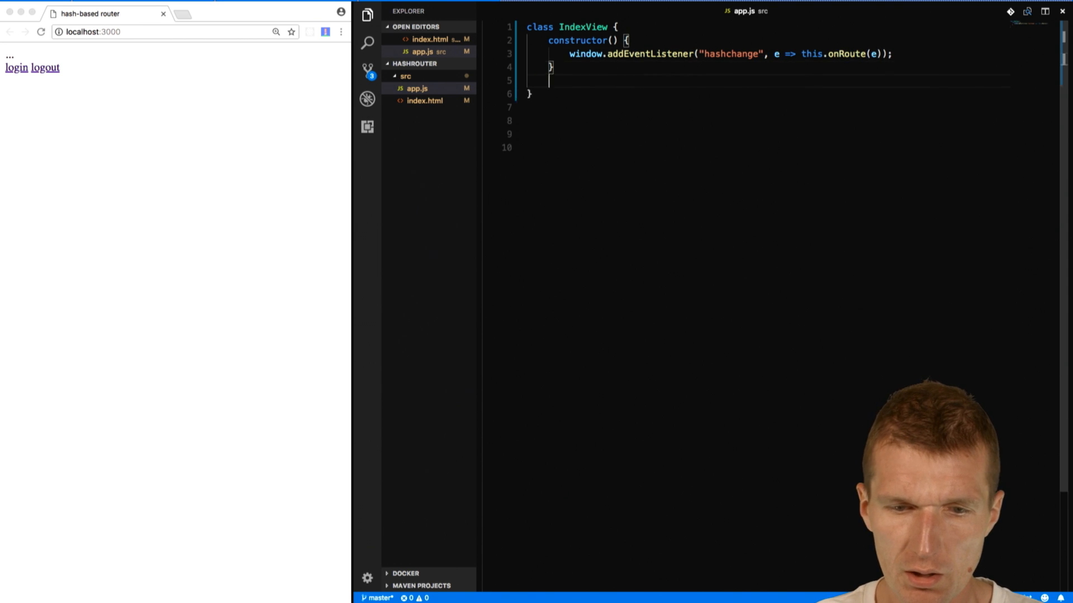
Add an onRouteChange(e) method that calls console.log(e).
type("onRoute(")
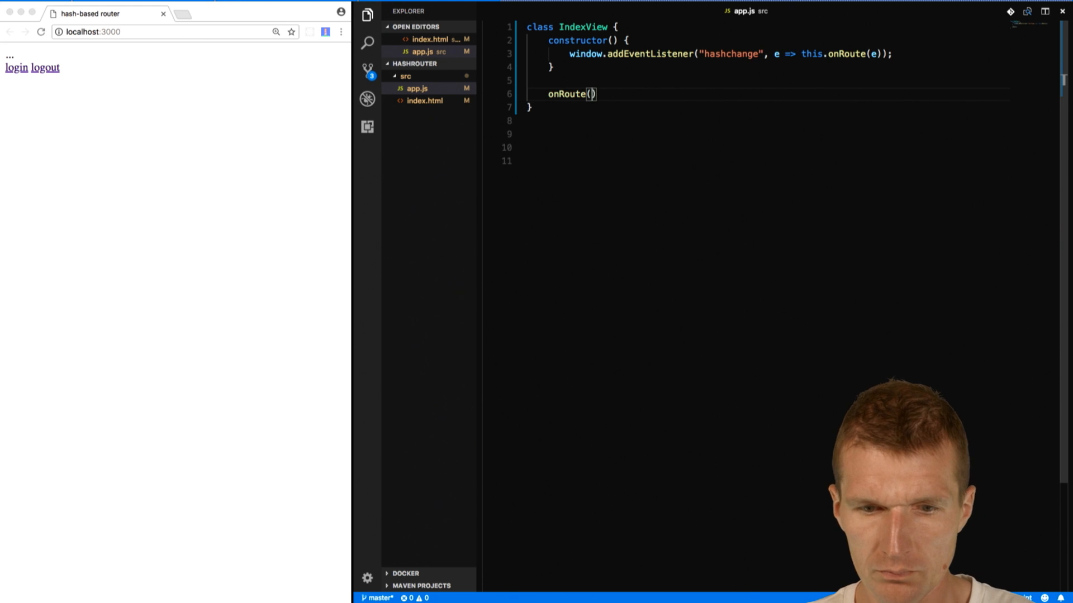
type("Change")
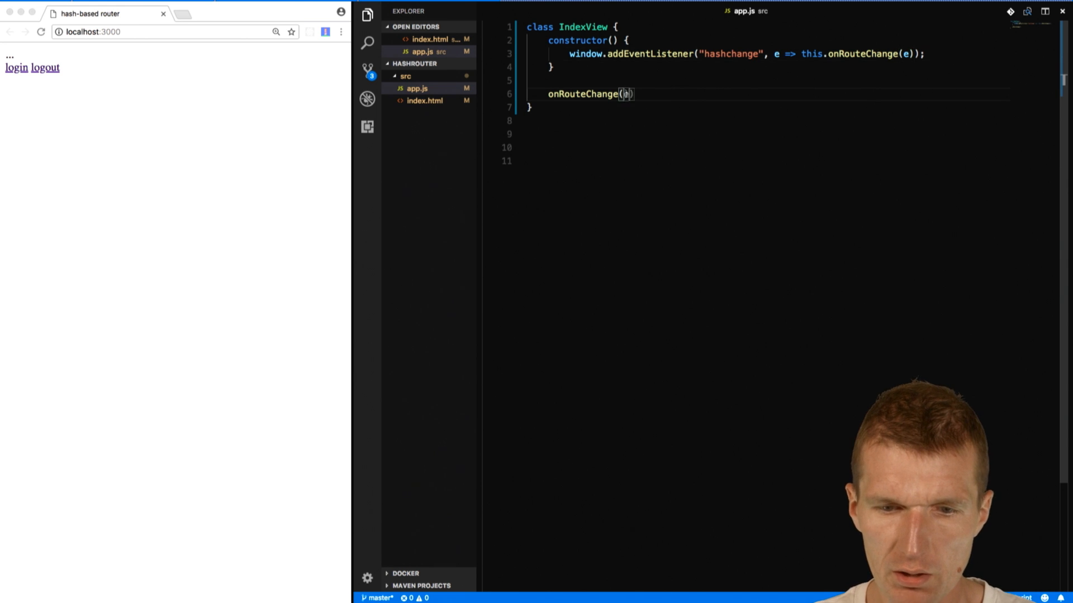
type("e) {")
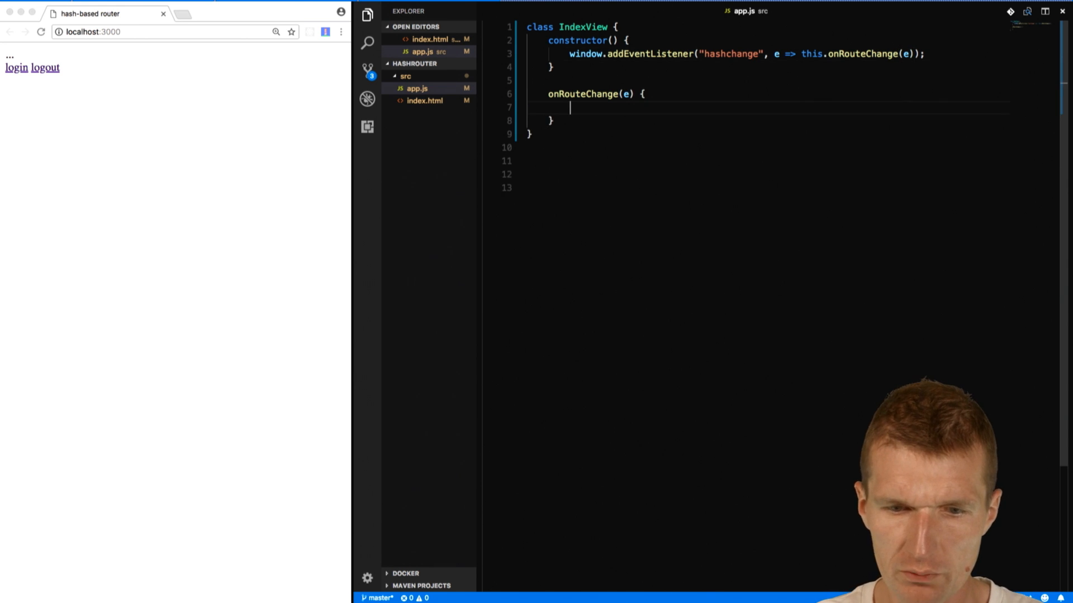
type("console.log(e);")
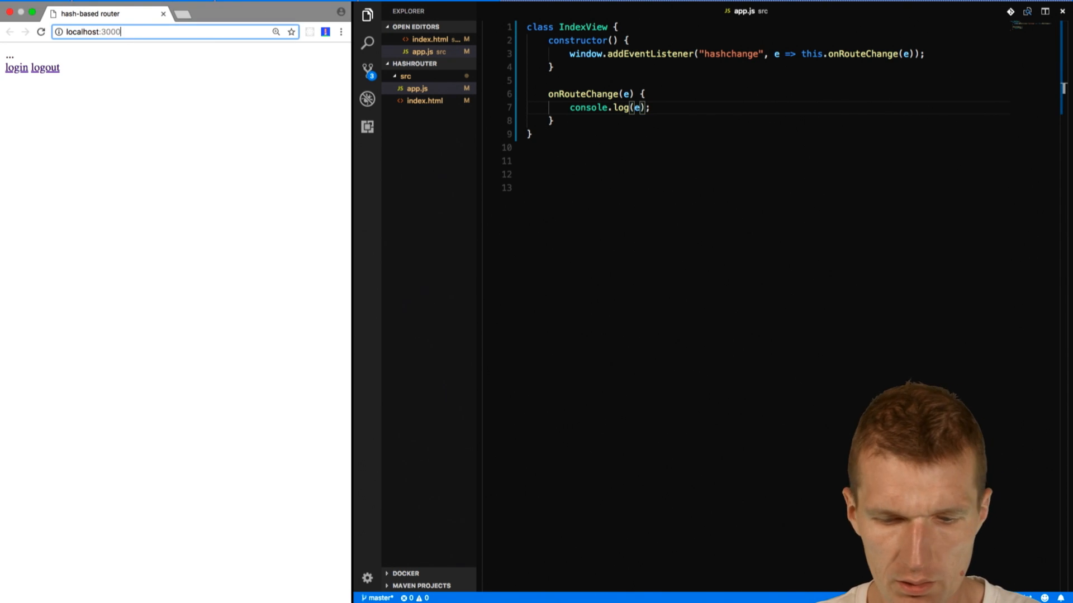
Load localhost:3000/#logi and show the DevTools Console.
type("(")
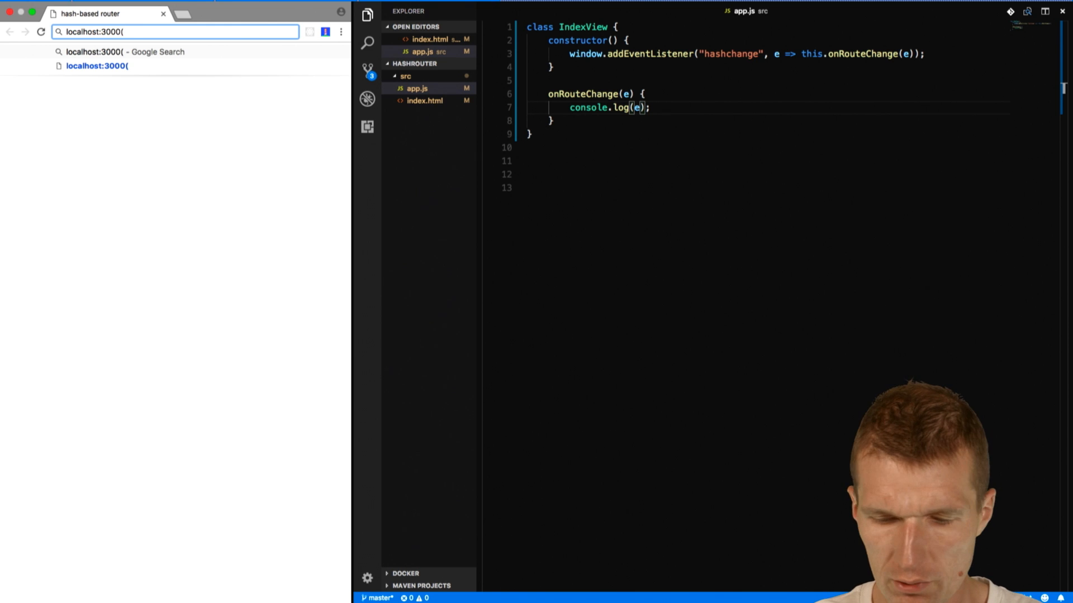
type("/")
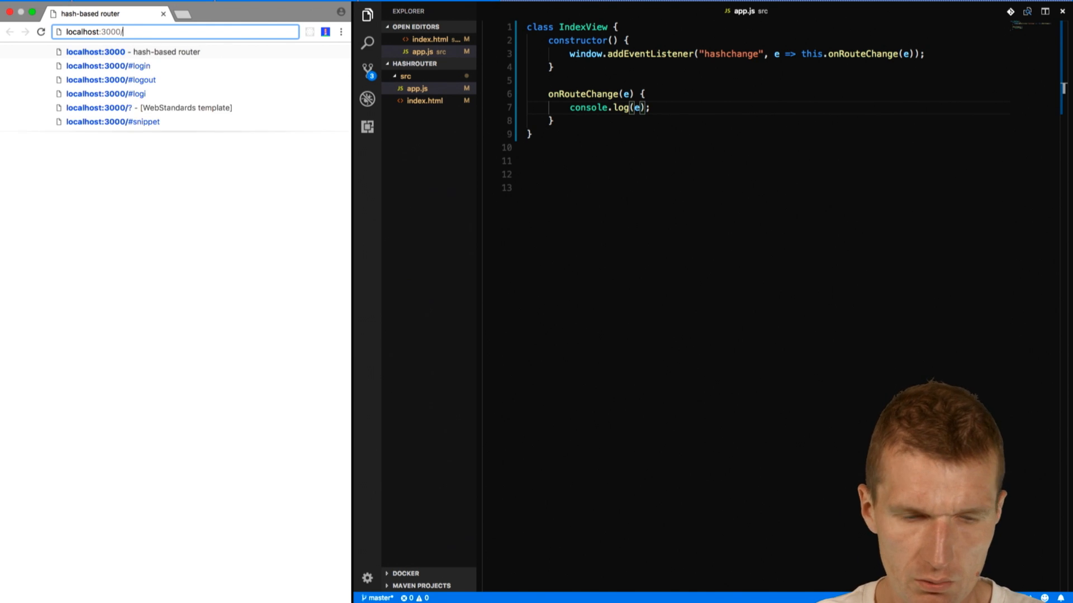
type("#login")
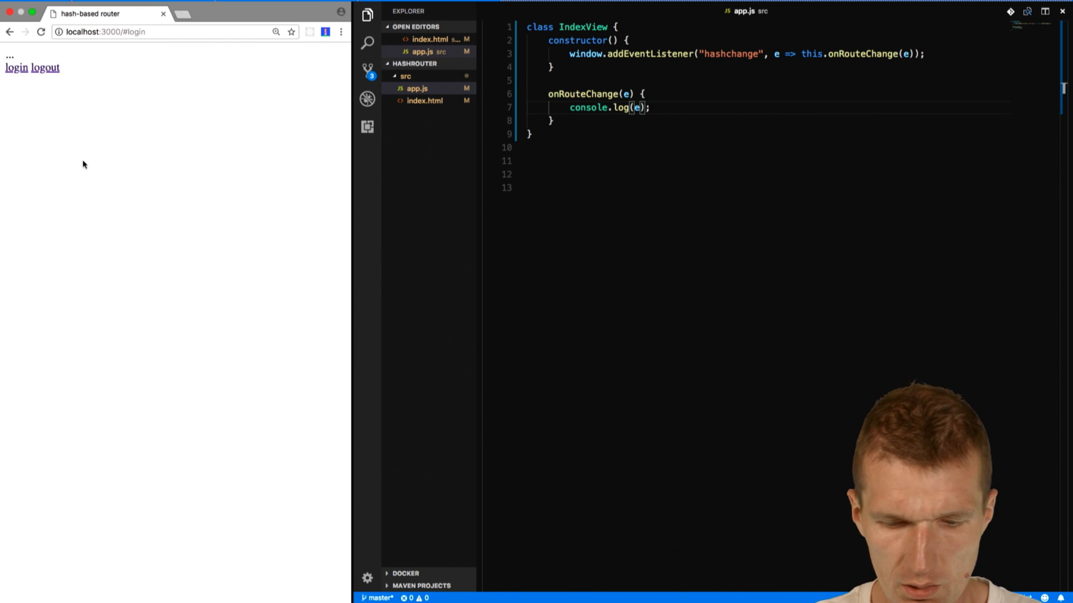
key("F12")
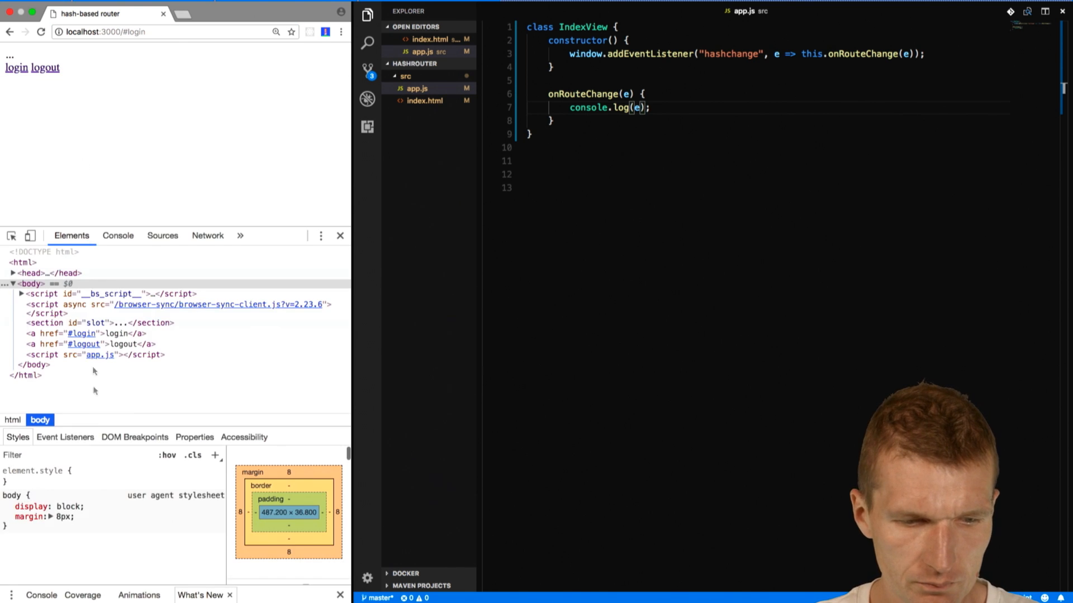
left_click(118, 236)
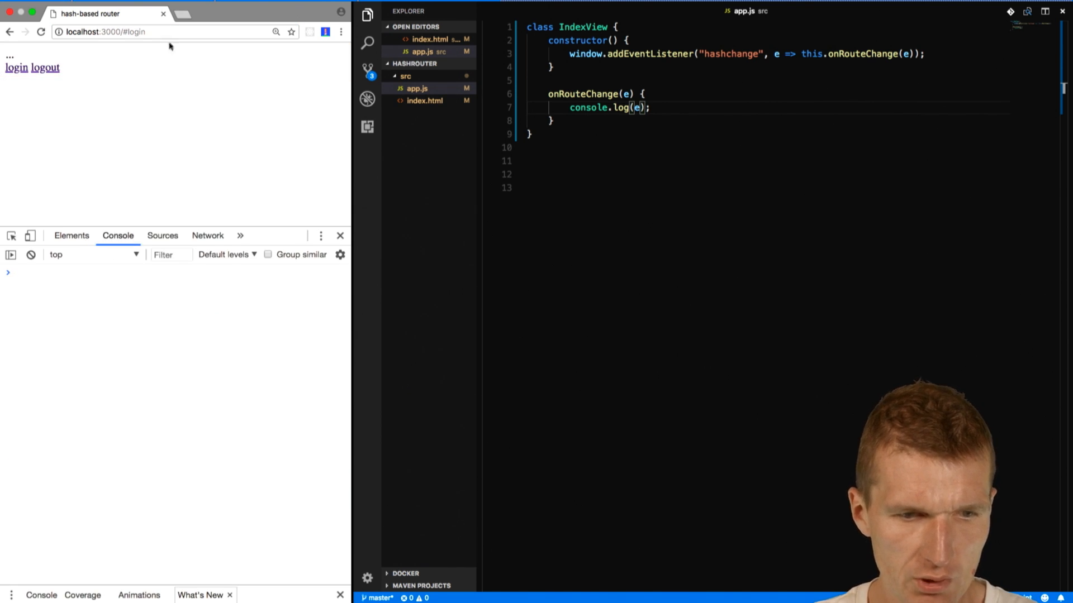
Add new IndexView(); to app.js and expand the logged HashChangeEvent.
double_click(811, 54)
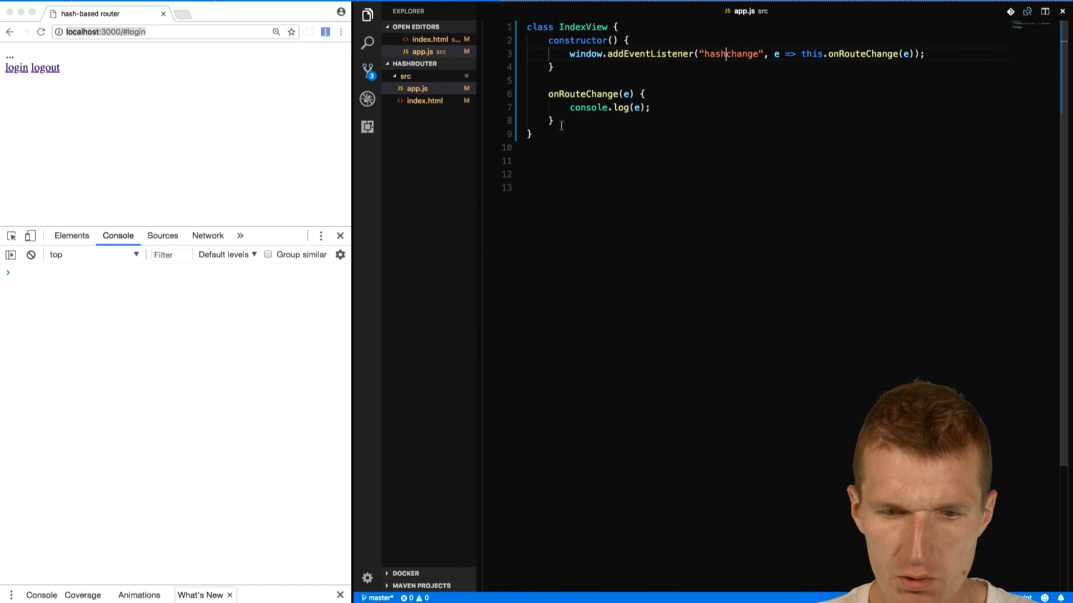
type("new")
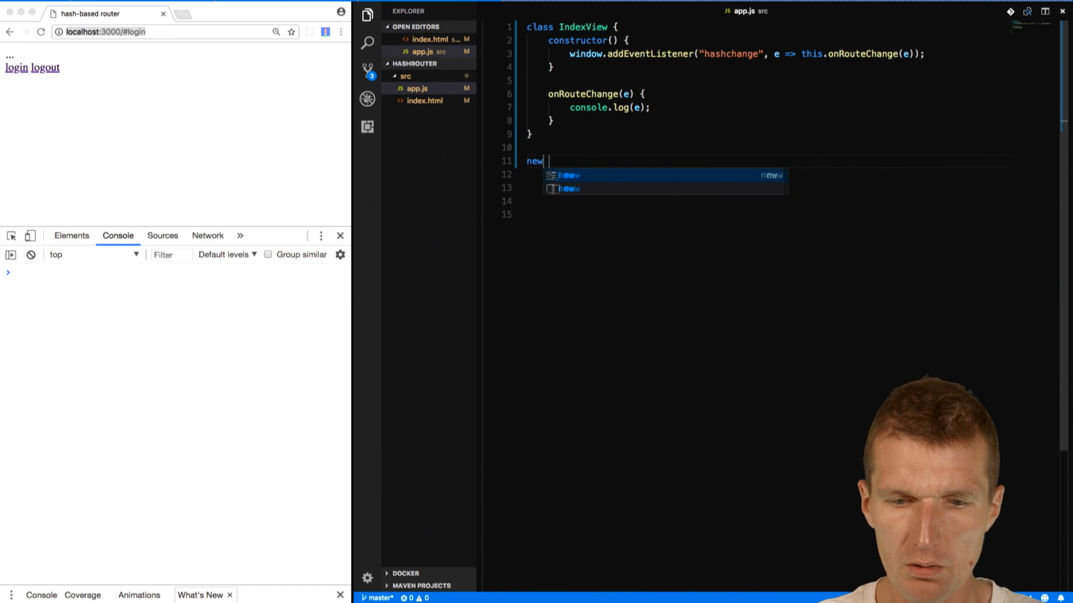
type("IndexView();")
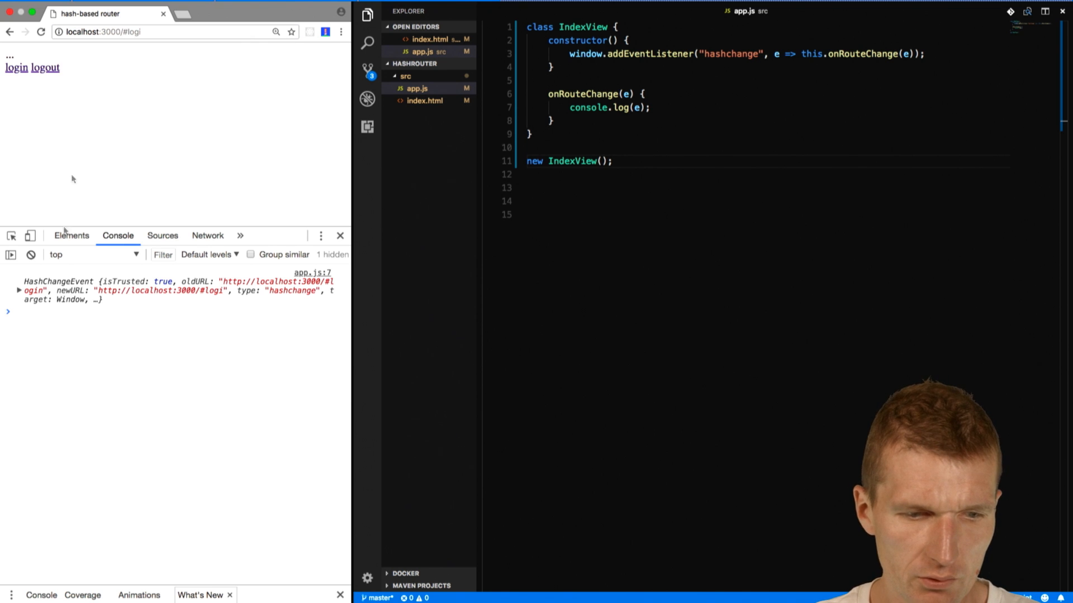
mouse_move(639, 112)
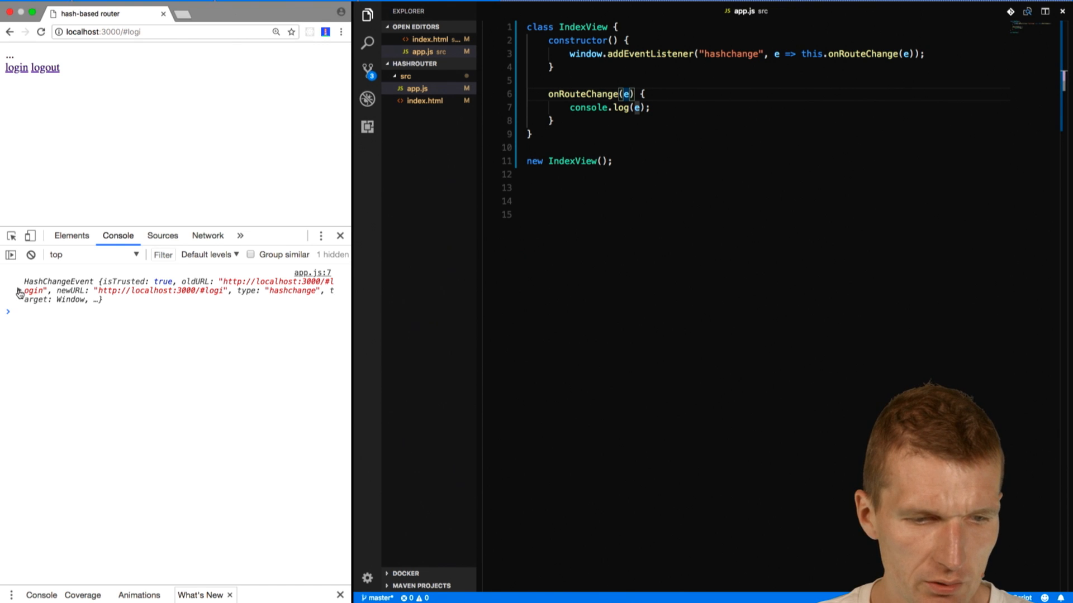
left_click(7, 290)
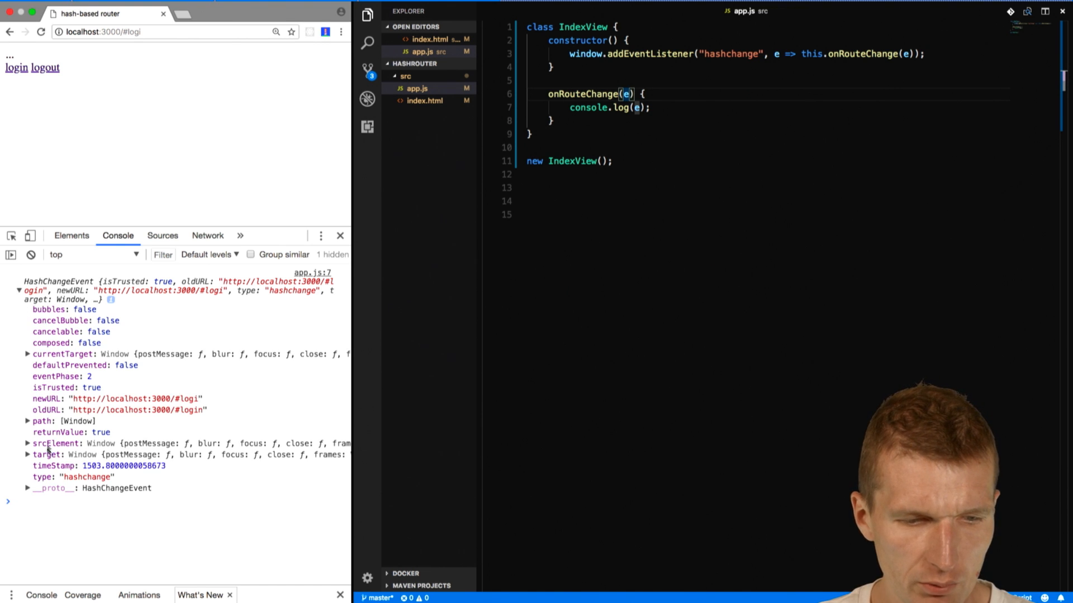
mouse_move(677, 199)
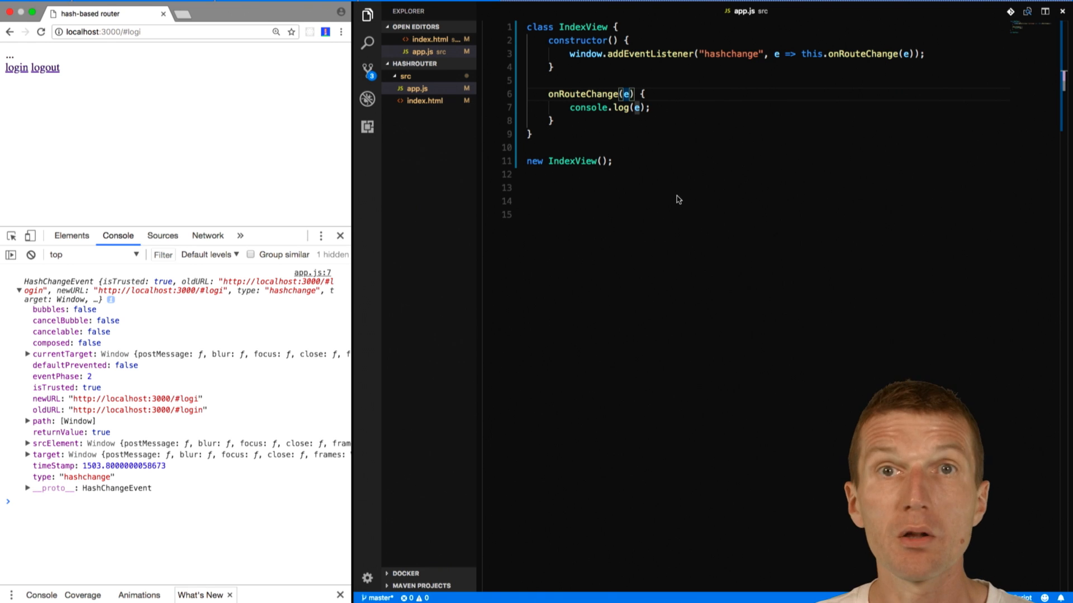
key("Enter")
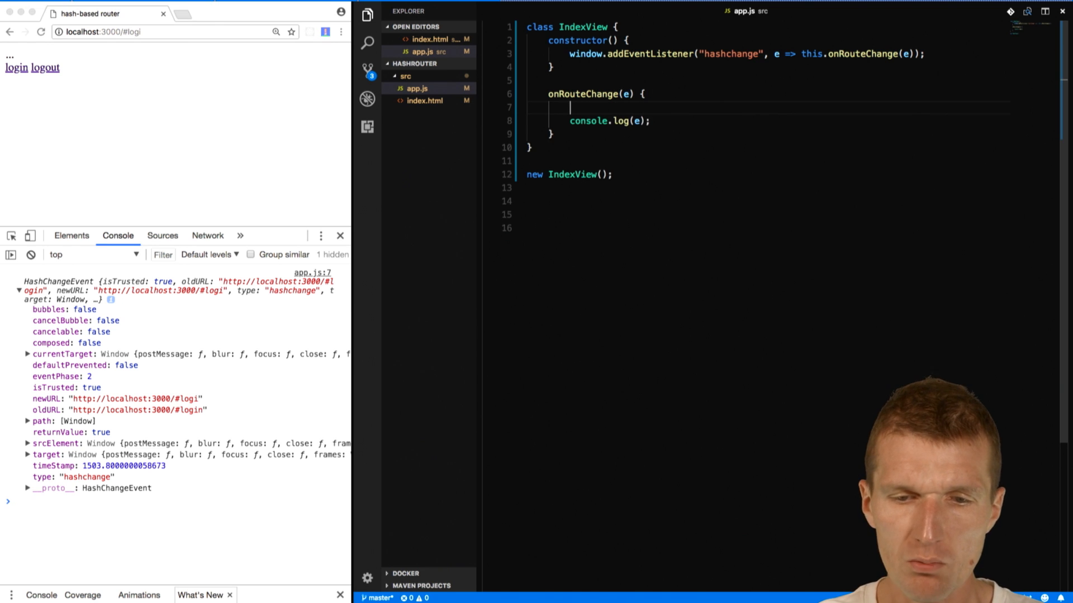
Set hashLocation to window.location.hash.substring(1) and log it, reloading to see 'logi'.
type("window.")
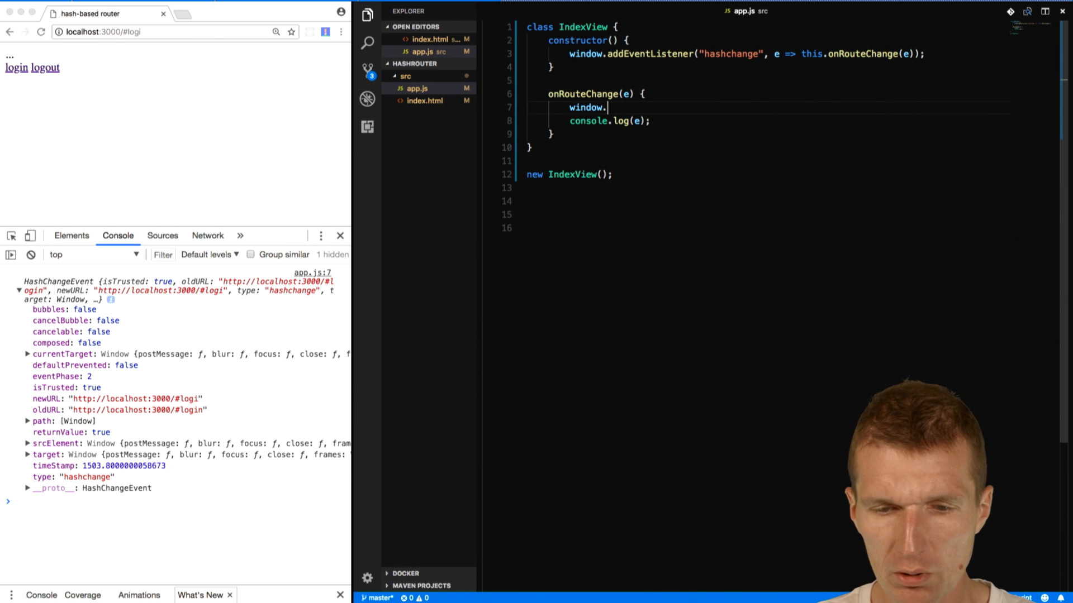
type("location.hash;")
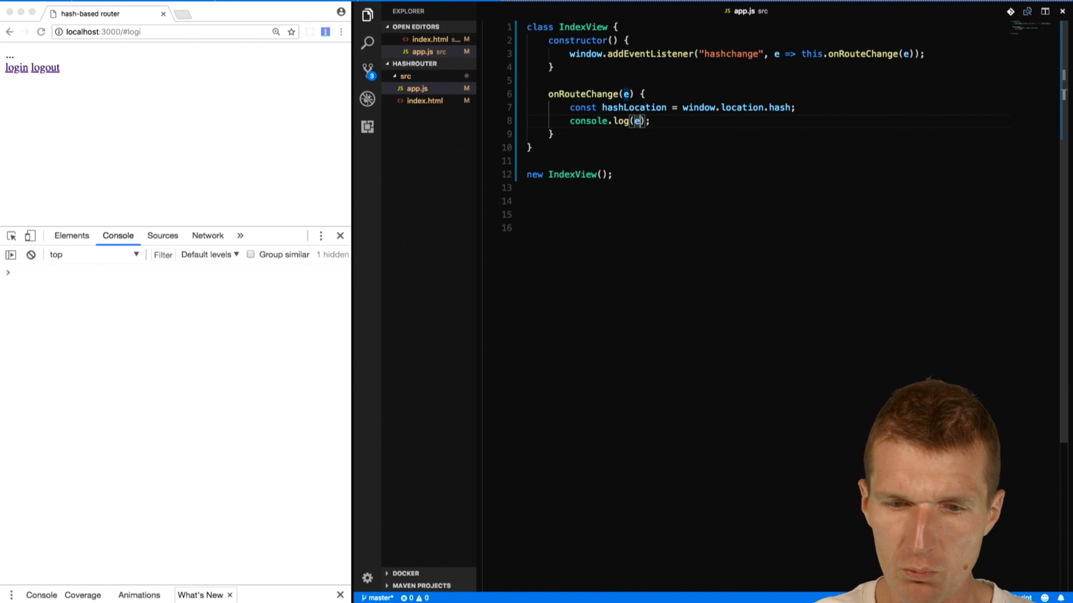
type("hac")
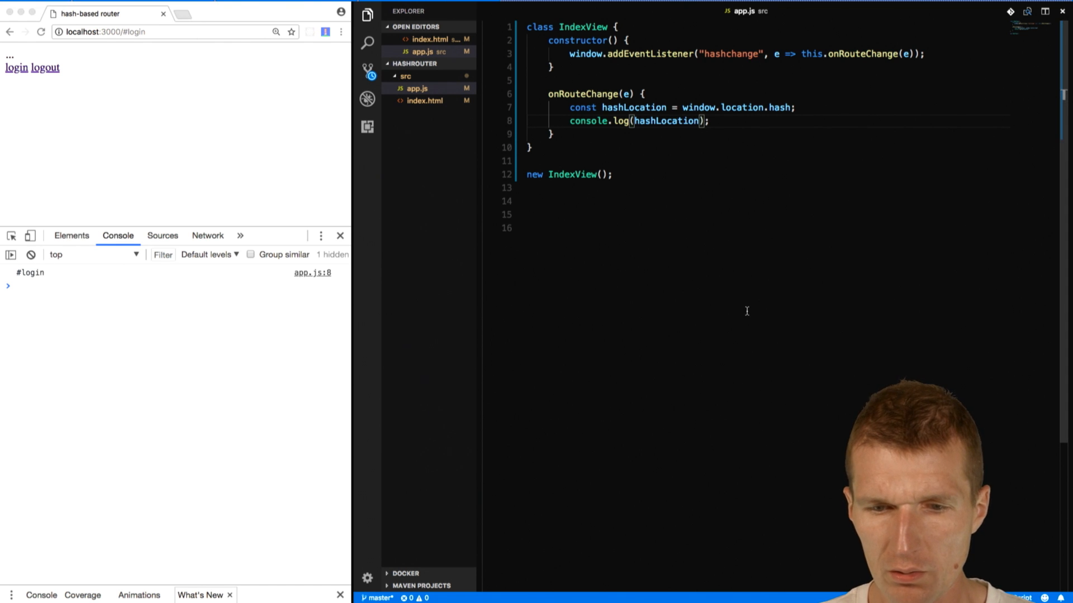
double_click(778, 107)
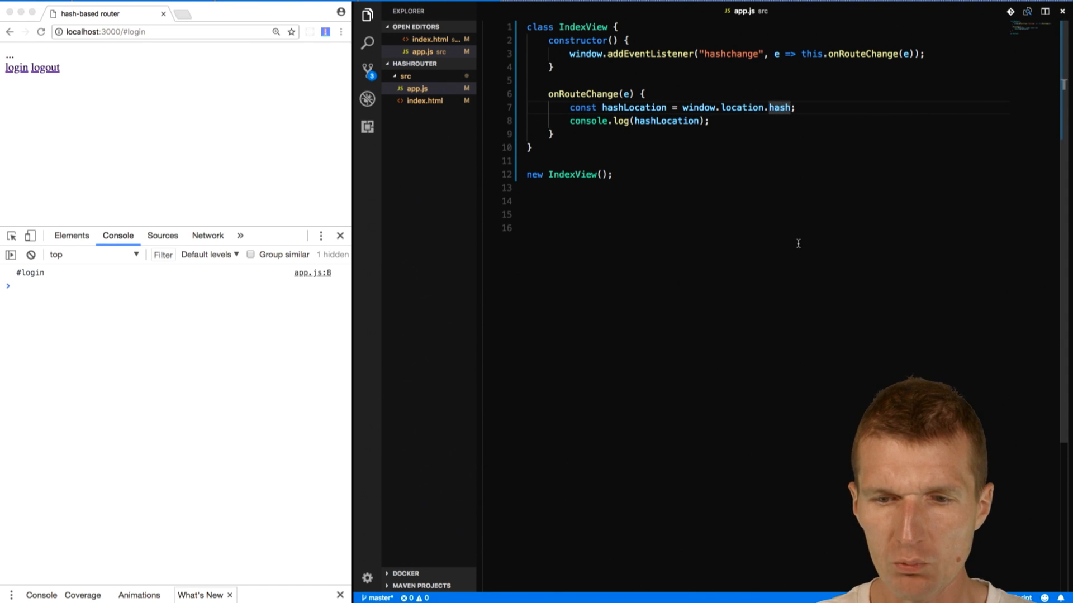
type(".substring")
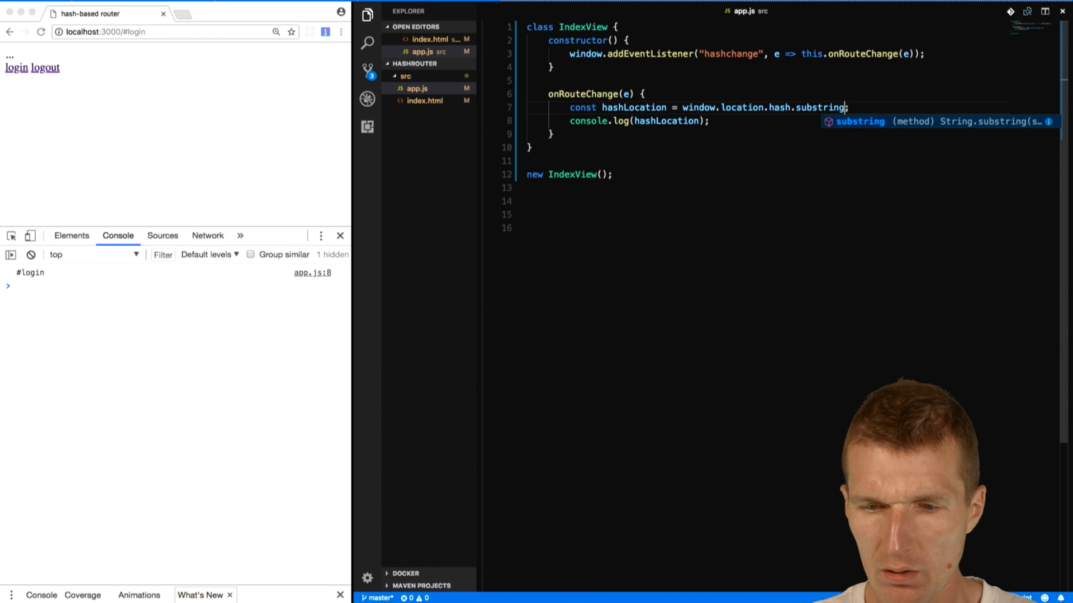
type("()")
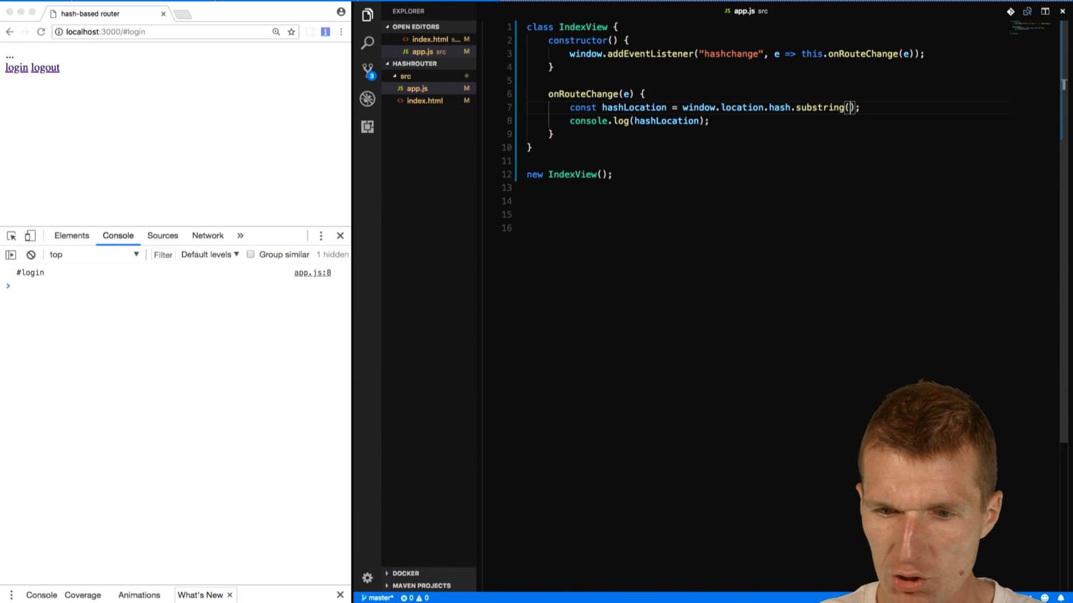
type("1")
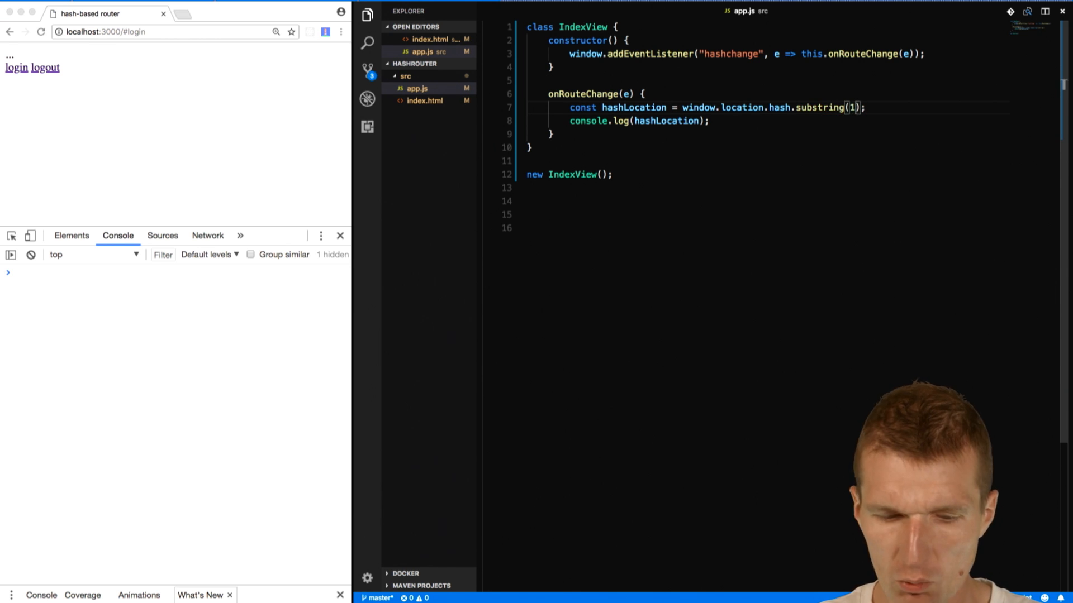
left_click(150, 31)
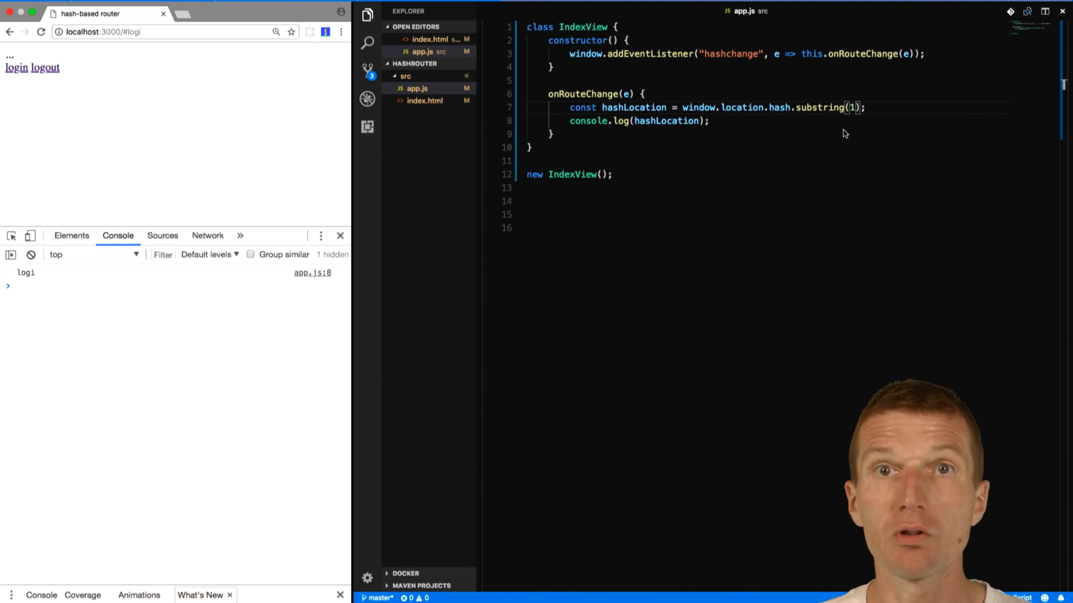
mouse_move(819, 107)
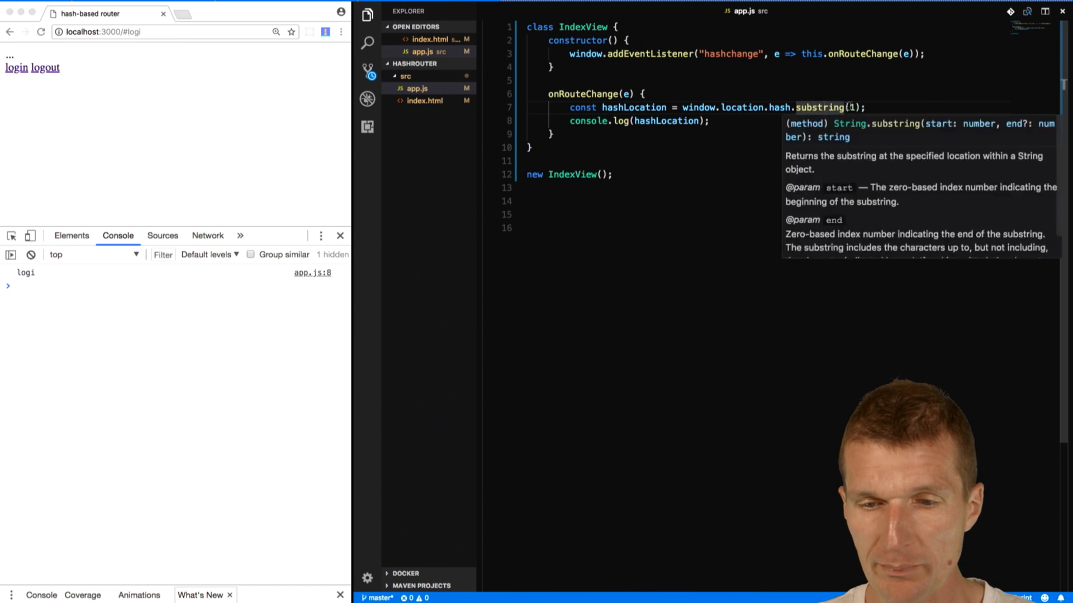
left_click(844, 131)
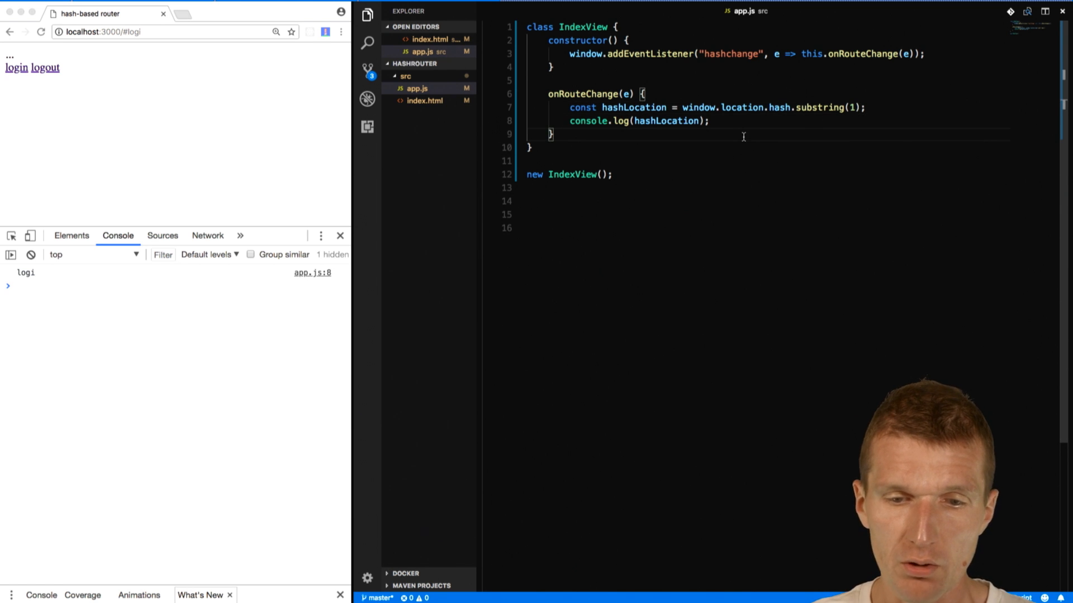
Add an empty loadContent method and call this.loadContent(hashLocation) in onRouteChange.
type("l")
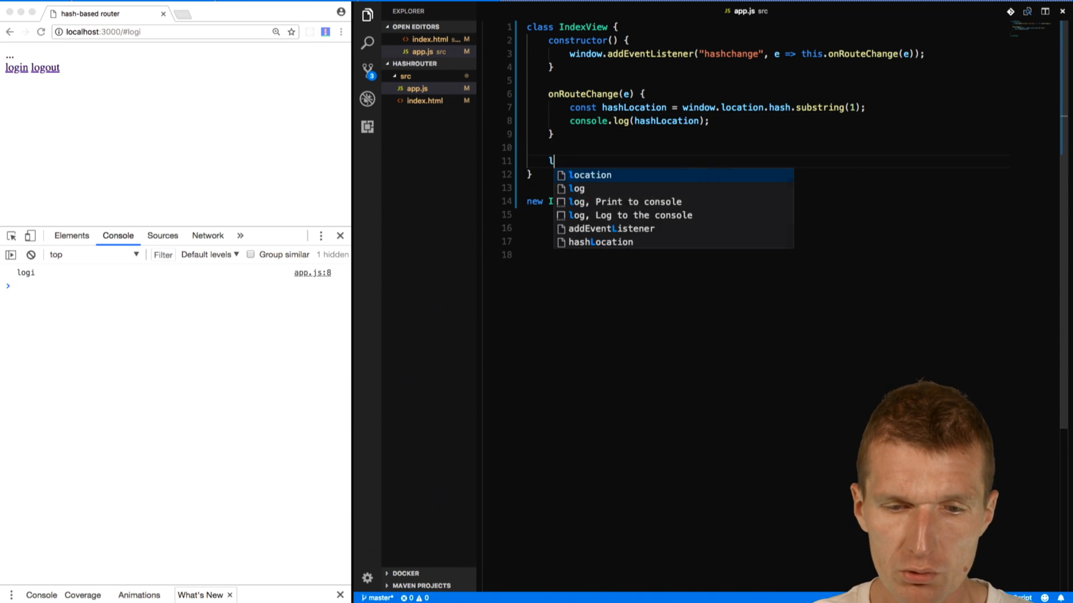
type("oad")
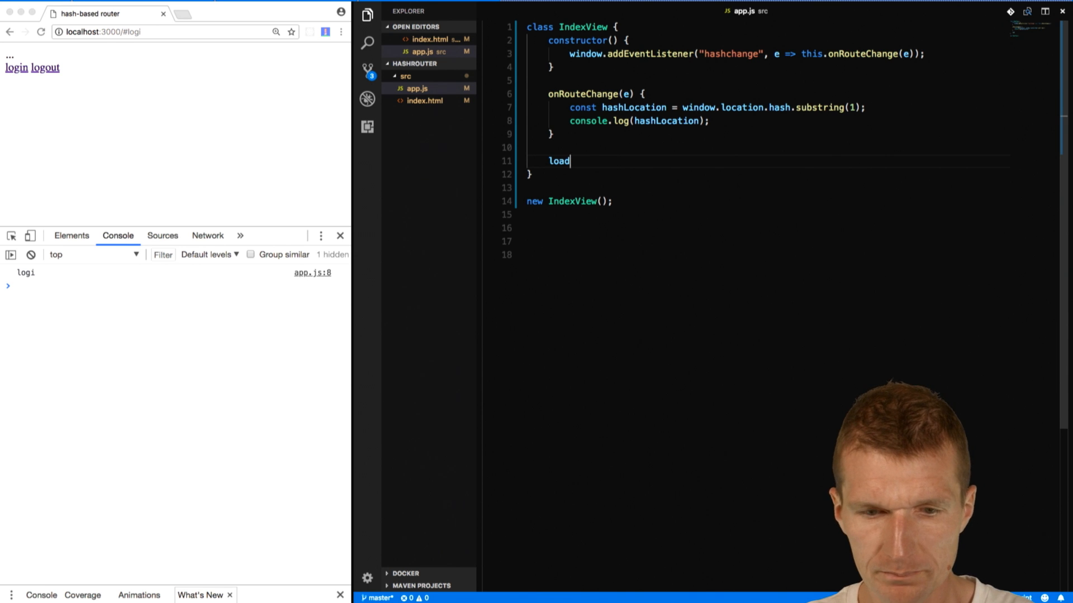
type("Content")
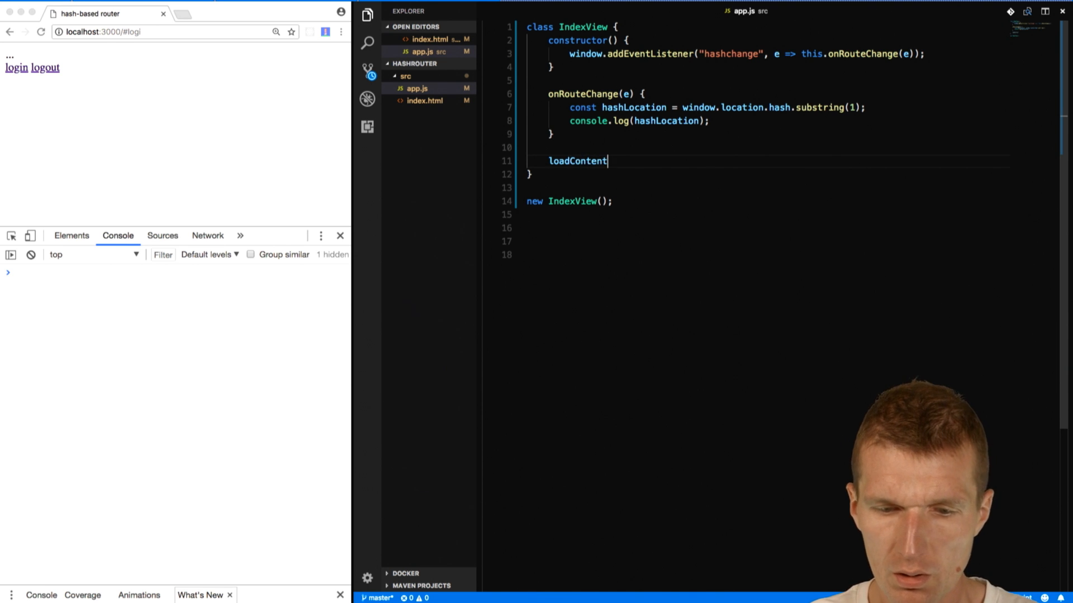
type("(url")
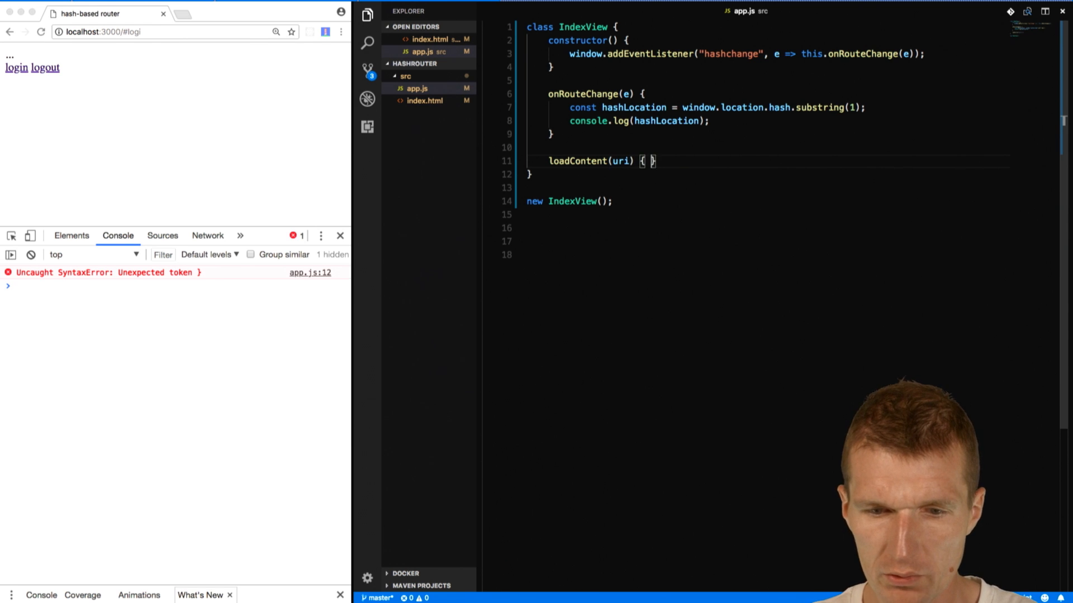
key("Enter")
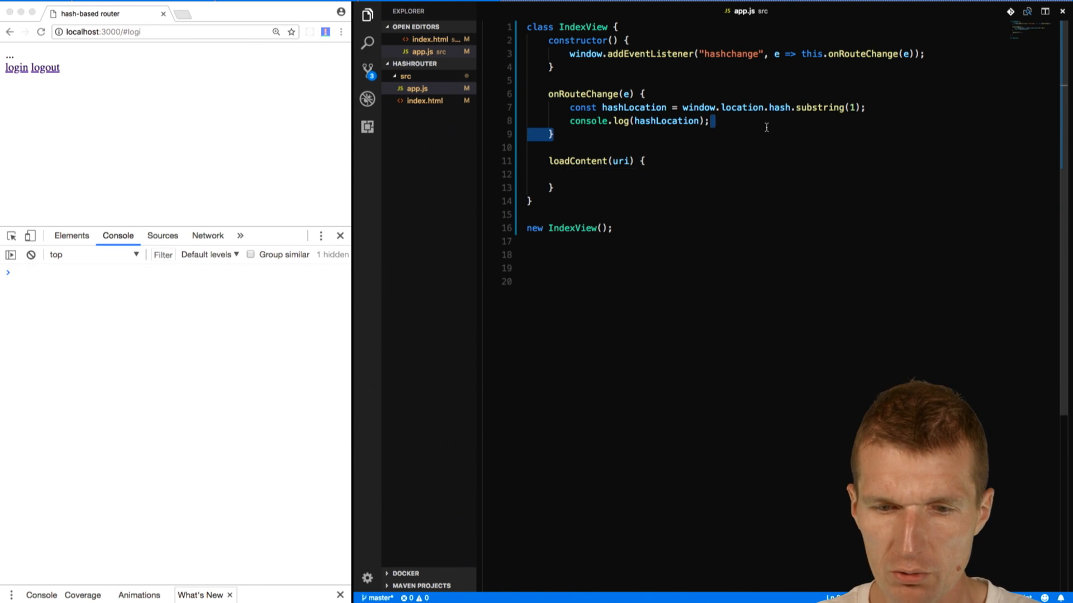
type("this.loadContent(")
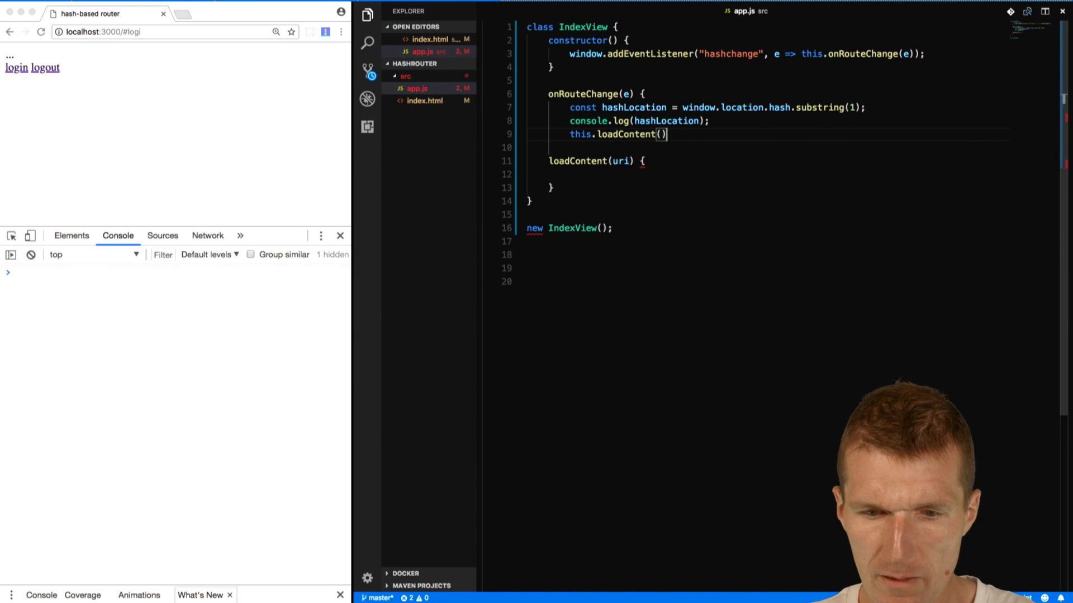
type("hashLocation")
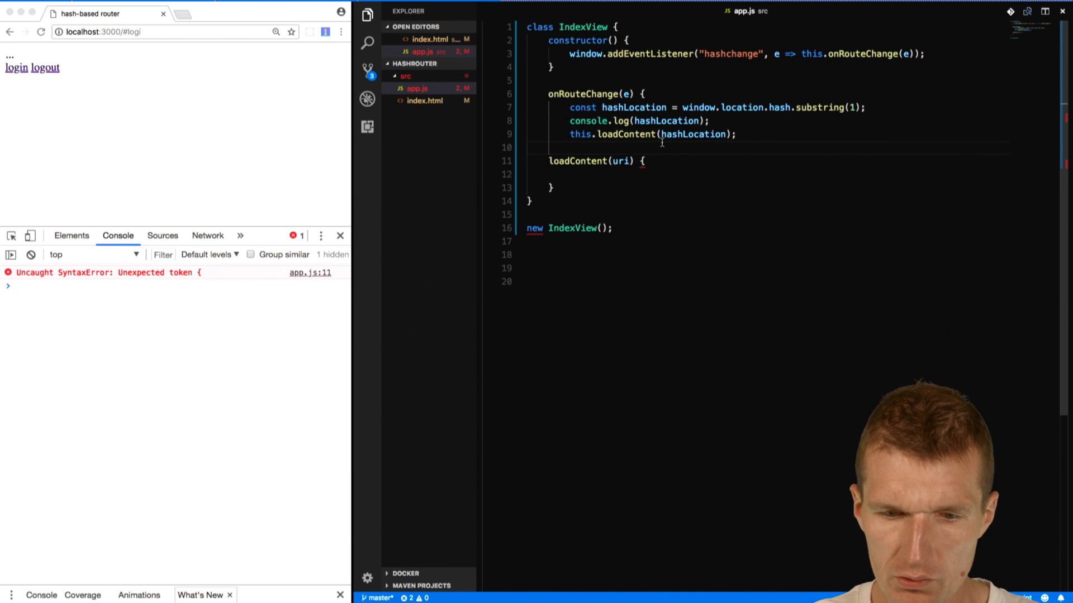
key("Enter")
type("}")
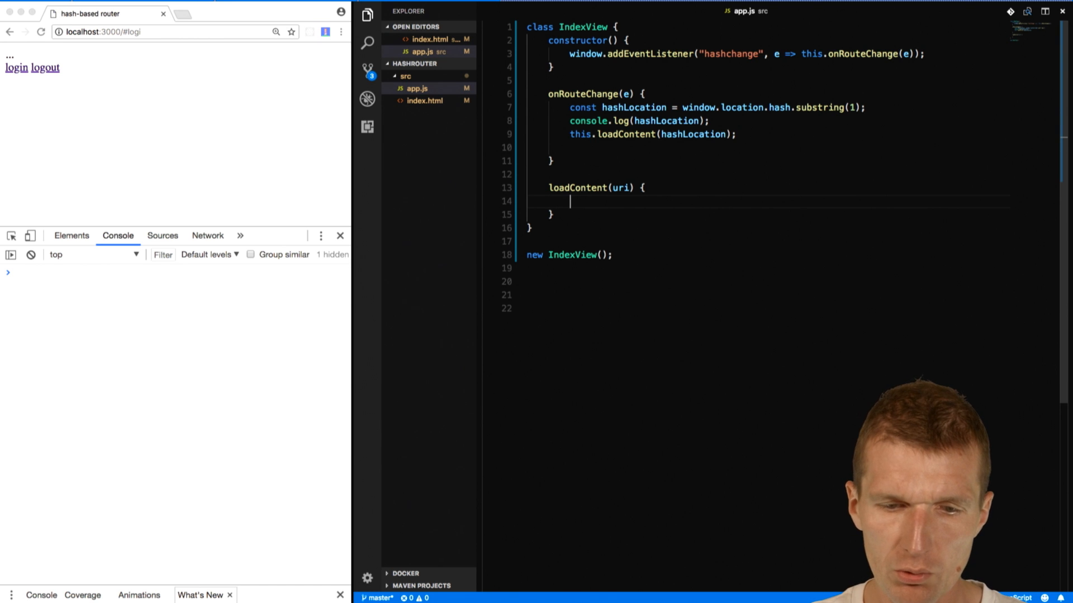
Set contentUri to `${uri}.html`, fetch it and read the response text.
type("const uri")
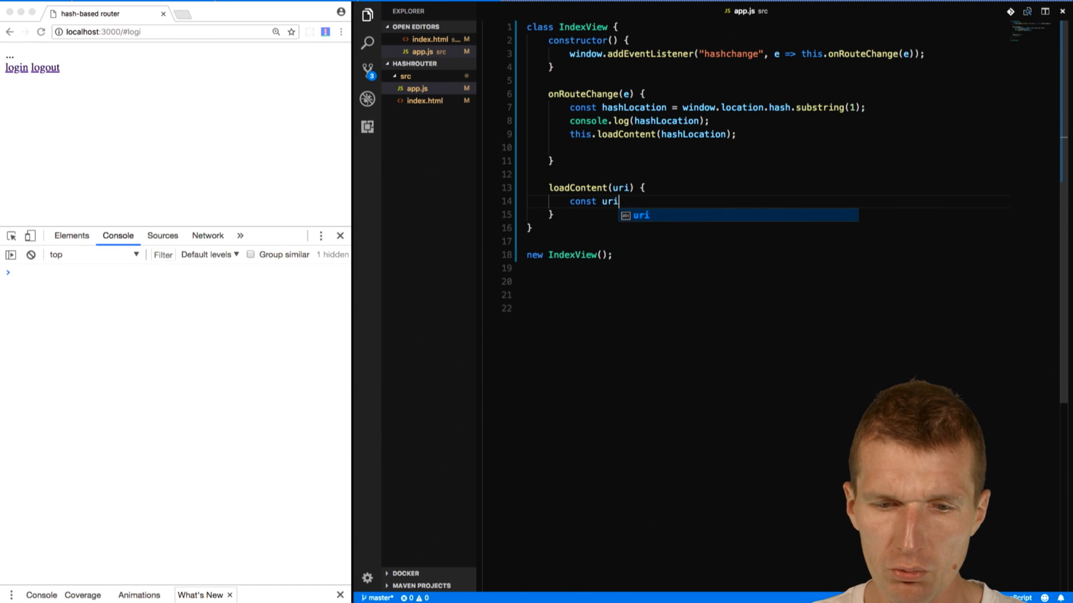
type("content")
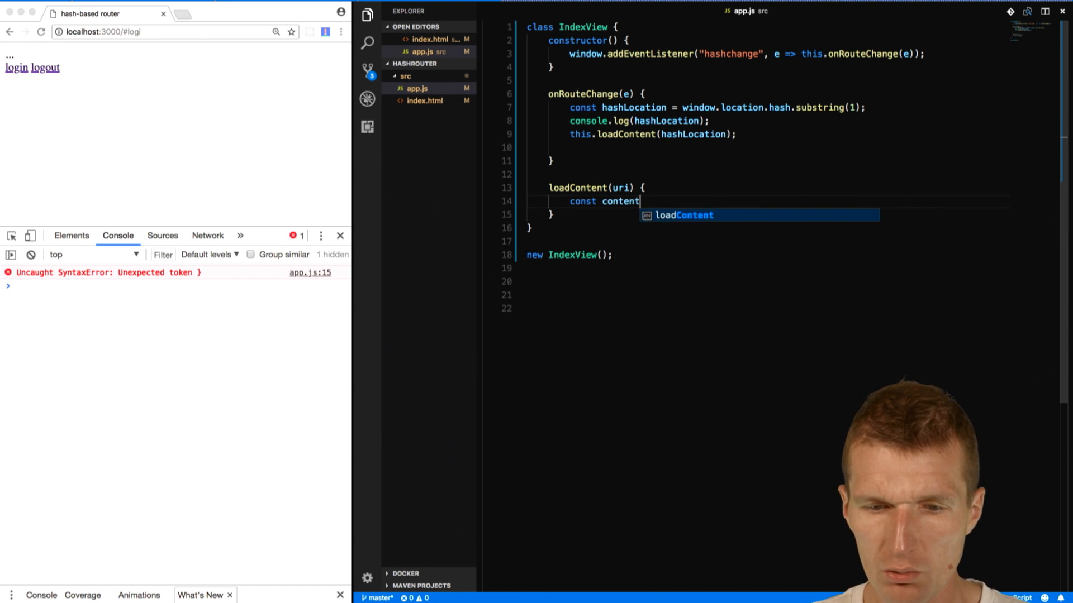
type("Uri = ``")
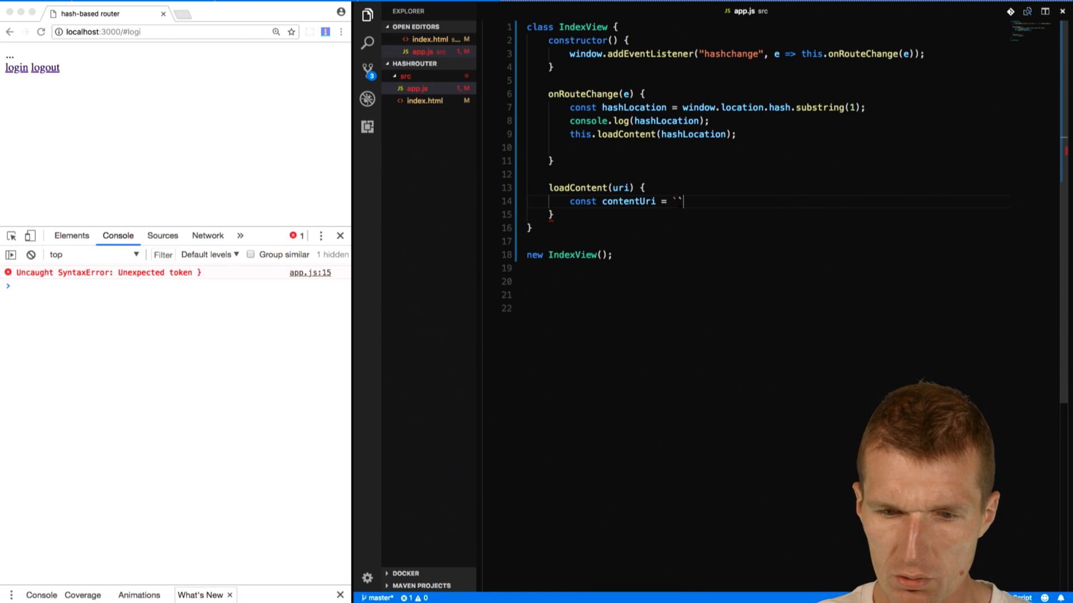
type(";")
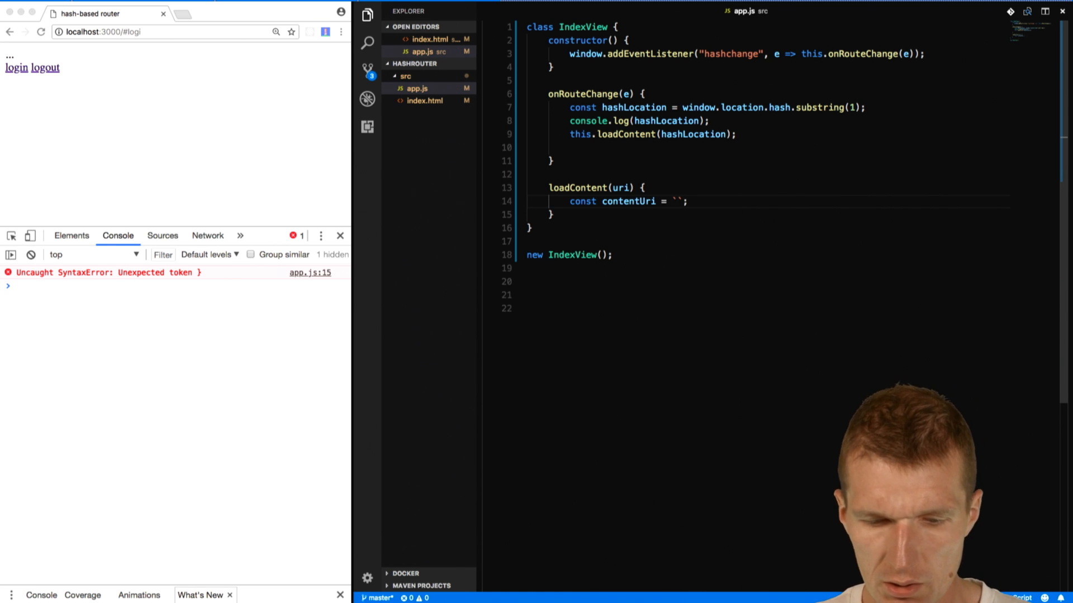
type("${uri}.html")
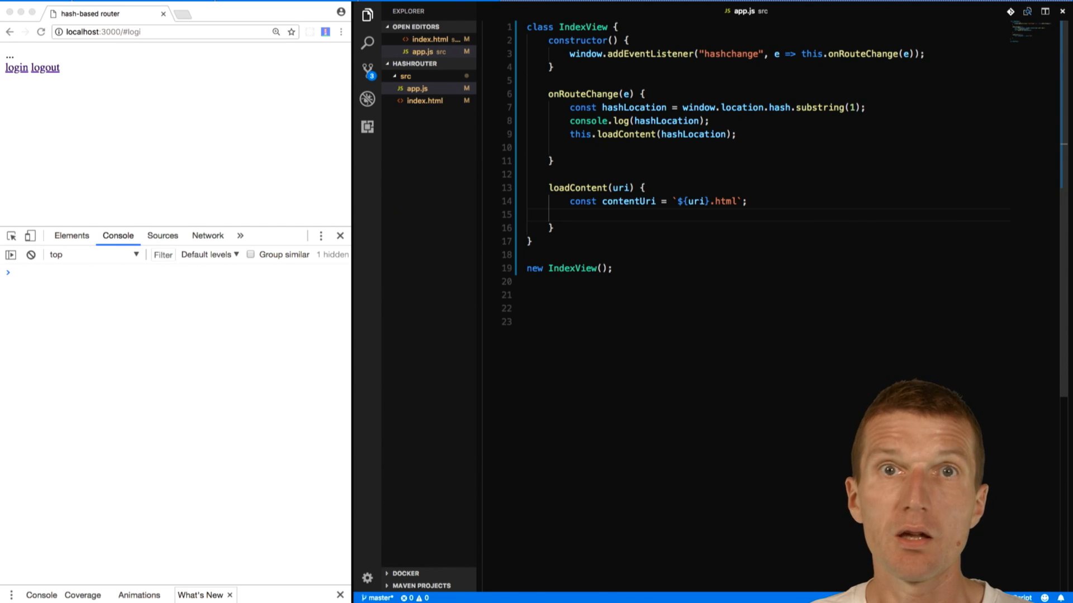
type("fetch")
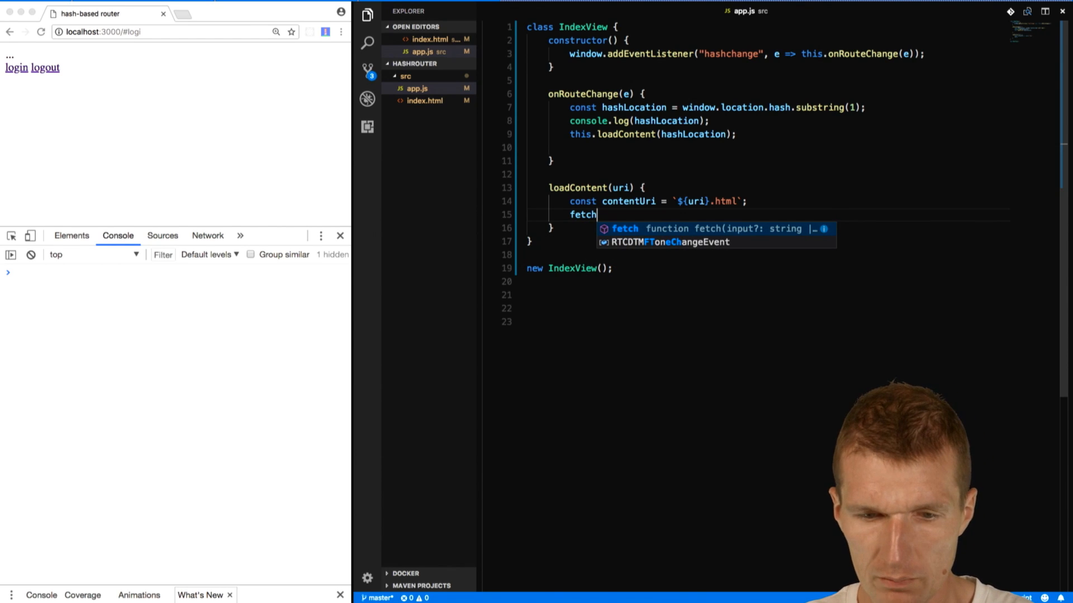
type("(contentUri")
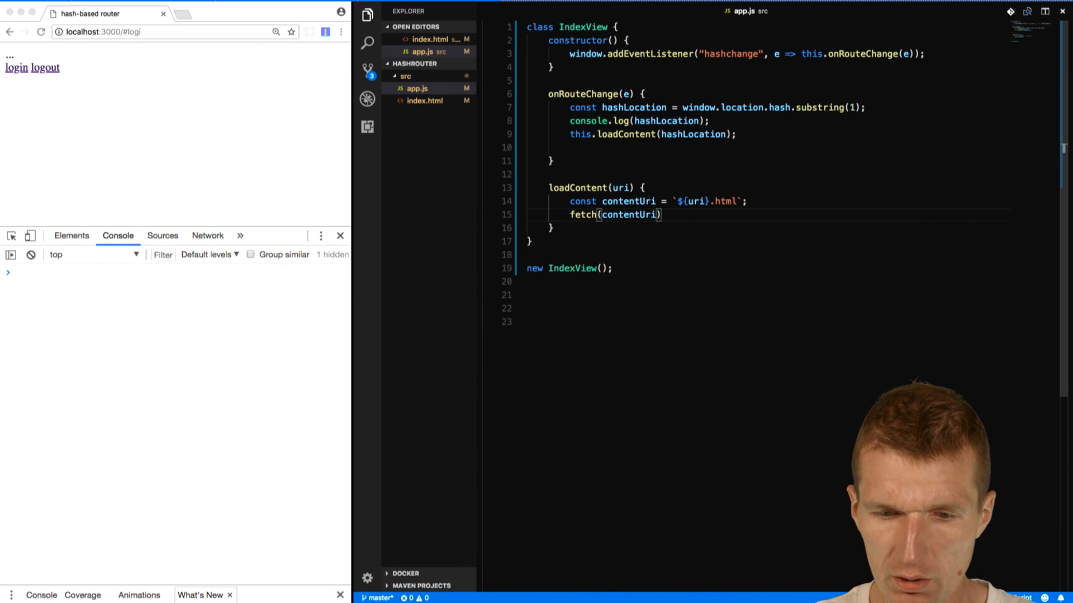
type(".then(")
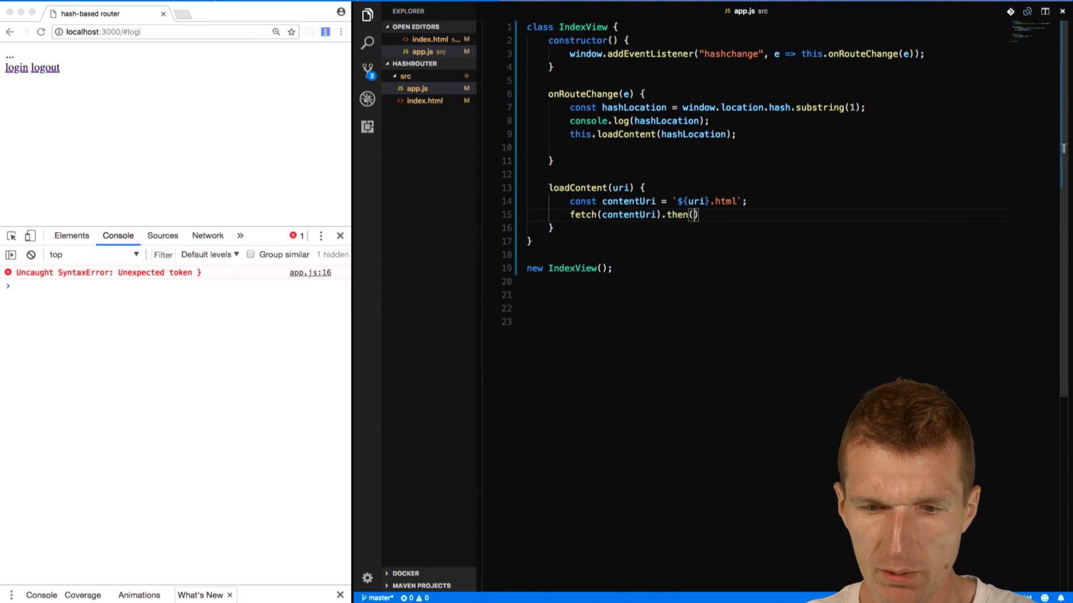
type("r =>")
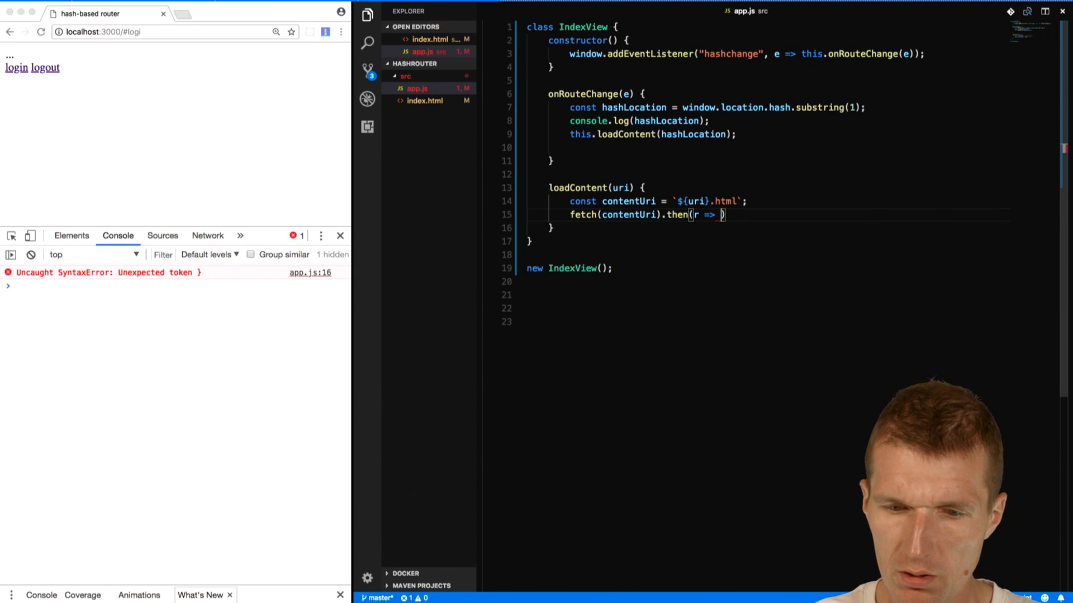
type(".text")
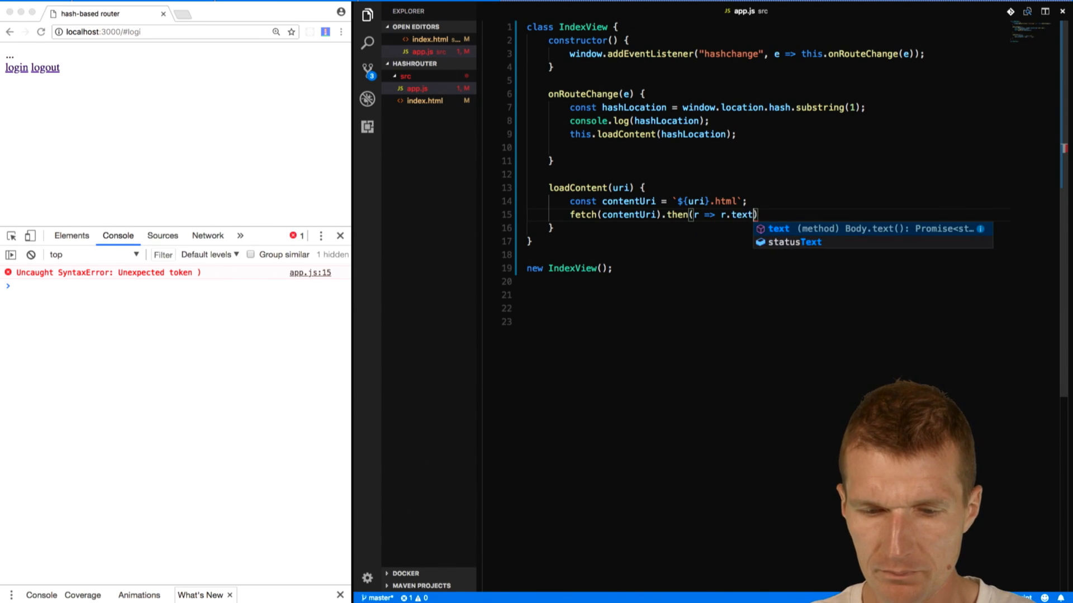
type("()")
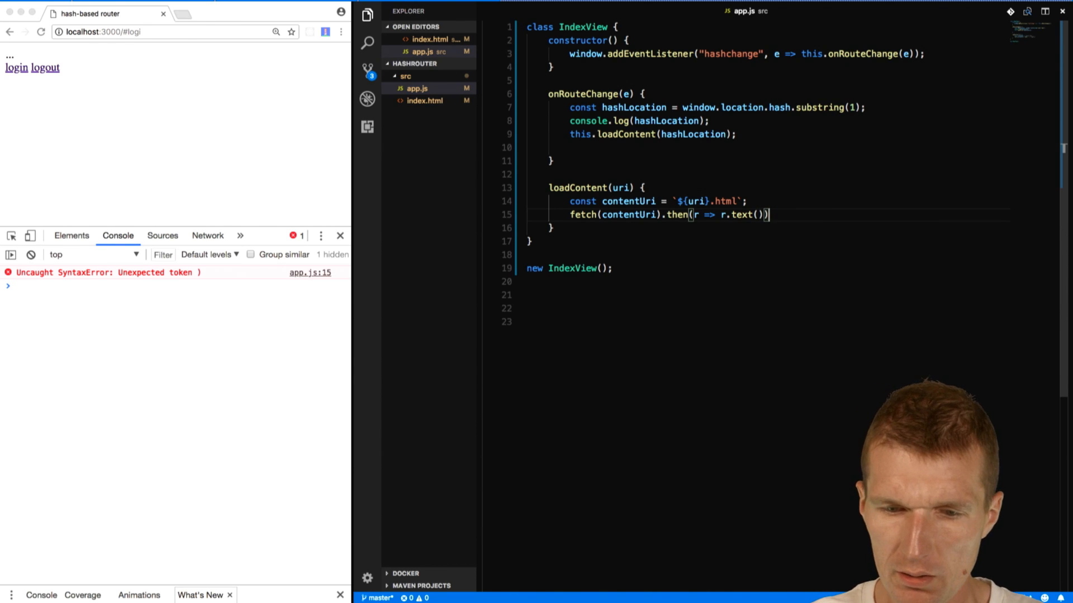
key("Enter")
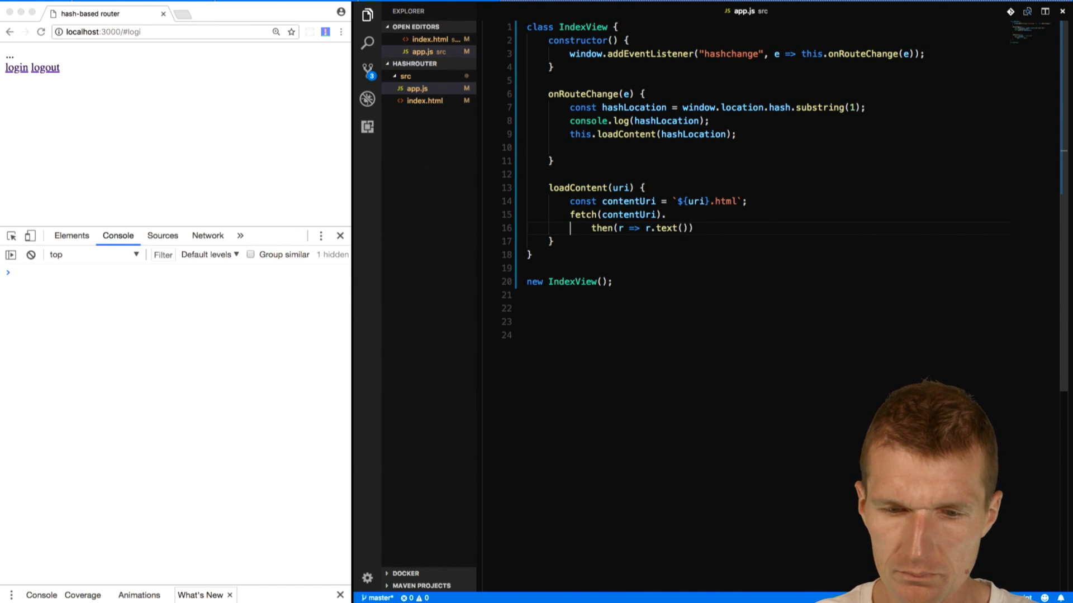
Pass the fetched content to this.updateSlot and define an empty updateSlot(content) method.
type(".then")
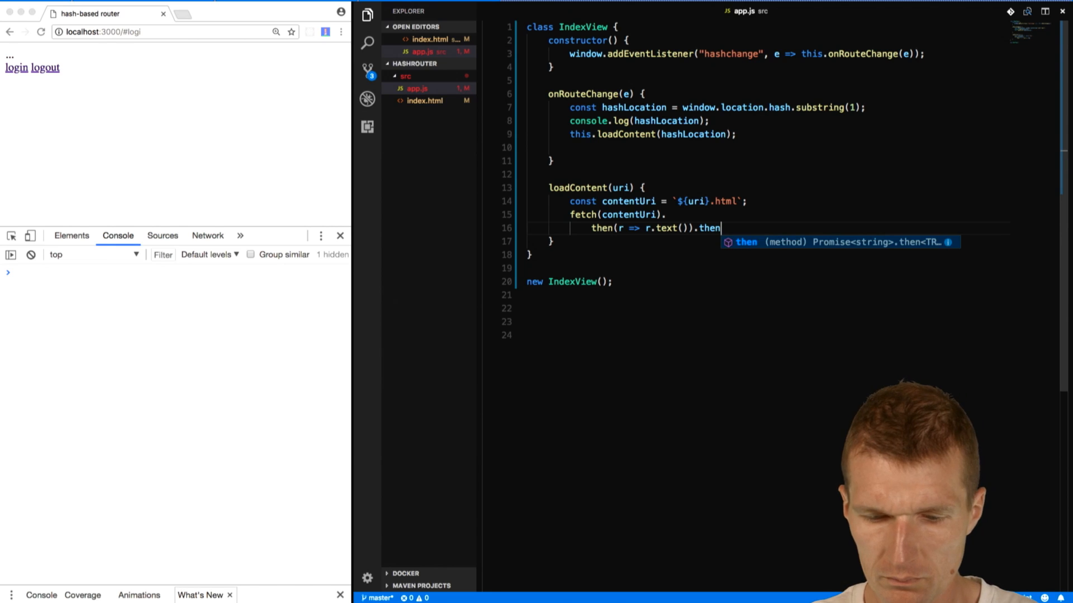
type("(")
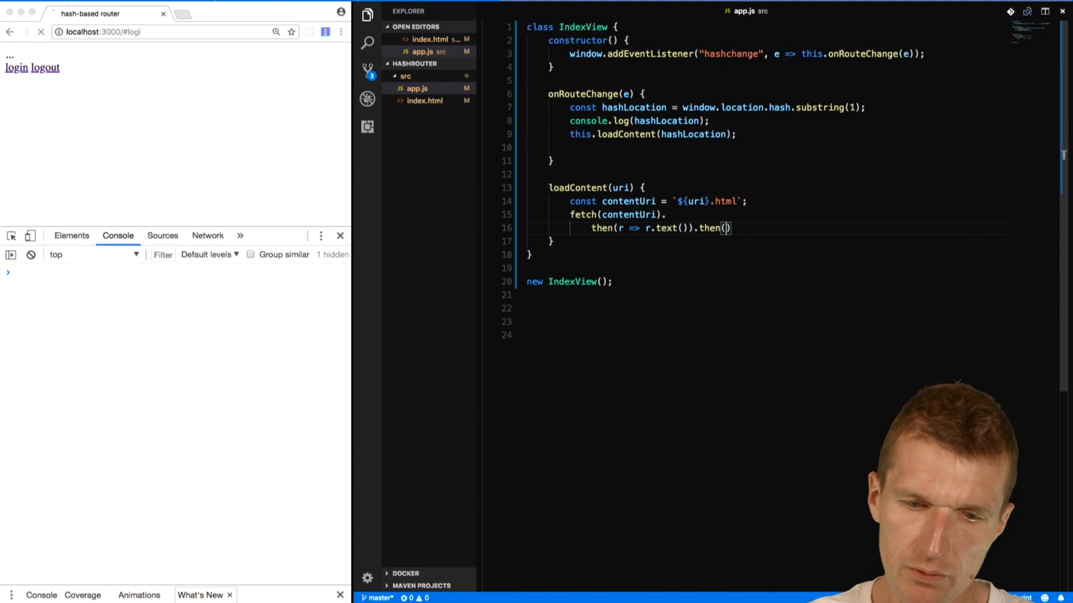
type("content =>")
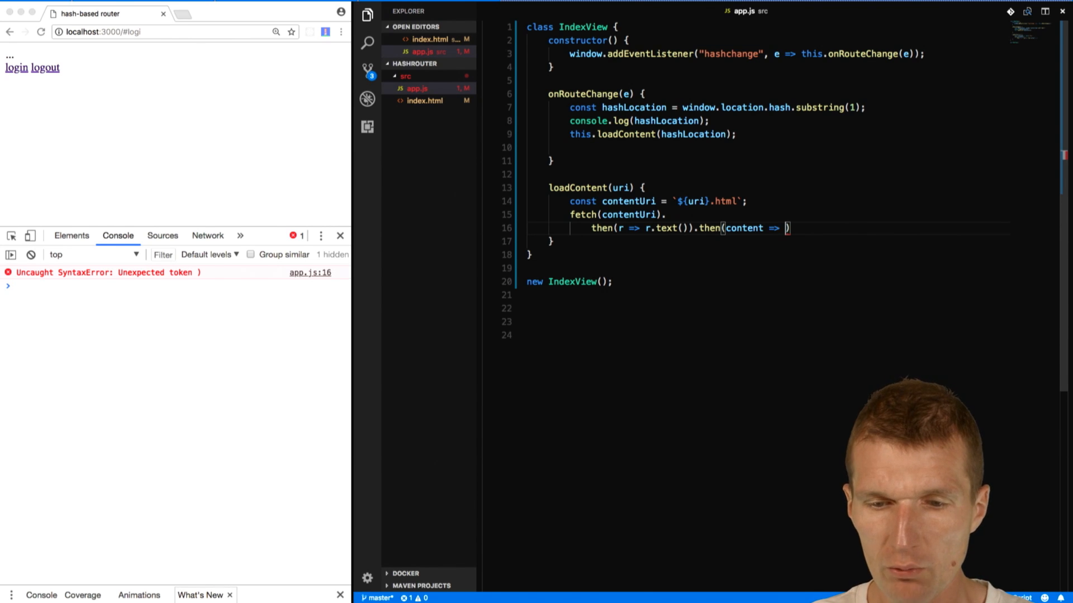
type("update")
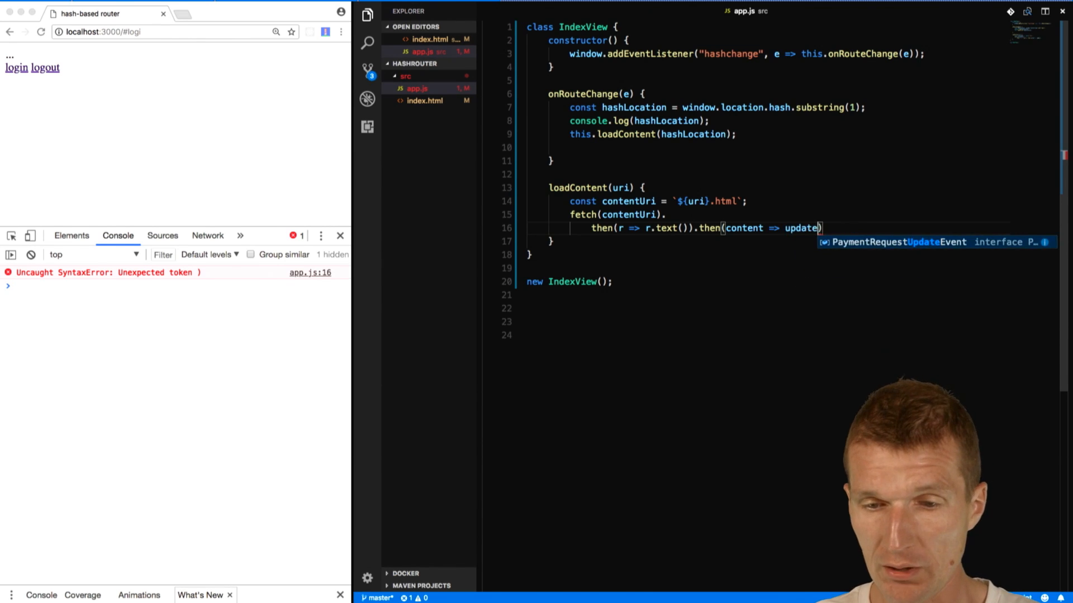
type("this.")
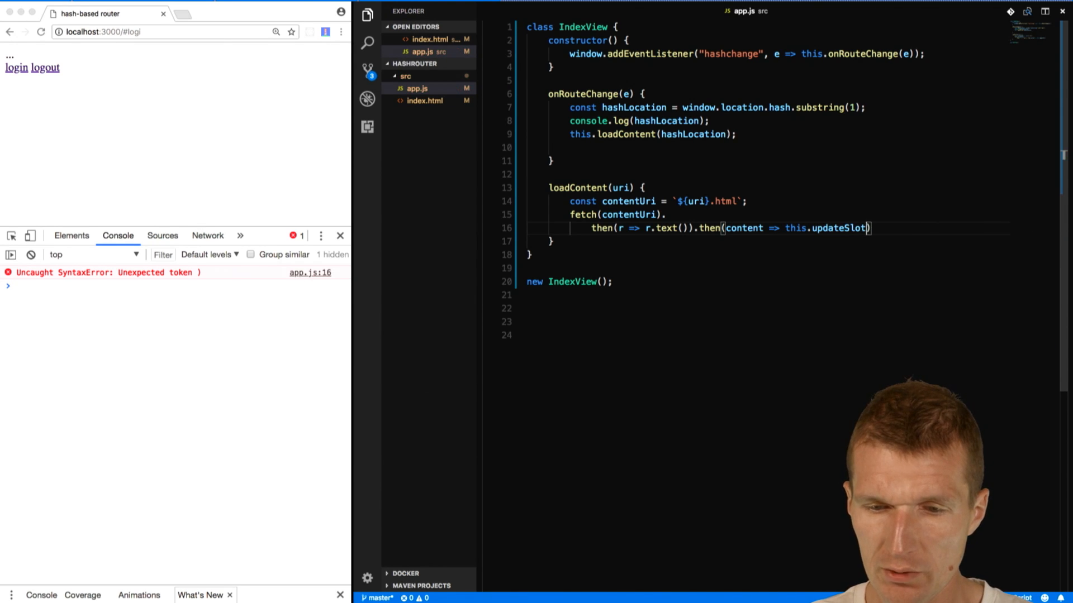
type("con")
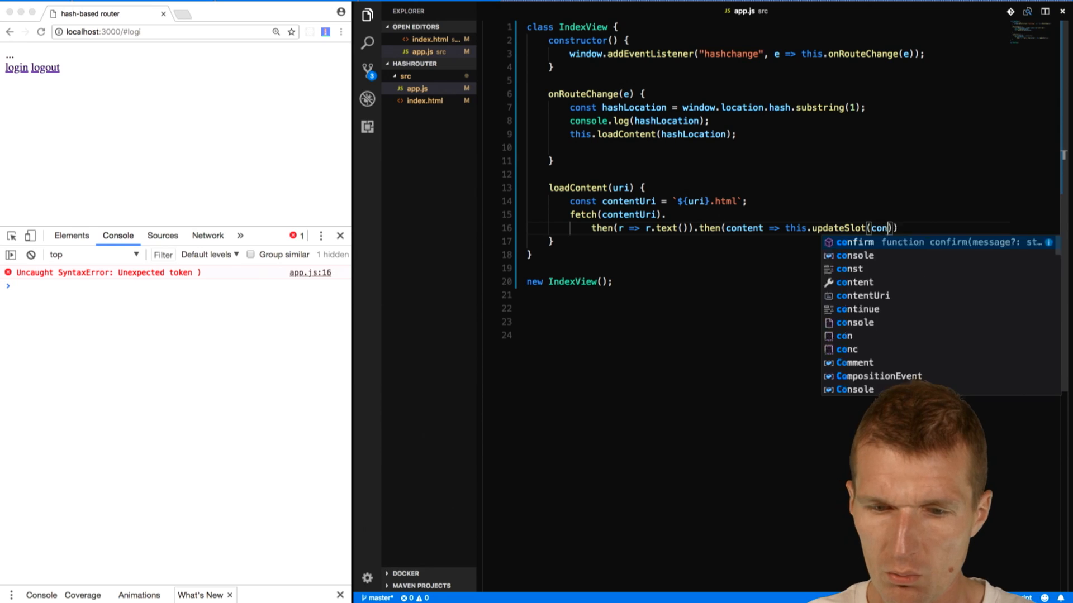
type("tent")
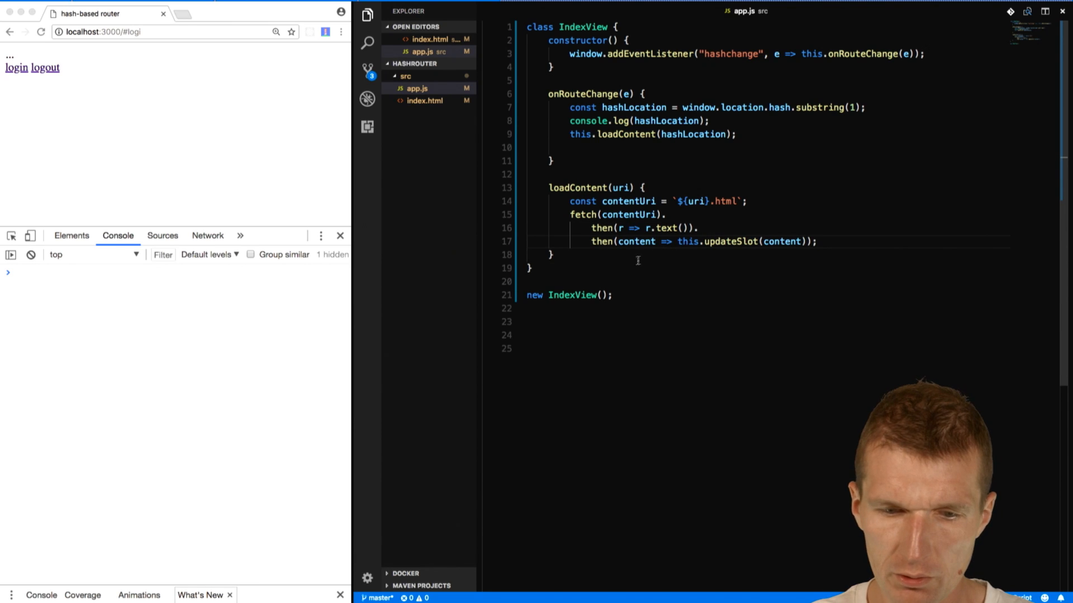
type("updateSlot(content) {")
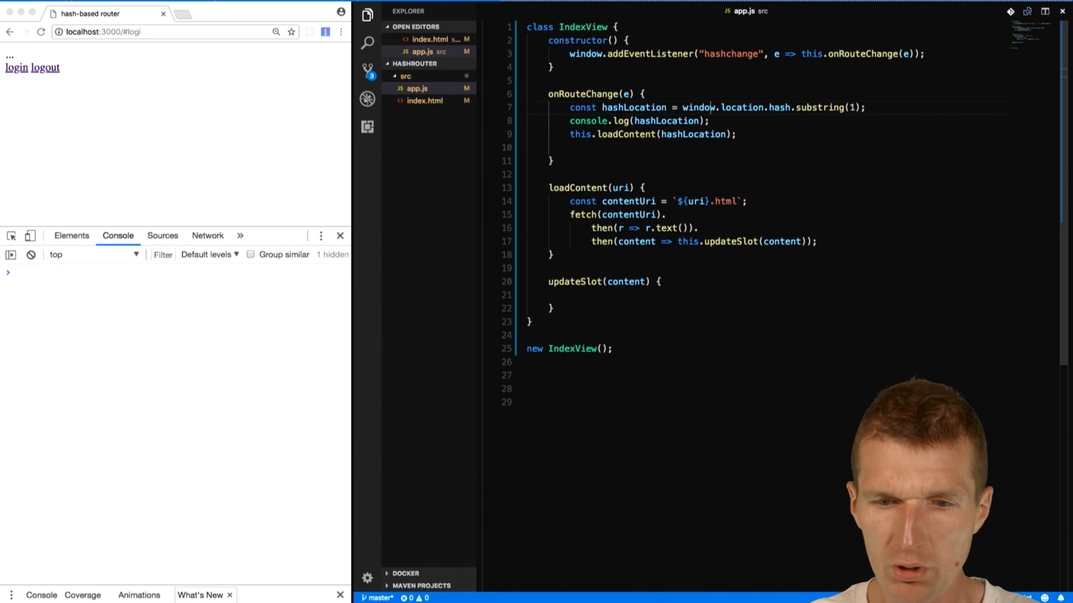
Assign document.querySelector('#slot') to this.slot in the constructor.
key("Enter")
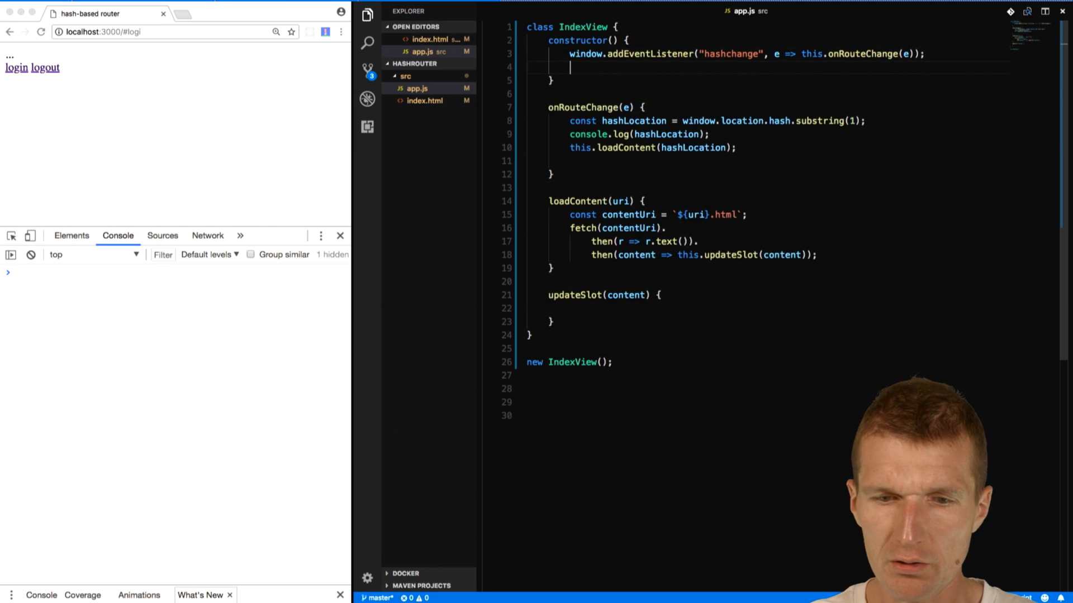
type("this.slot")
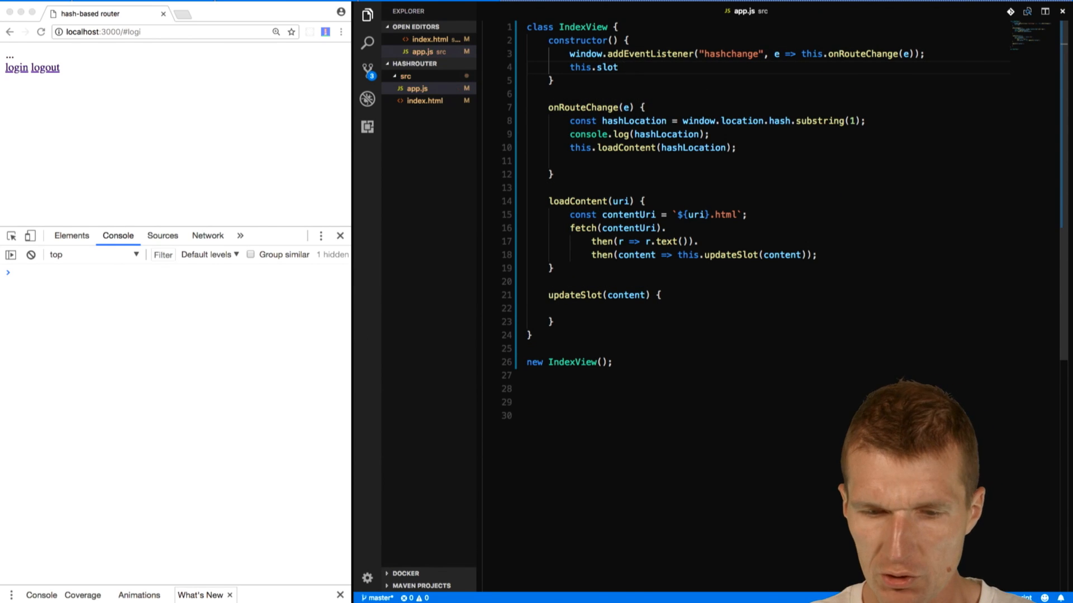
type("= document.querySelector")
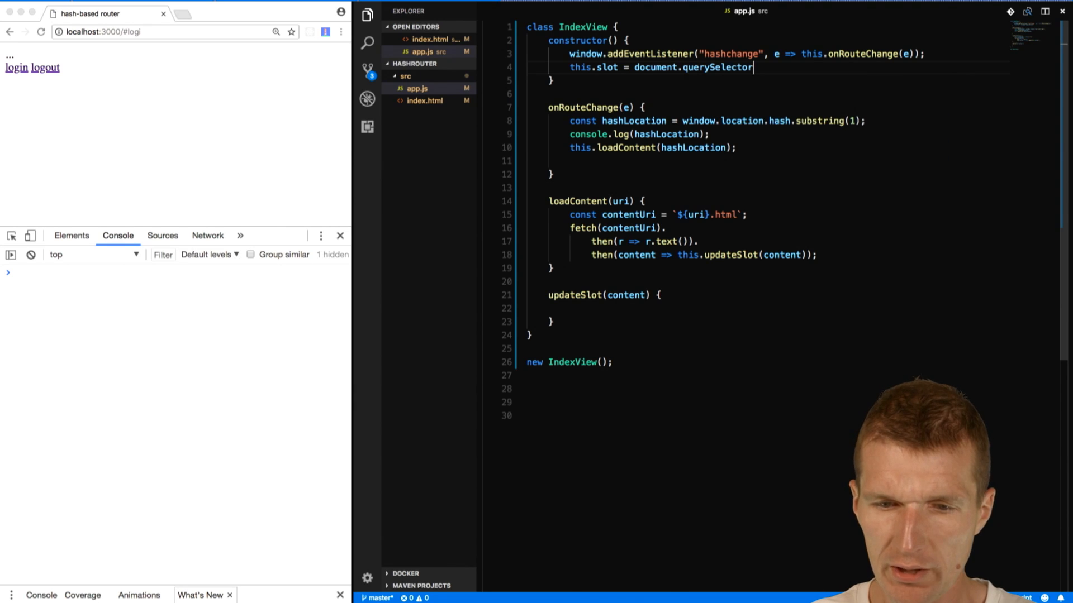
type("();")
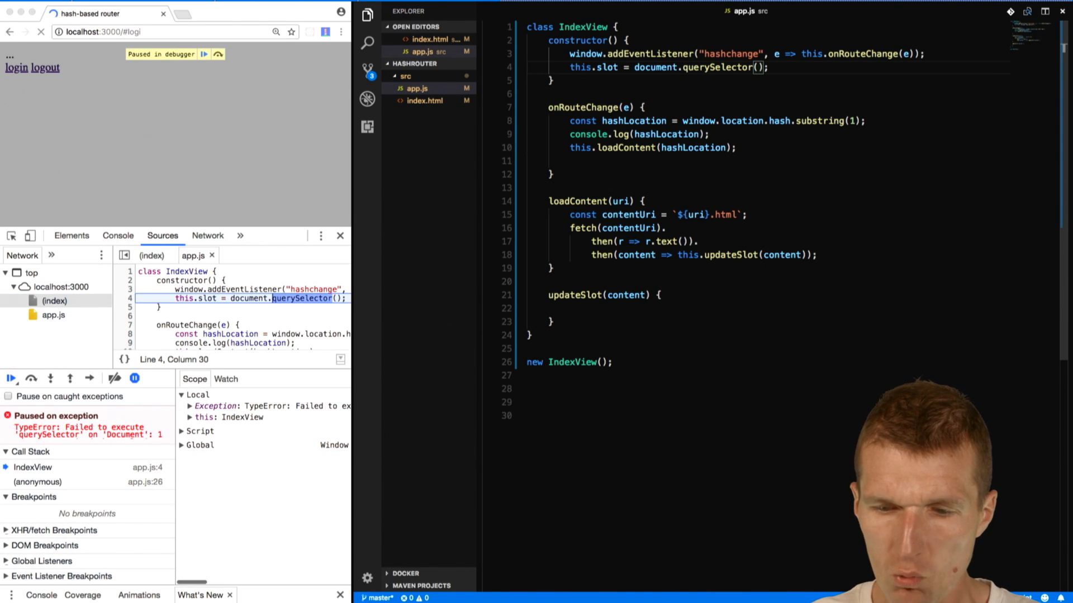
type("''")
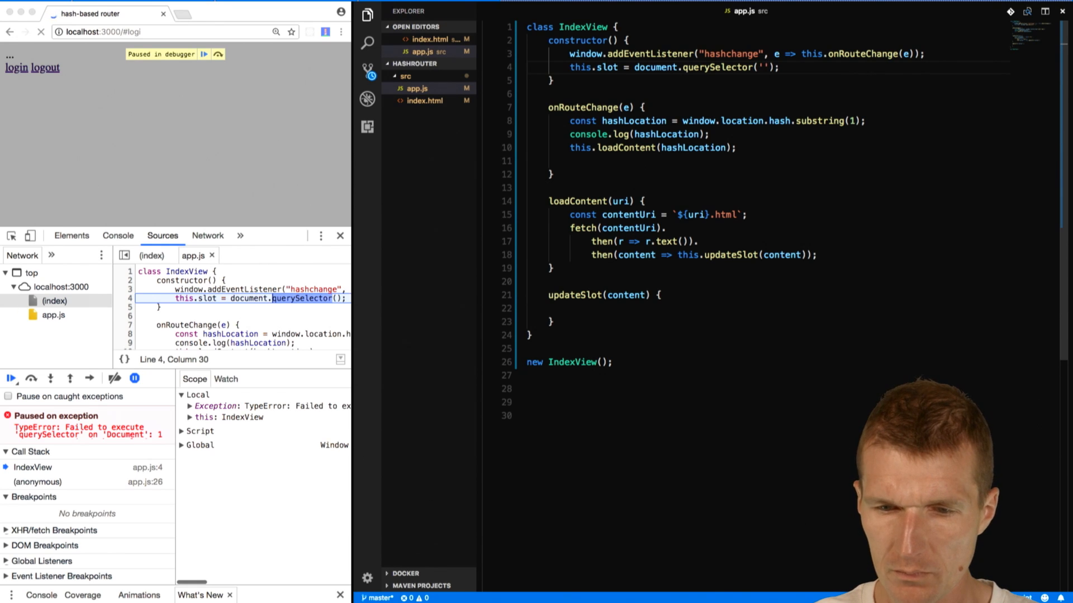
type("#slot")
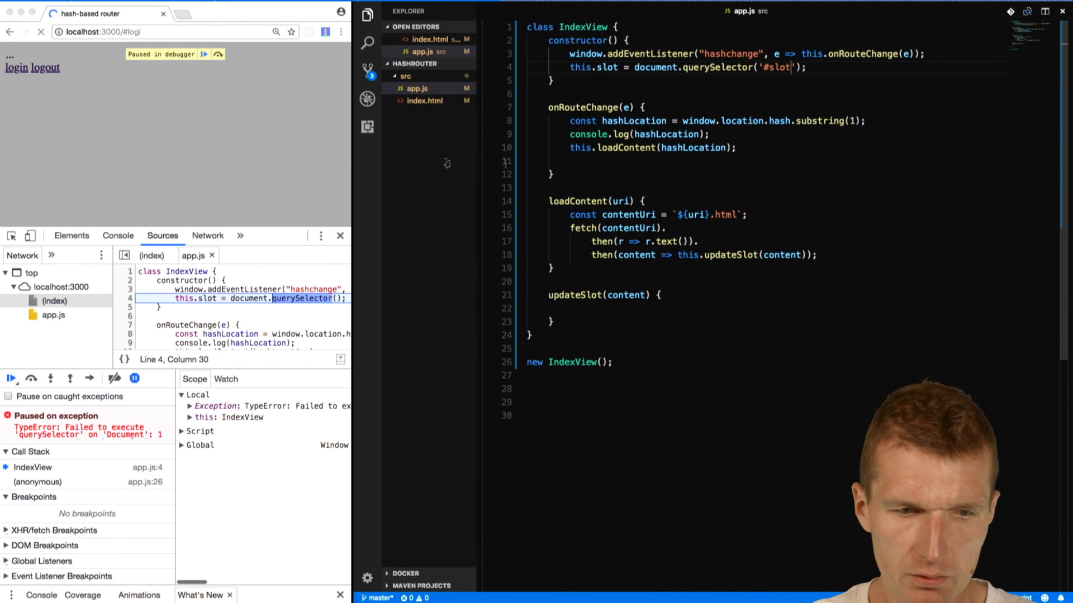
Resume the paused debugger in Chrome and clear the Console.
left_click(11, 378)
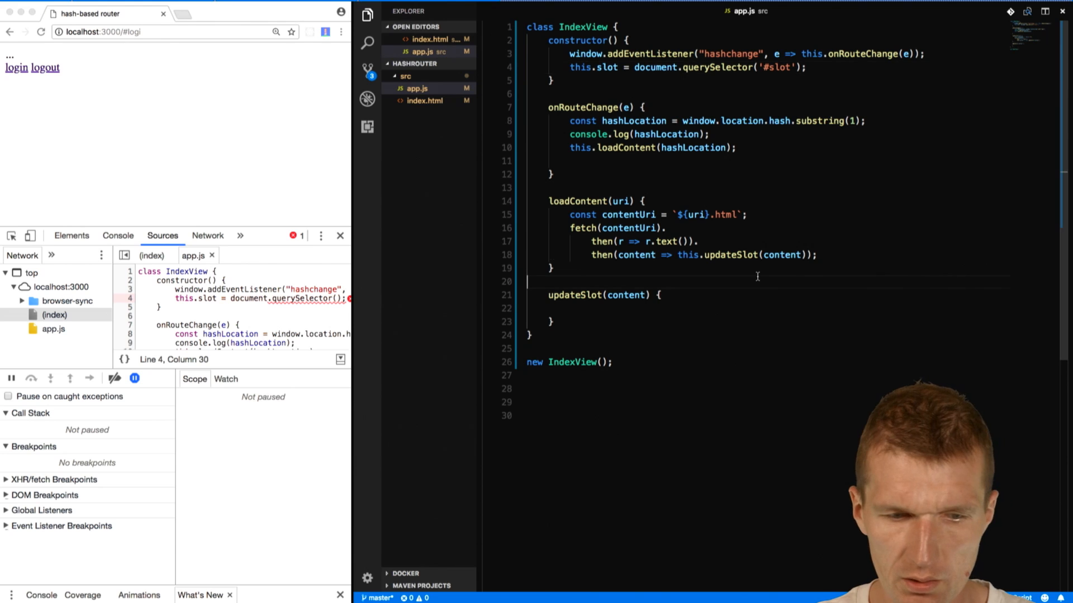
left_click(118, 235)
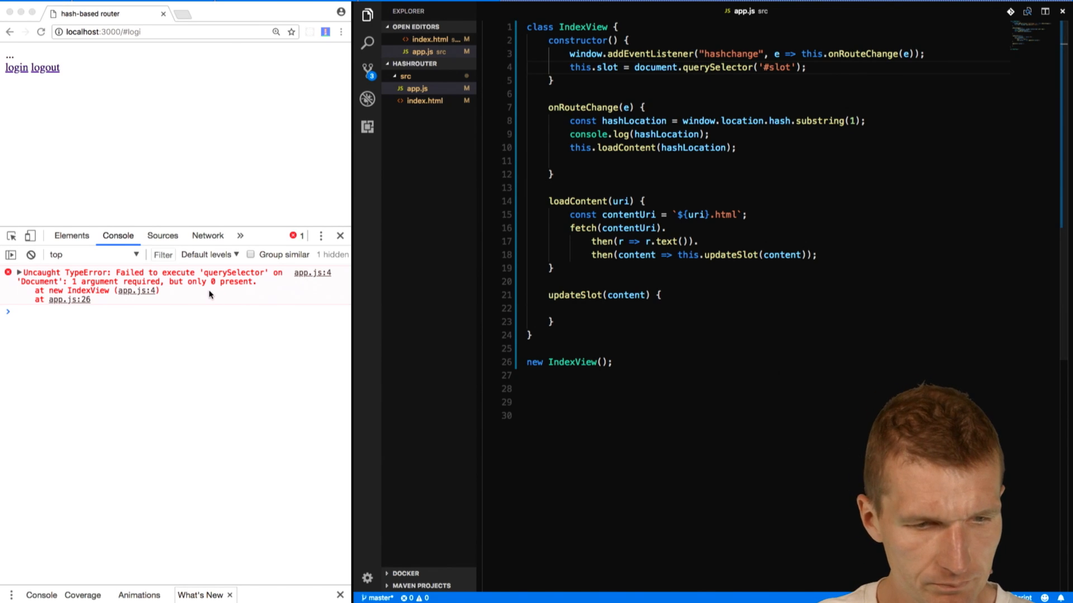
left_click(30, 254)
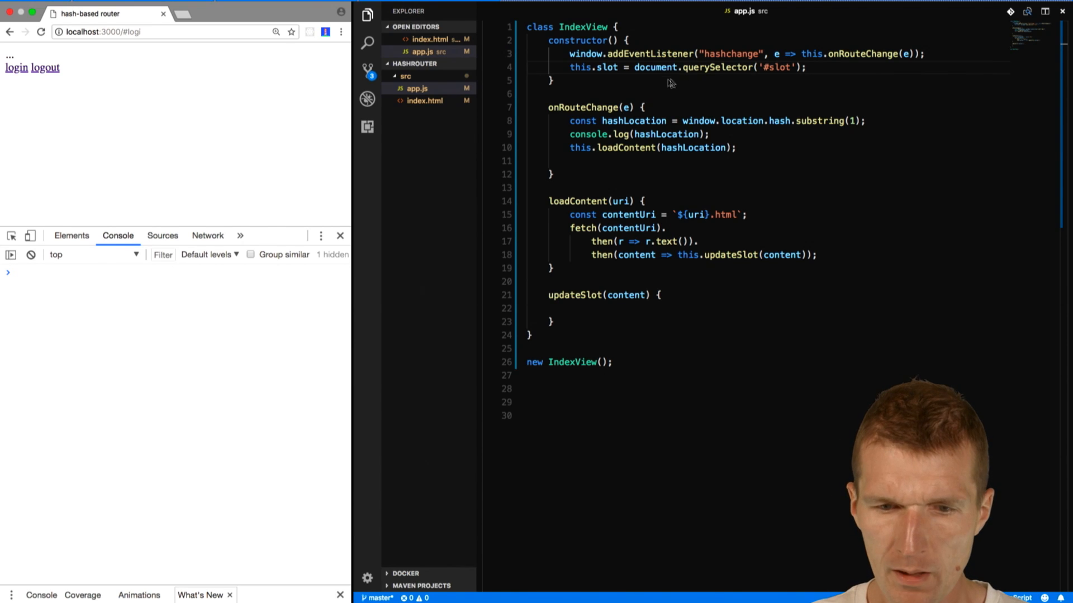
Write this.slot.innerHTML = content; inside updateSlot.
left_click(570, 308)
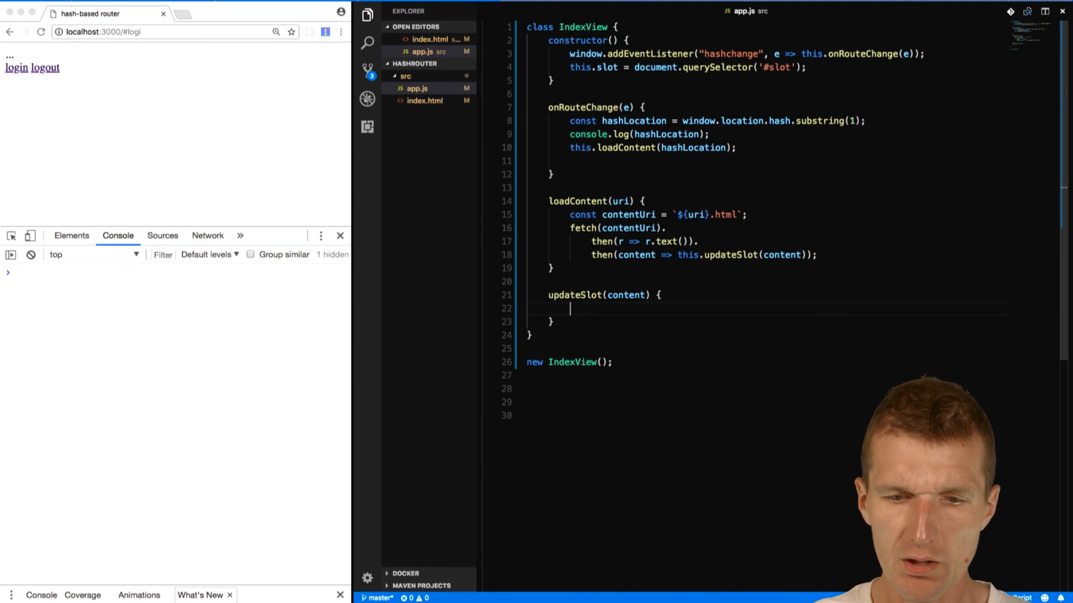
type("this.slot")
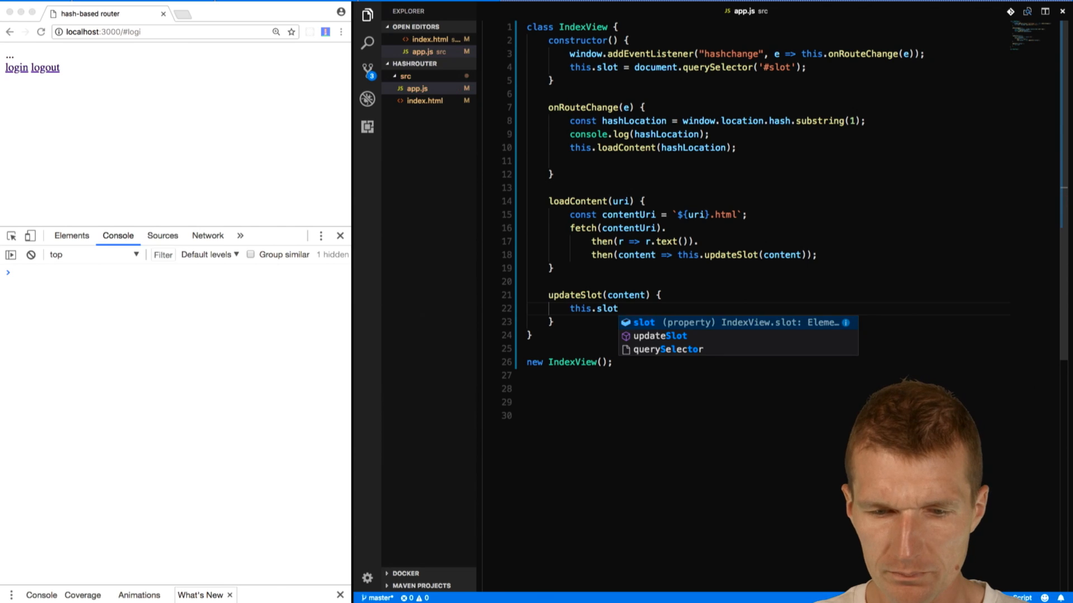
type(".innerHTML =")
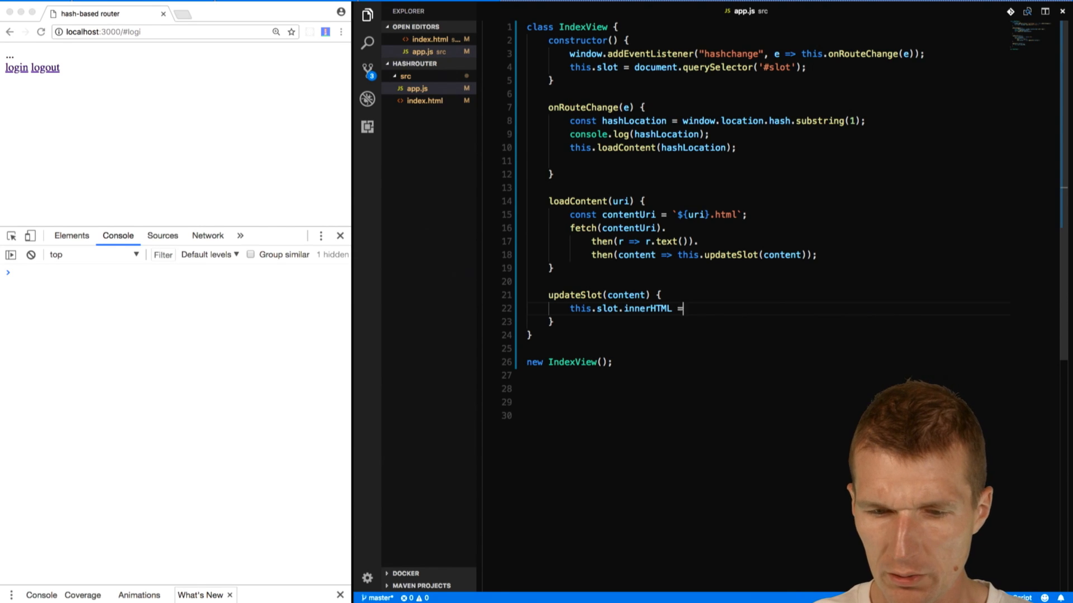
type("content;")
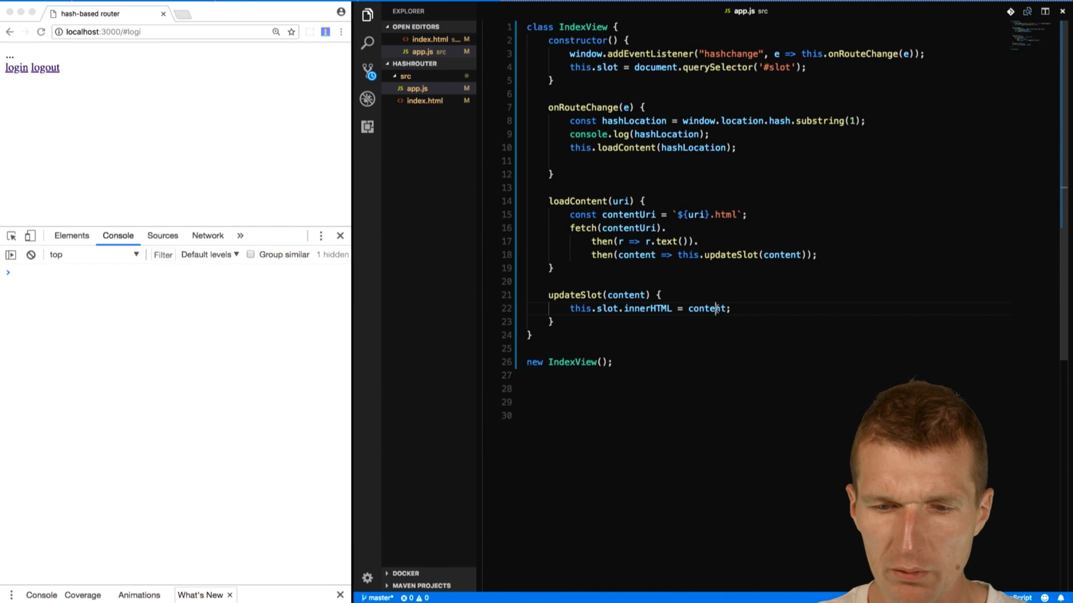
Create login.html with <h2>logged in</h2> and logout.html in src, then open logout.html.
left_click(405, 76)
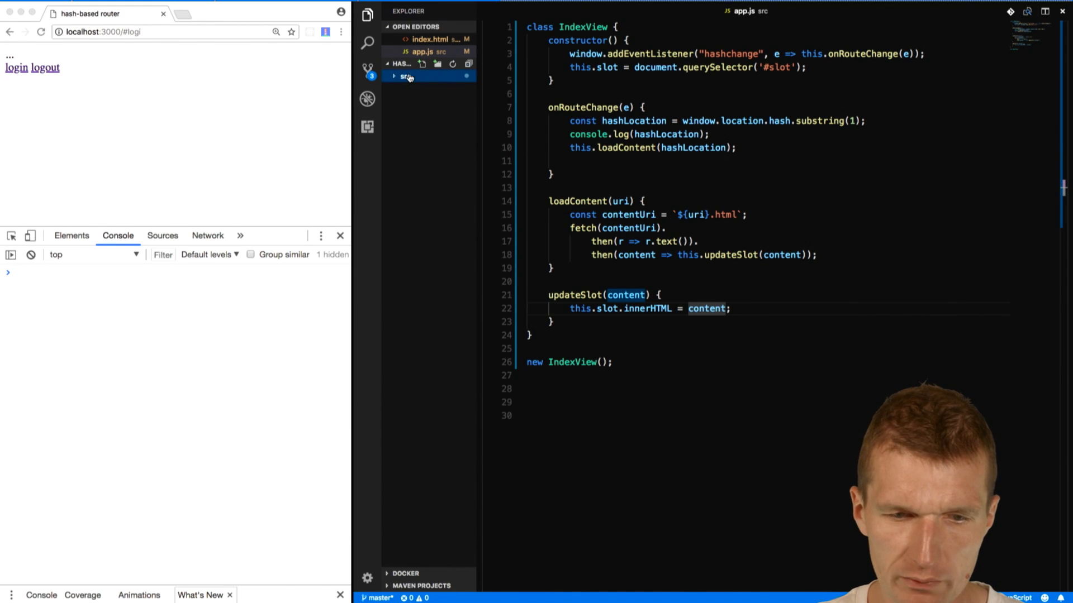
left_click(404, 76)
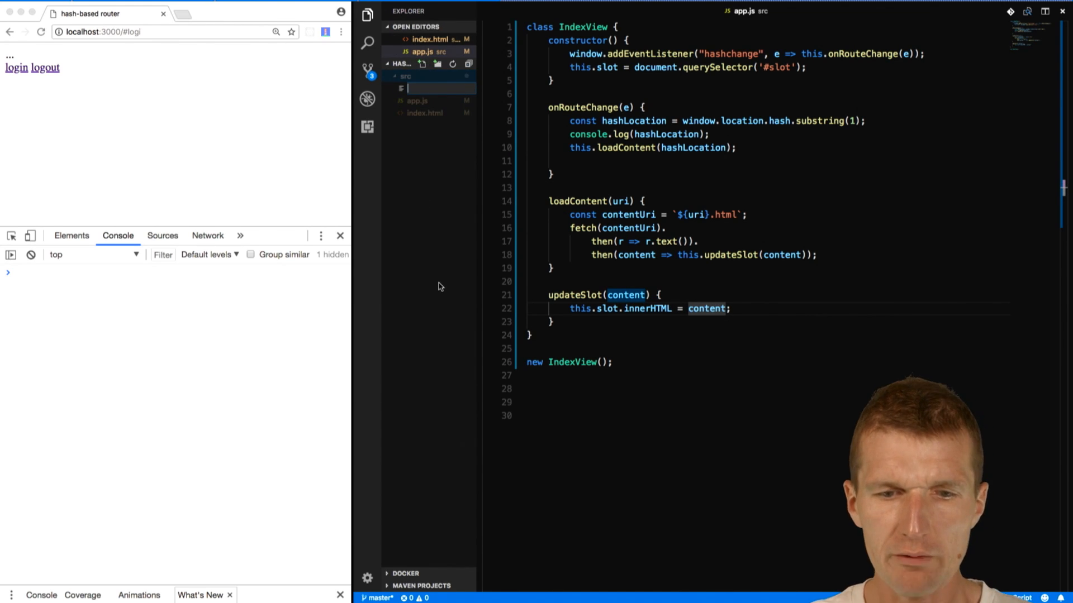
type("log")
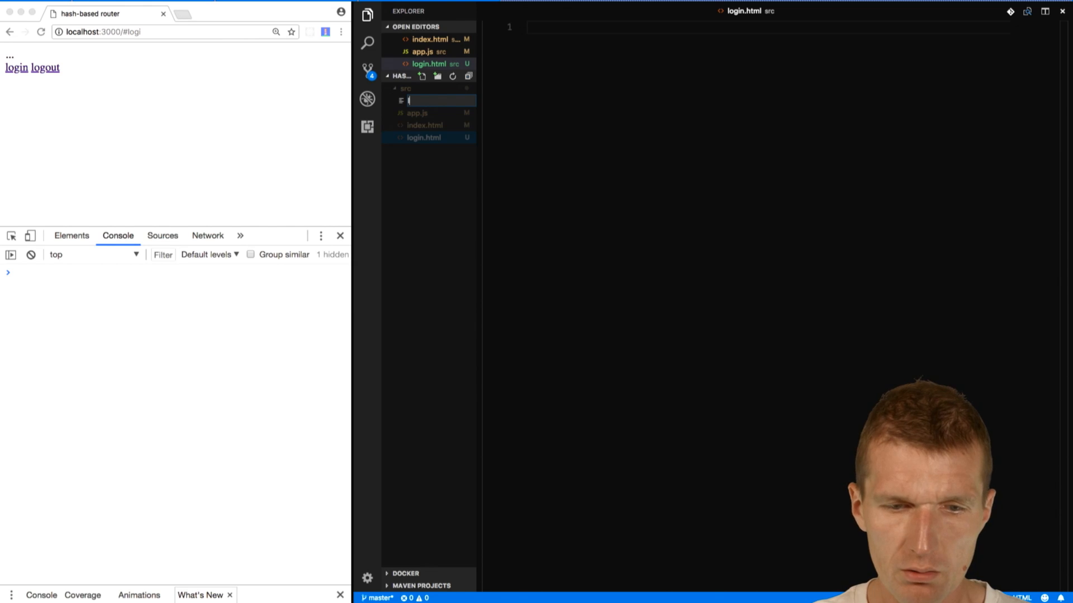
type("logout")
left_click(767, 26)
type("<h")
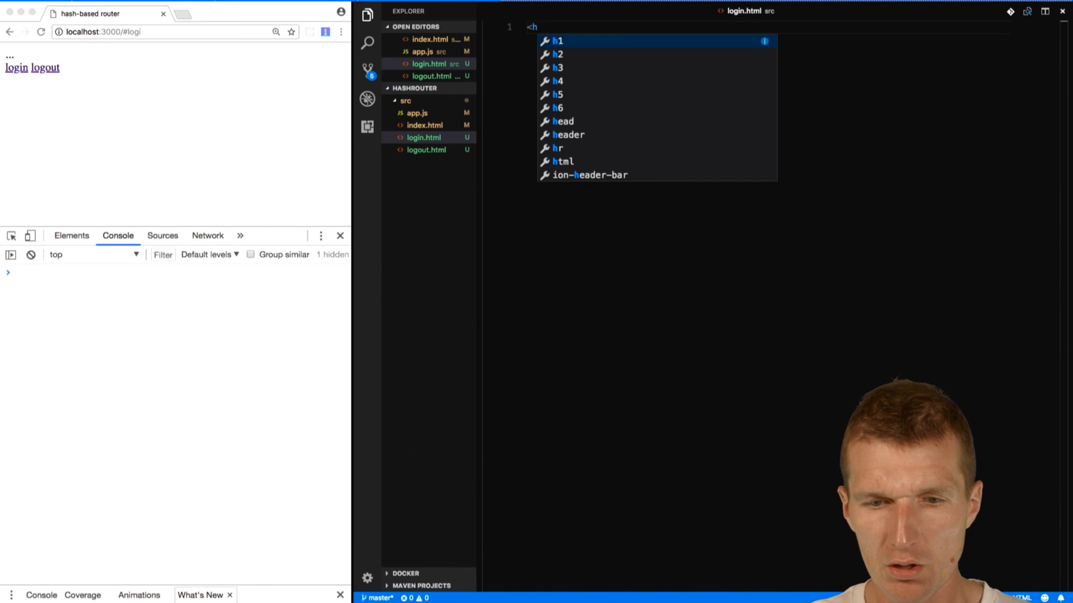
type("2>logged <input type=\"email\" name=\"\" id=\"\"></h2>")
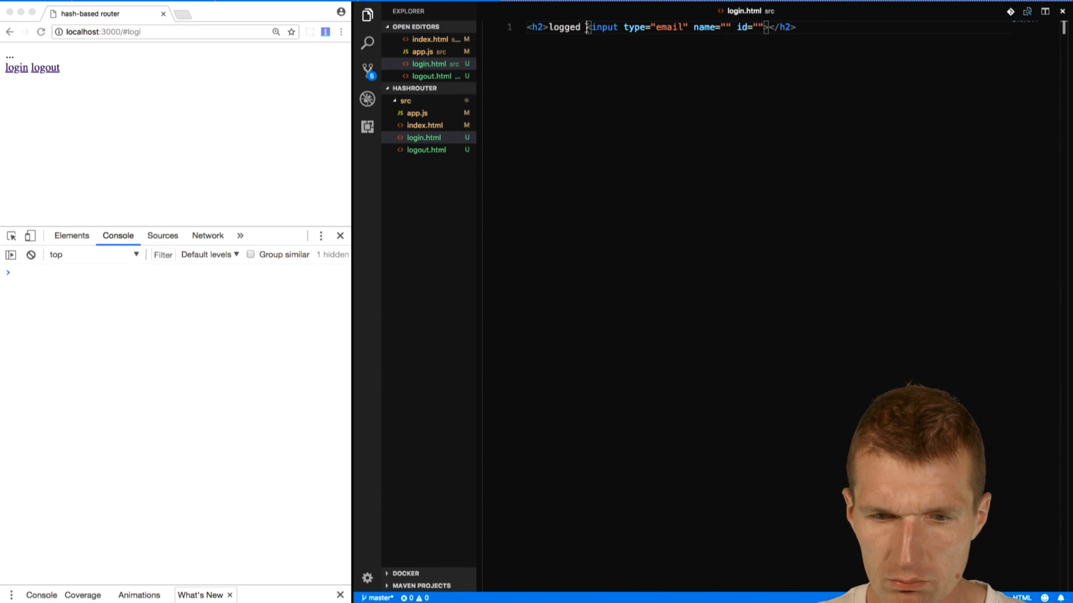
key("Backspace")
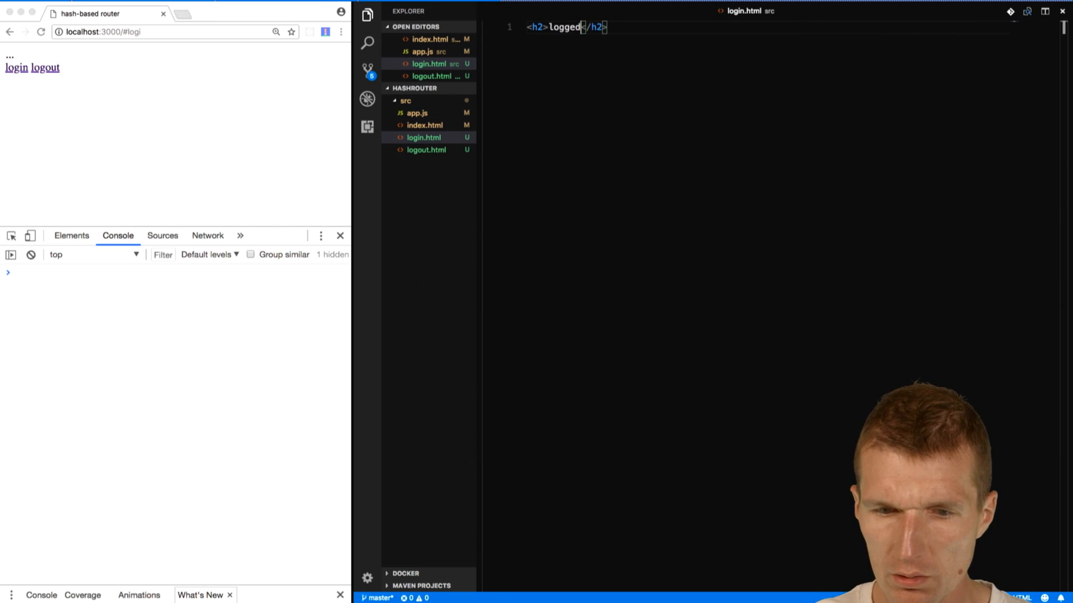
type("in")
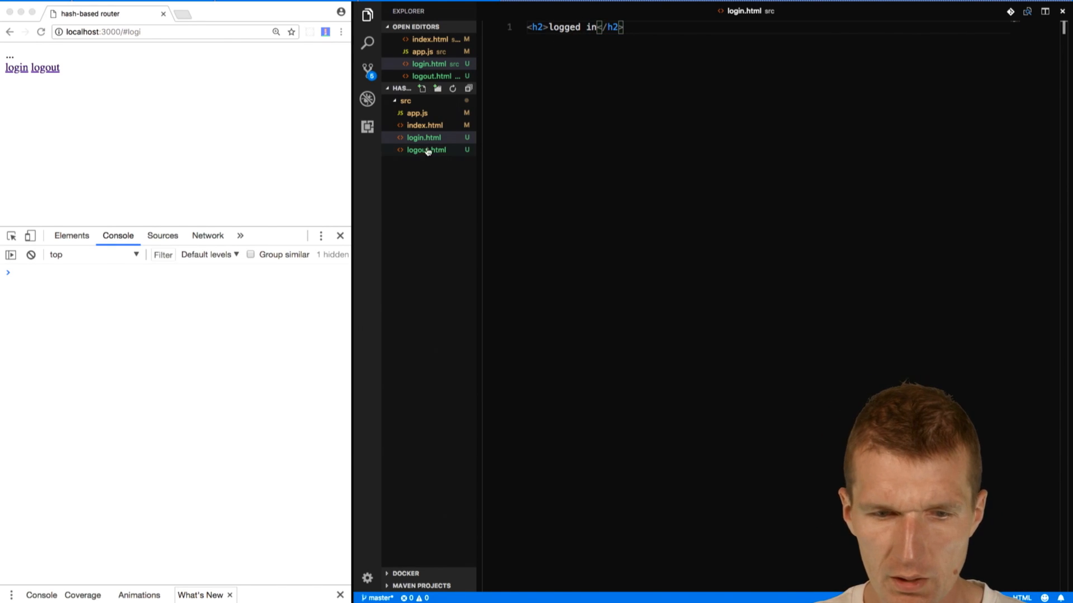
left_click(426, 150)
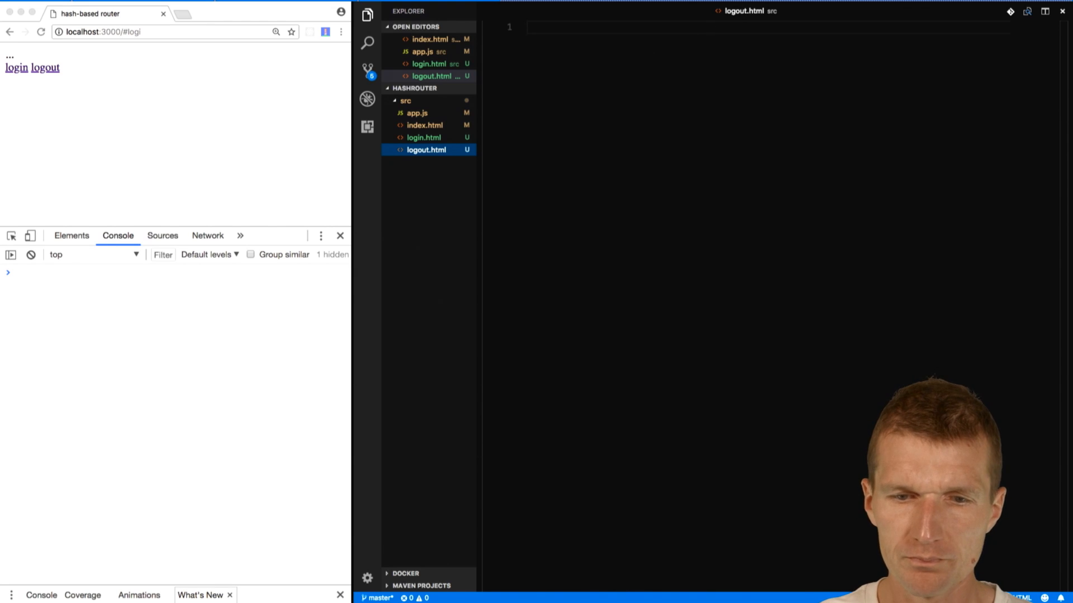
Start an h2 heading in logout.html, review login.html and index.html, then return to app.js.
type("<")
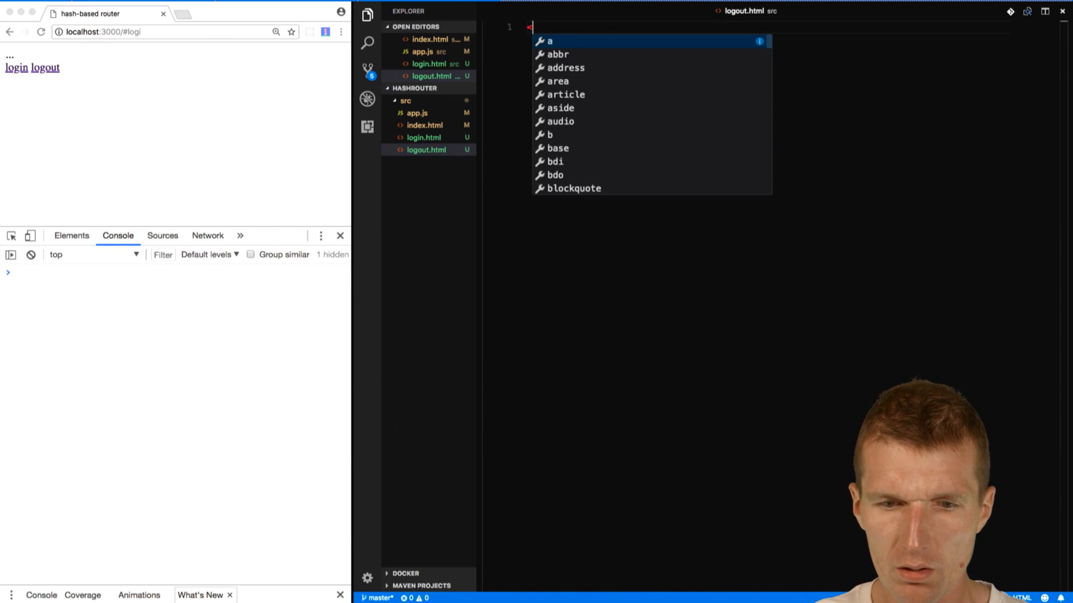
type("<h2>b</h2>")
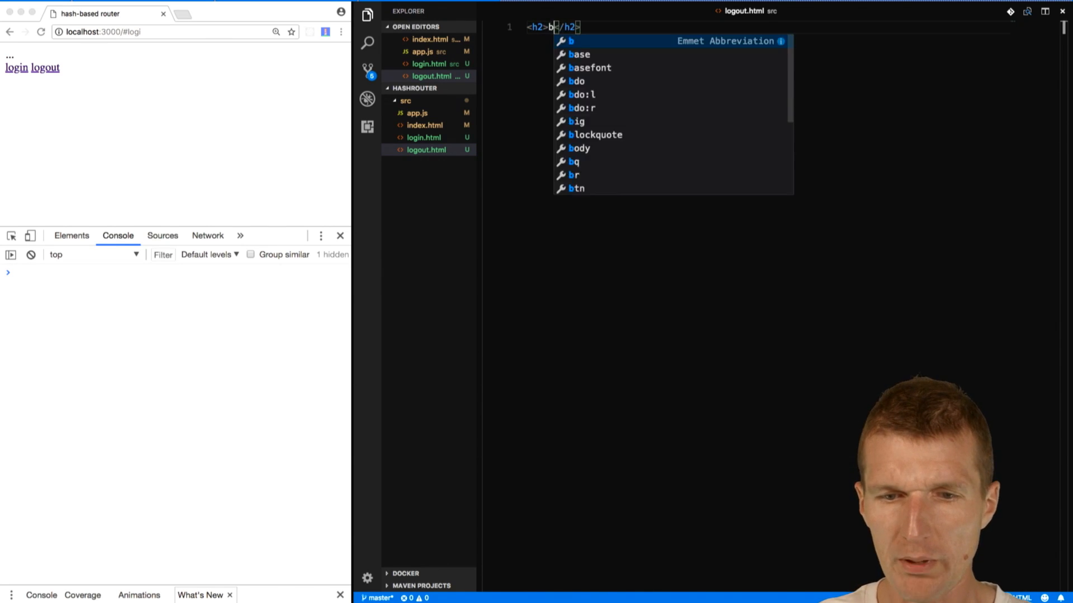
left_click(424, 137)
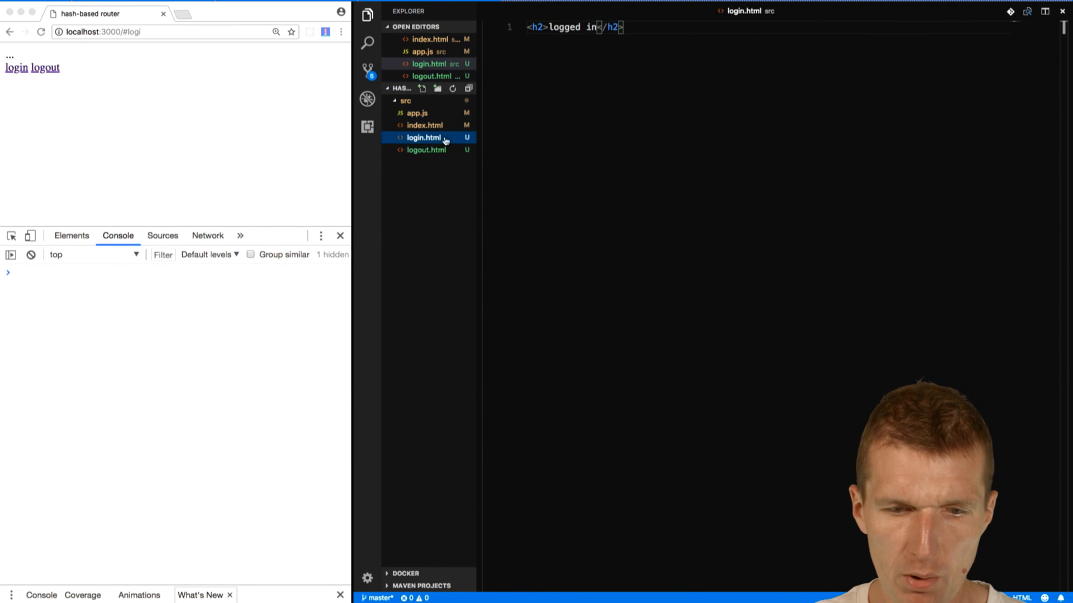
left_click(424, 125)
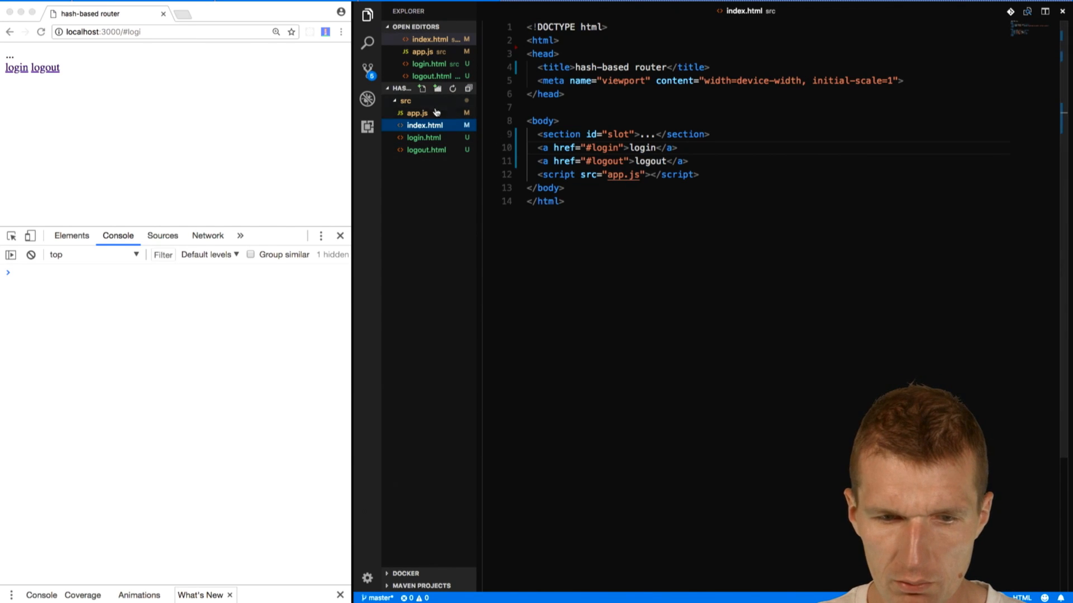
left_click(417, 113)
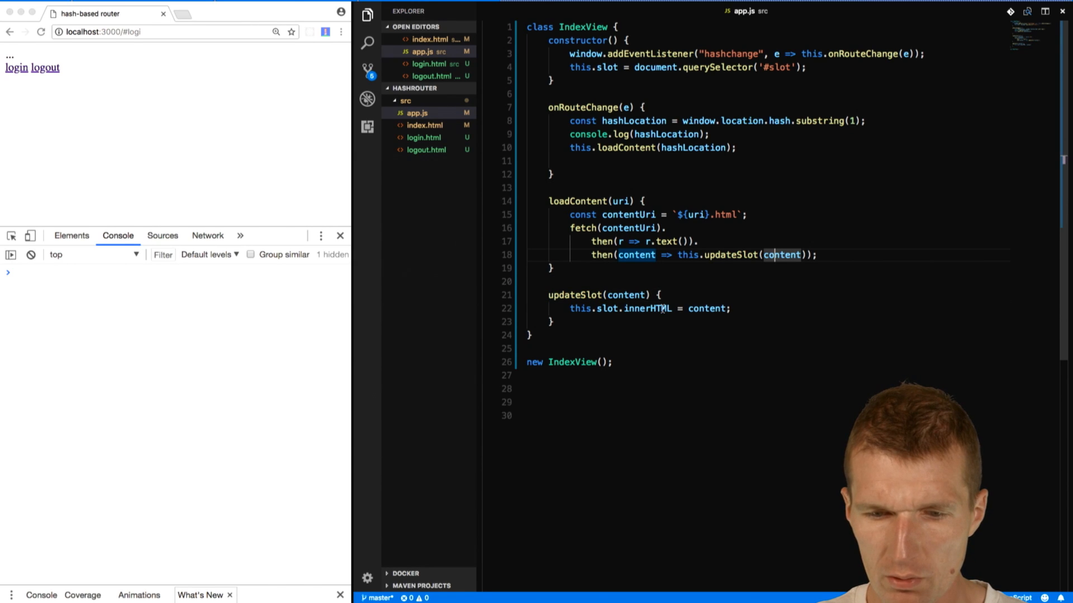
Toggle the login and logout links in Chrome, confirming 'logged in' and 'bye' appear, then inspect the page.
double_click(646, 309)
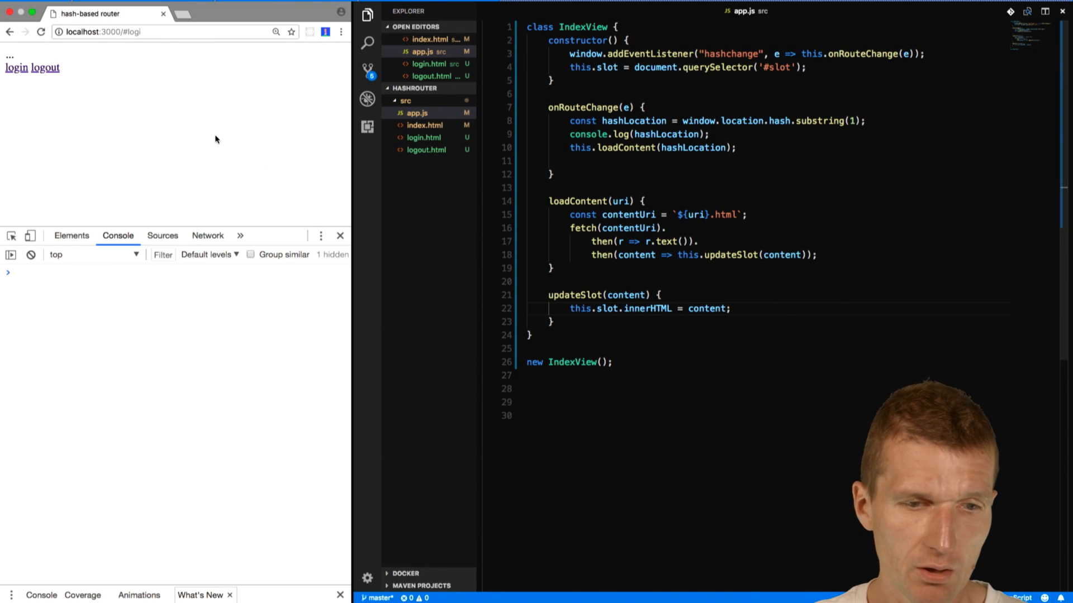
left_click(137, 31)
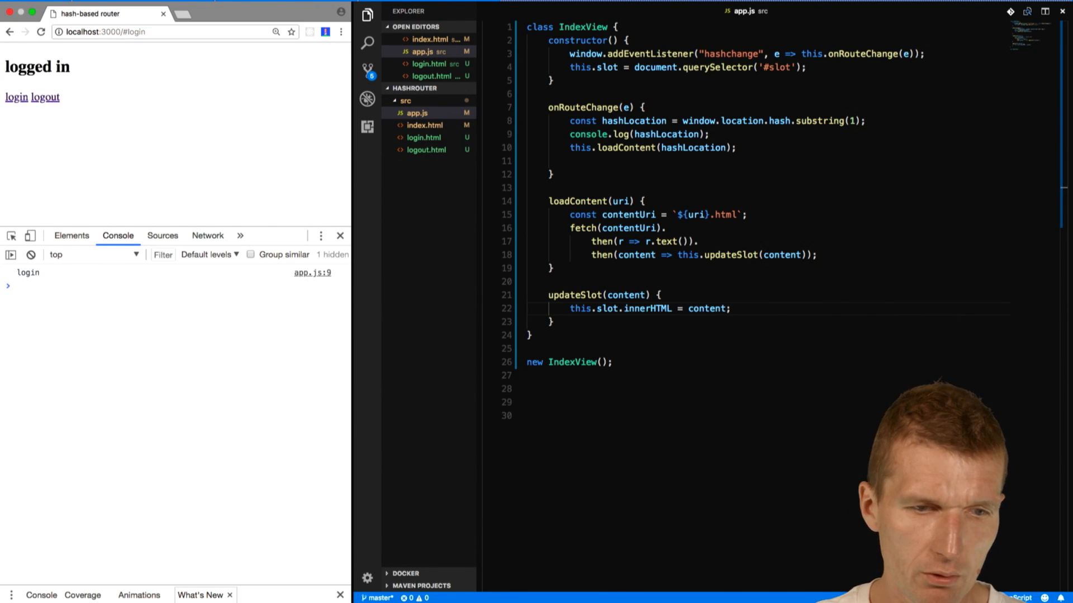
left_click(171, 31)
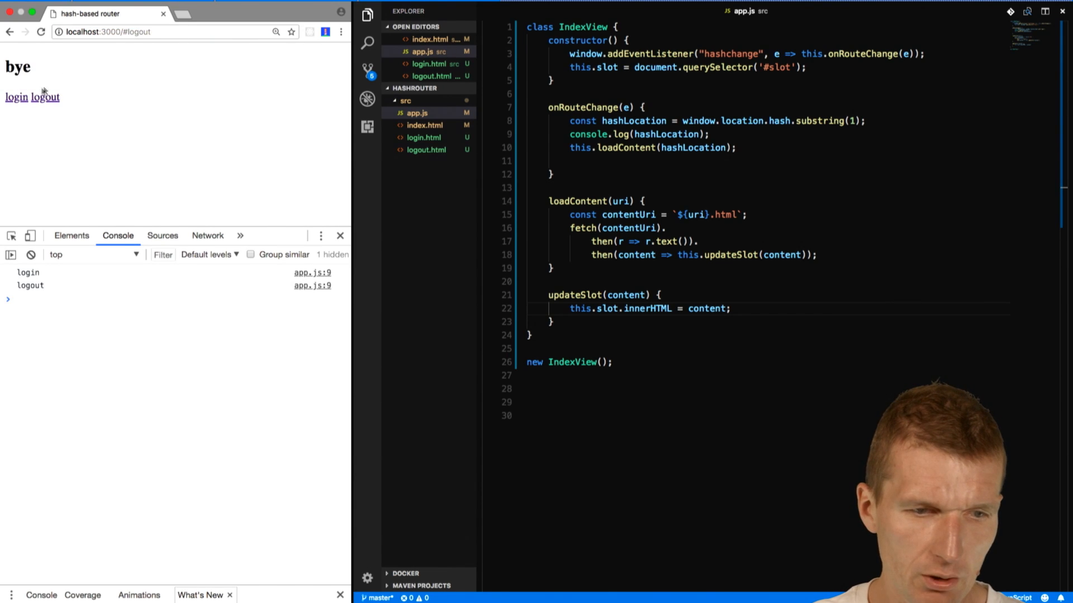
left_click(45, 97)
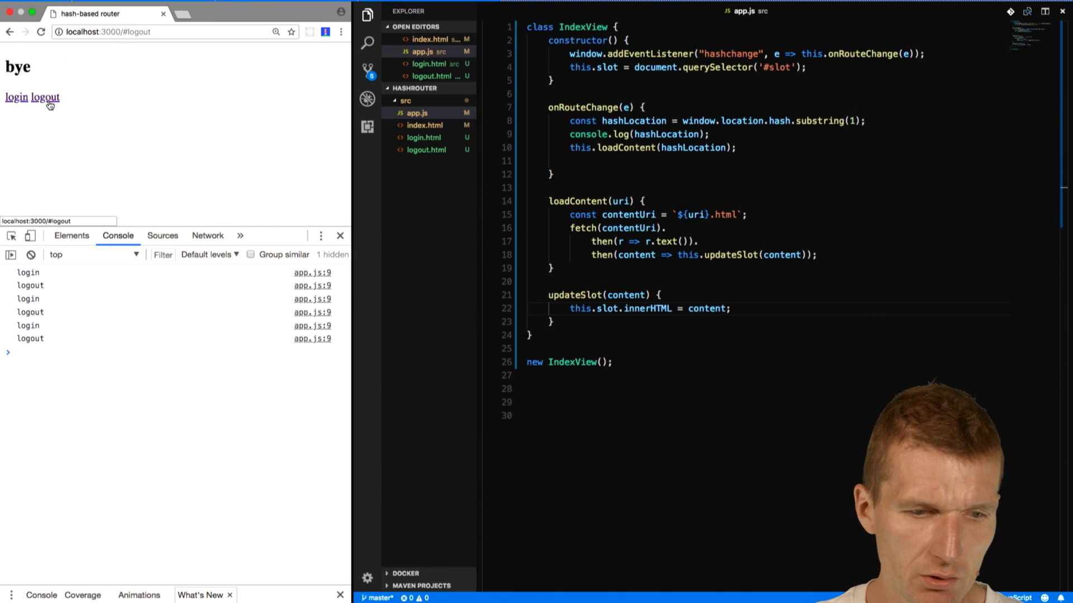
left_click(71, 235)
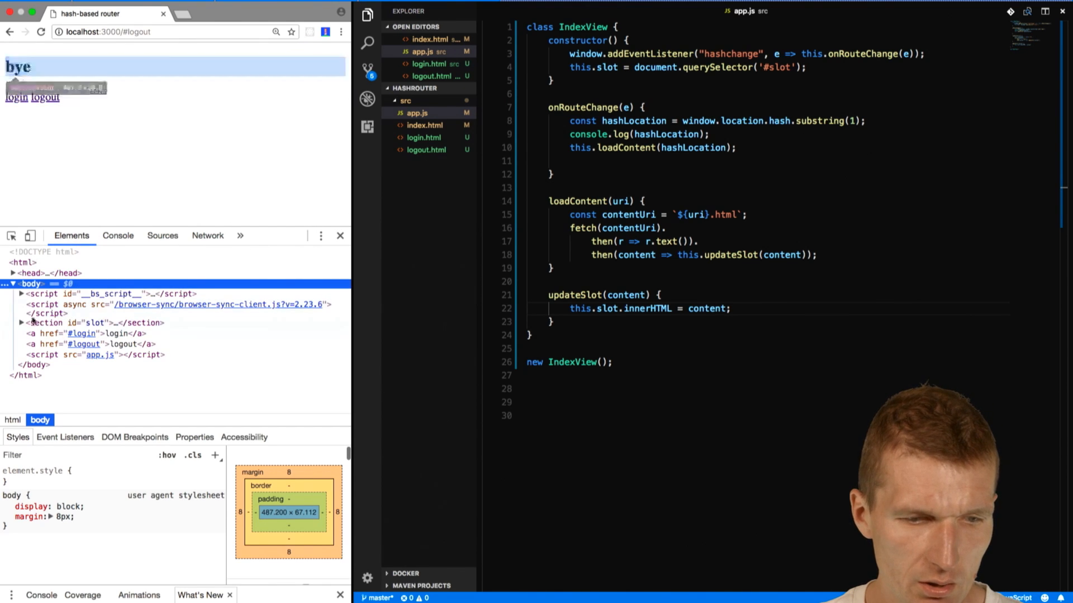
Expand section#slot to reveal the injected bye heading, and select 'hashchange' in the code.
left_click(21, 322)
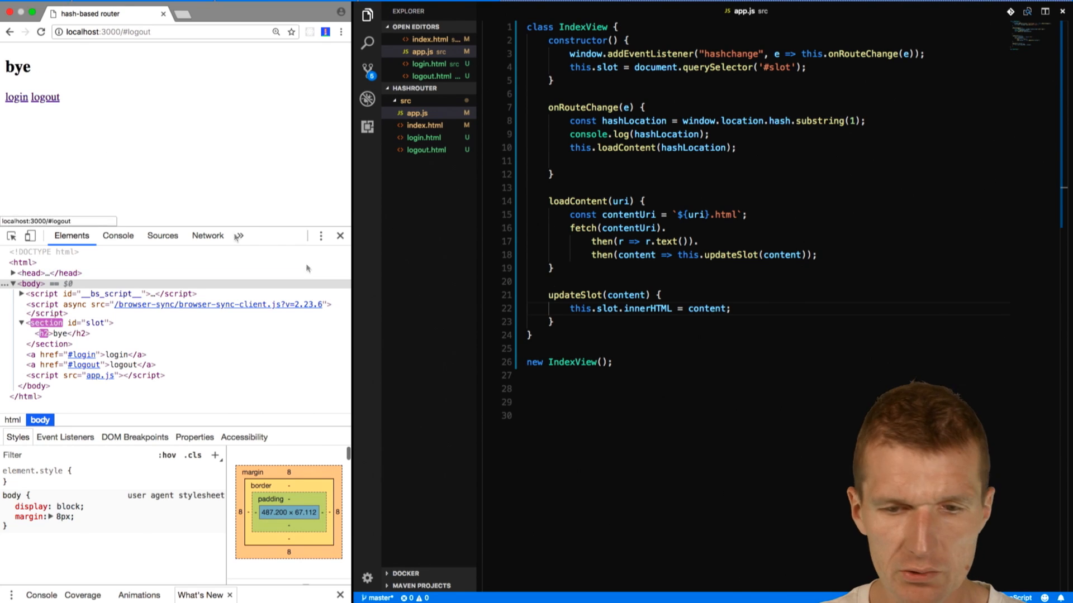
double_click(731, 53)
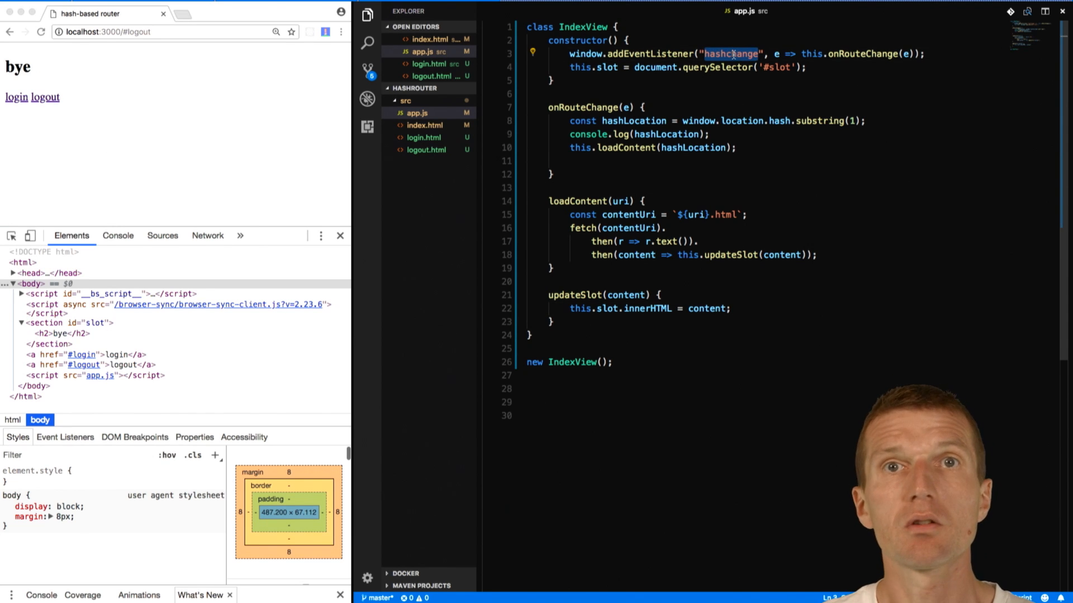